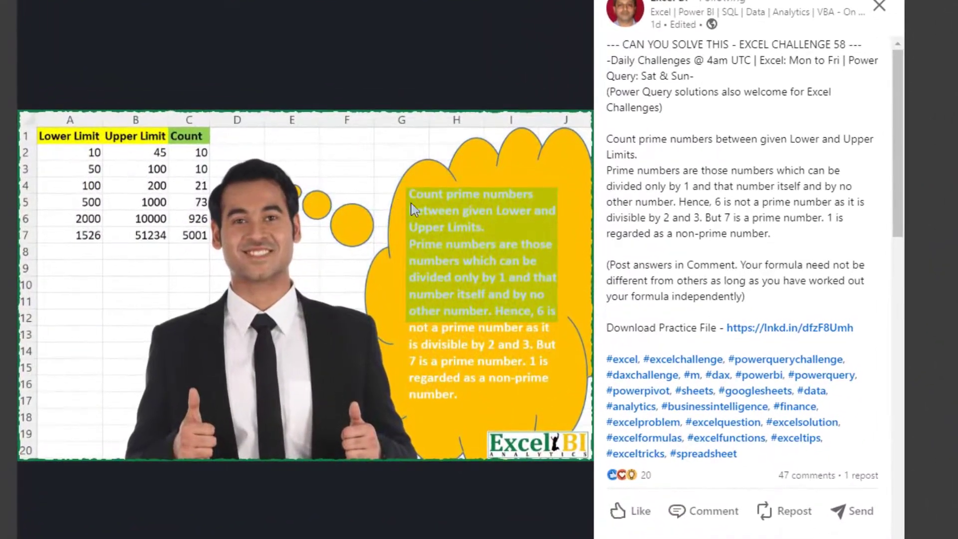
mouse_move(459, 239)
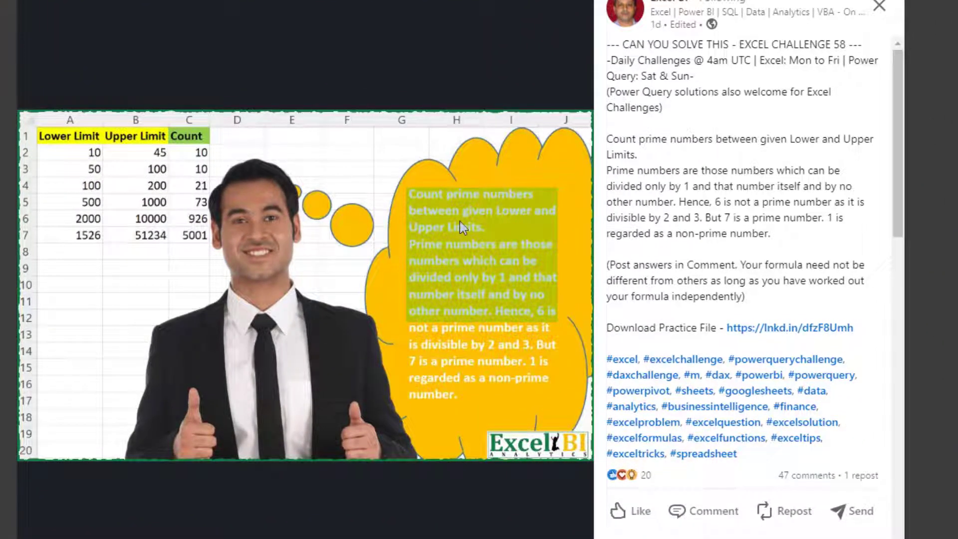
mouse_move(516, 251)
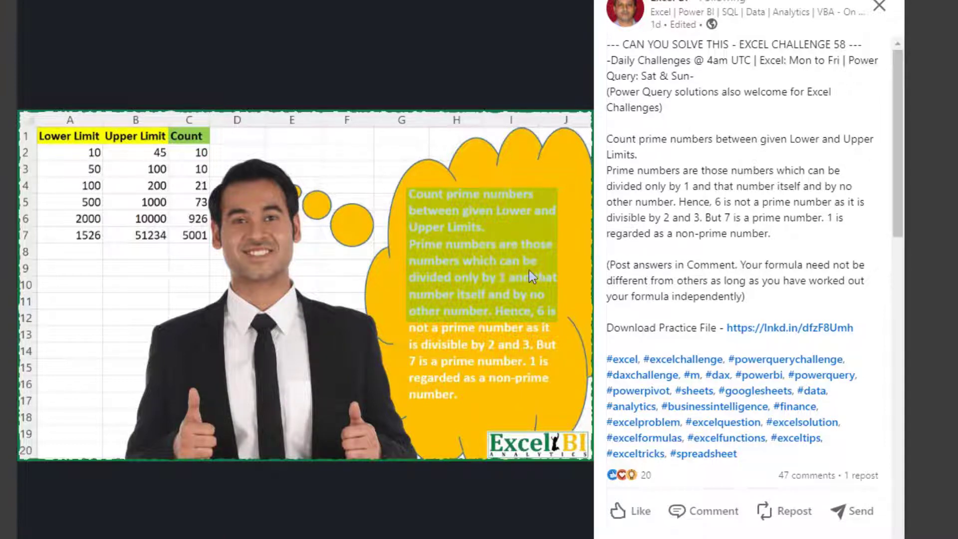
mouse_move(503, 311)
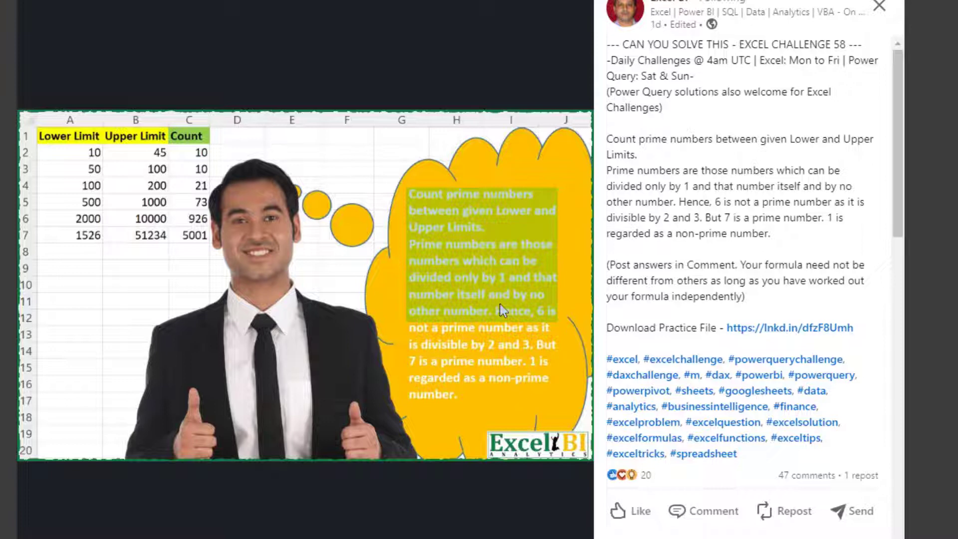
mouse_move(461, 315)
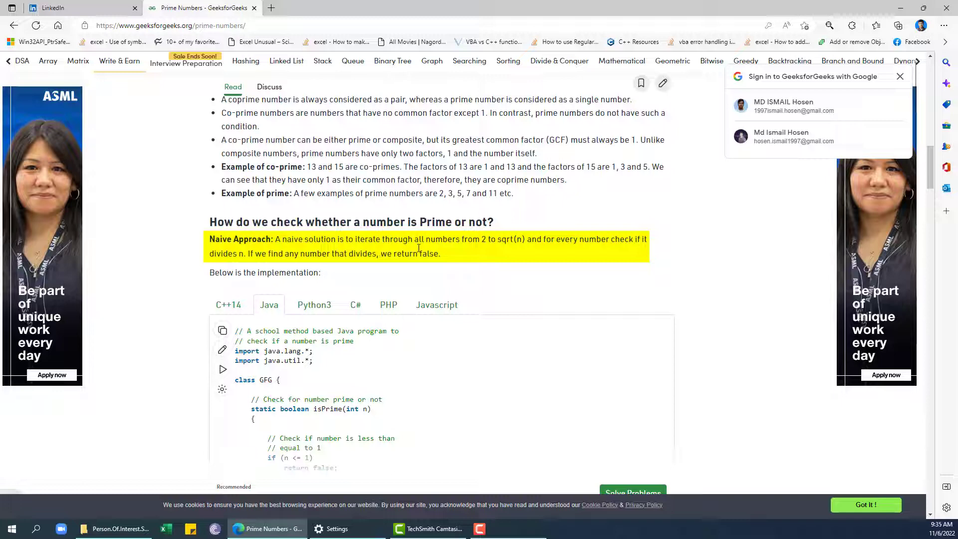
mouse_move(475, 250)
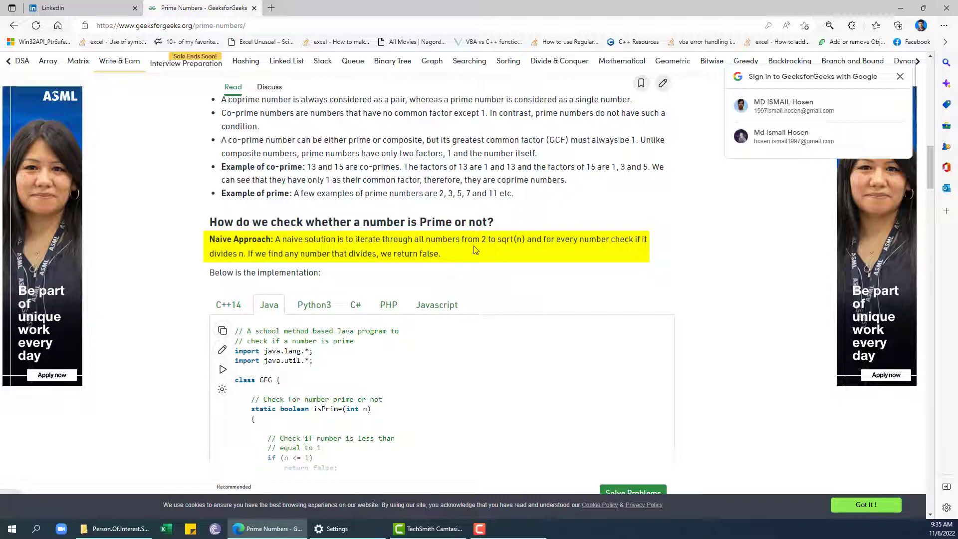
mouse_move(568, 245)
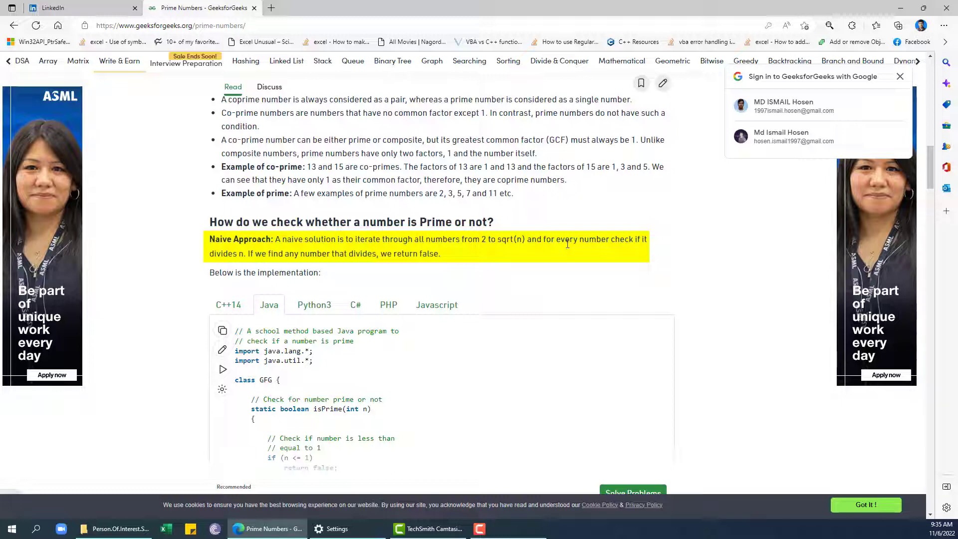
Download a copy of the Prime Numbers Count workbook from Excel for the web via File > Save As.
scroll("down", 3)
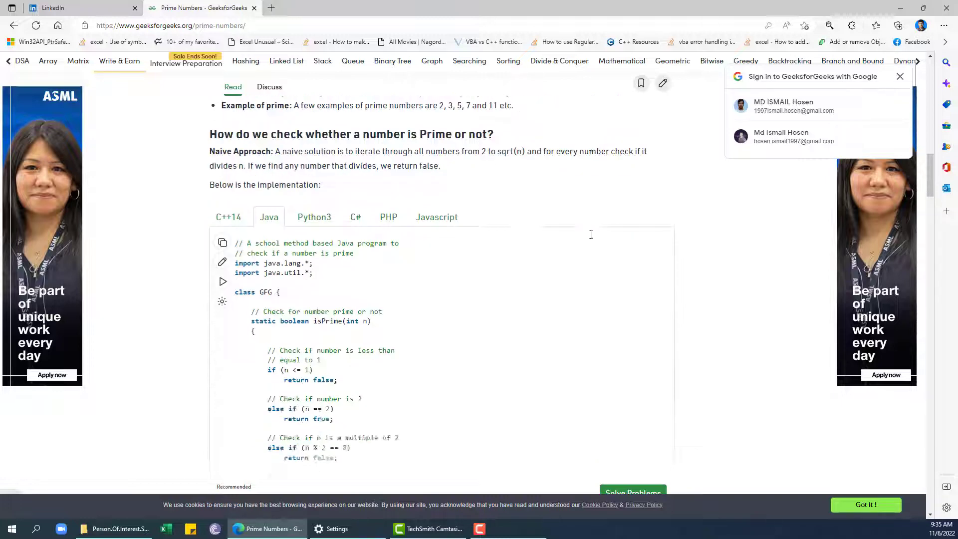
left_click(49, 8)
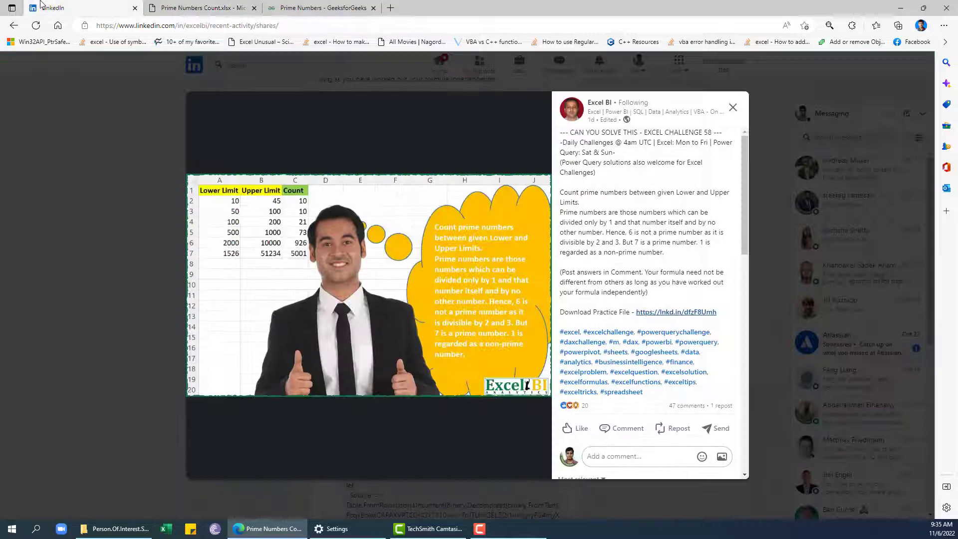
left_click(194, 8)
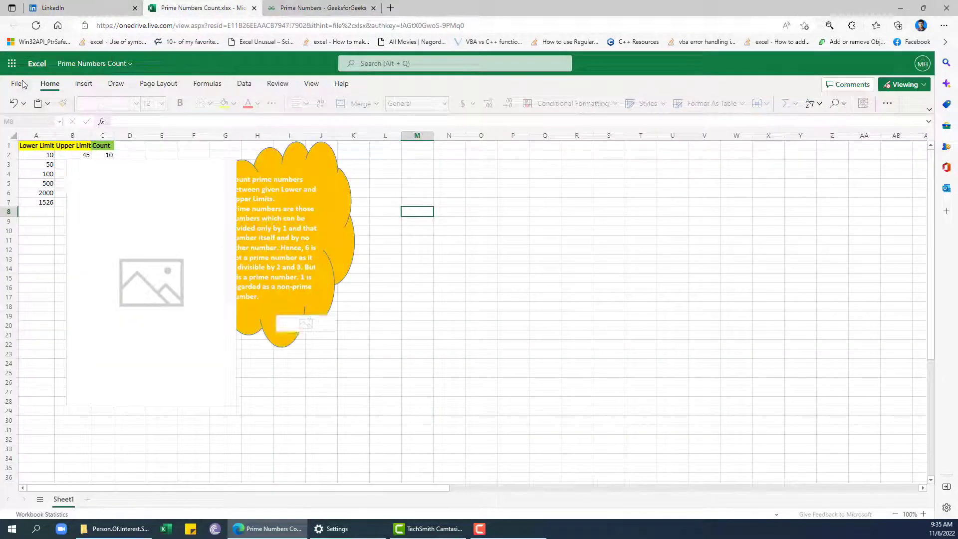
left_click(15, 84)
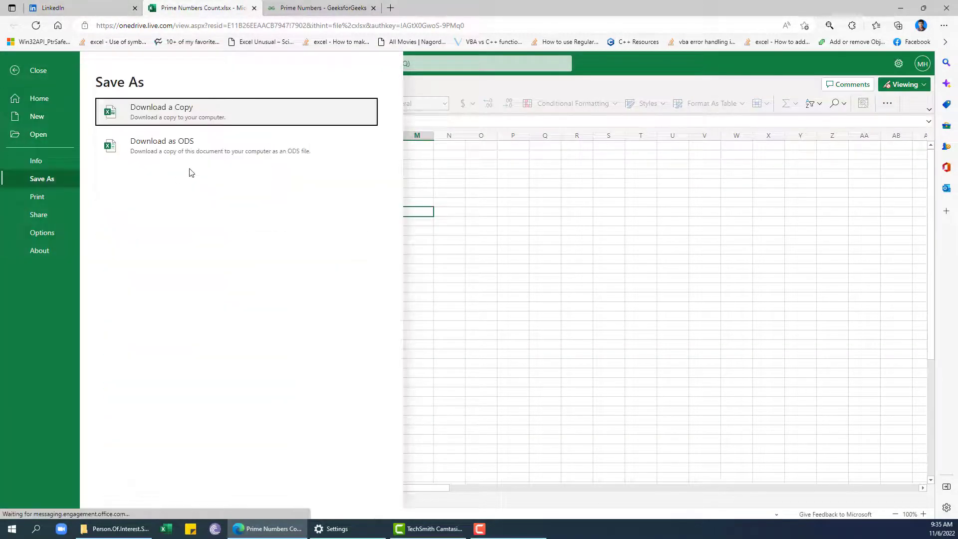
left_click(162, 112)
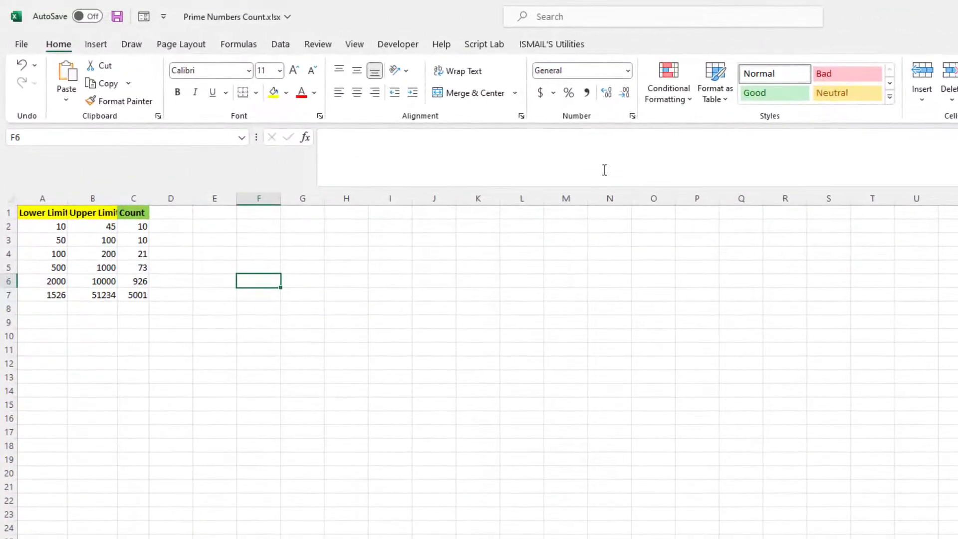
Enter GivenNumber 10 in F6 with its heading and type further column headings (IsPrime, Divide).
type("10")
left_click(258, 267)
type("G")
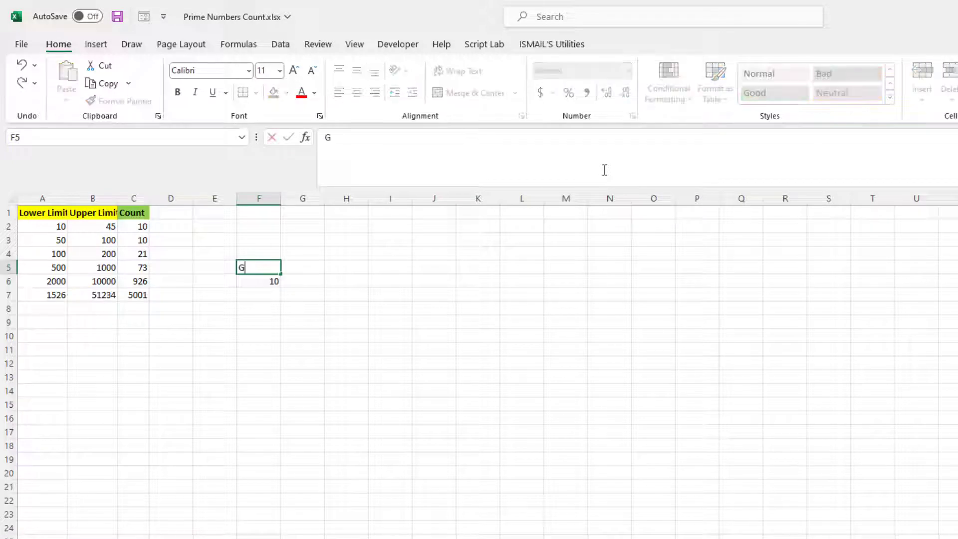
type("ivenNumber")
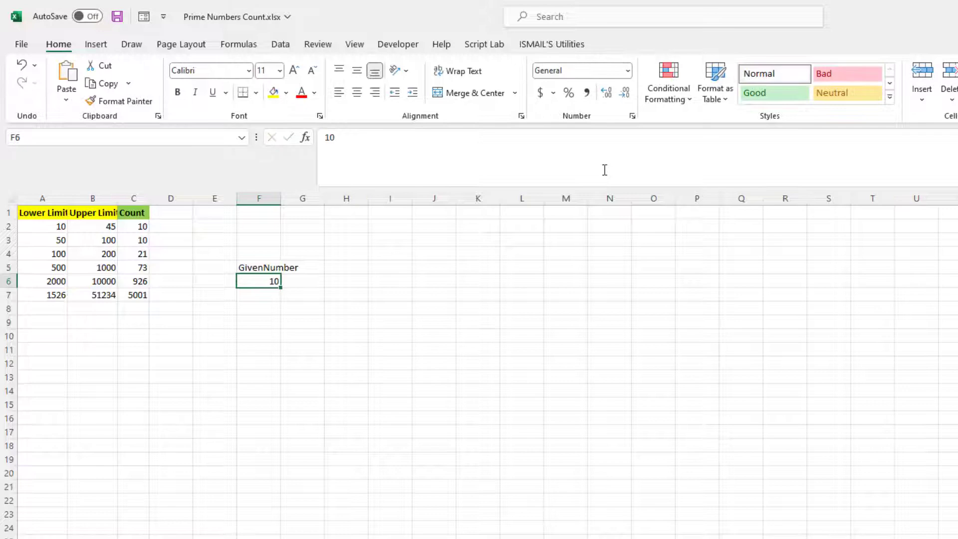
mouse_move(284, 197)
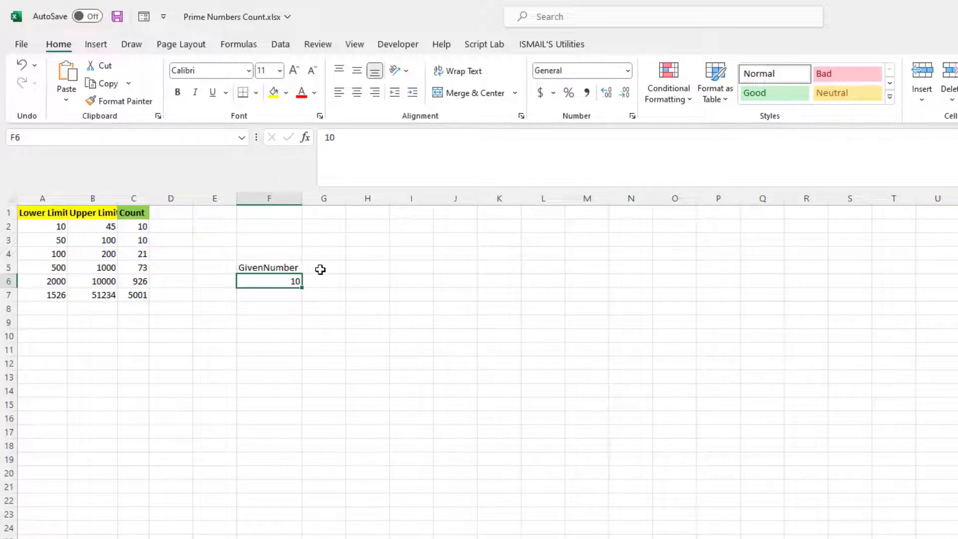
mouse_move(339, 286)
type("i")
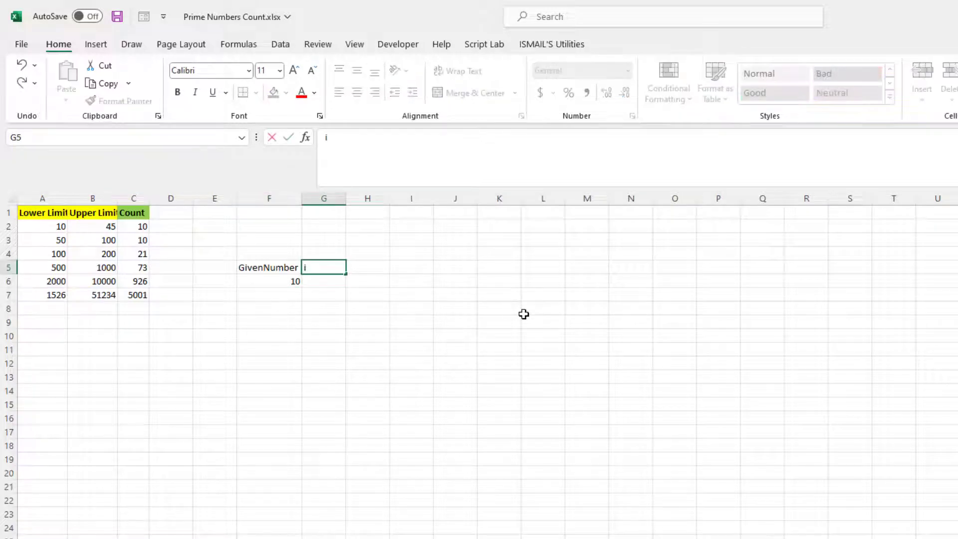
type("sPr")
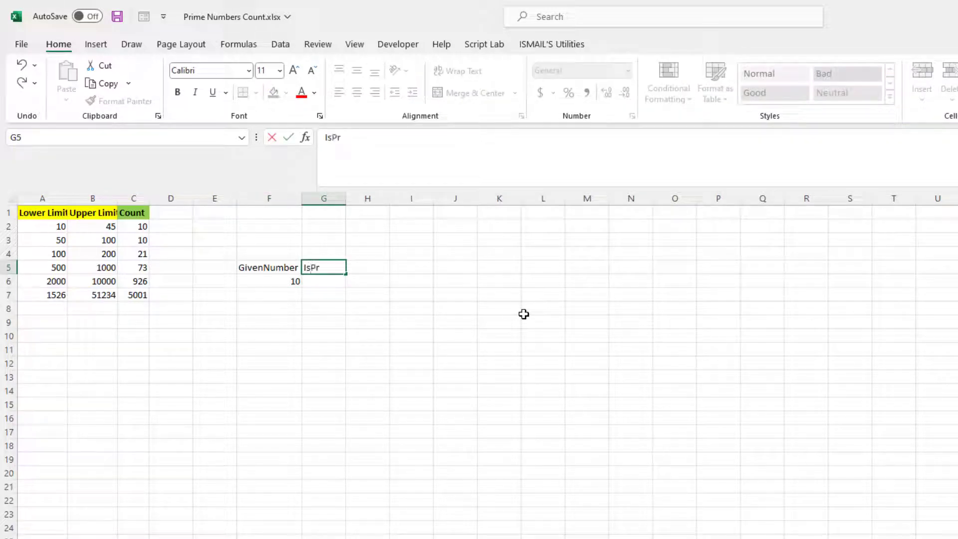
key("Enter")
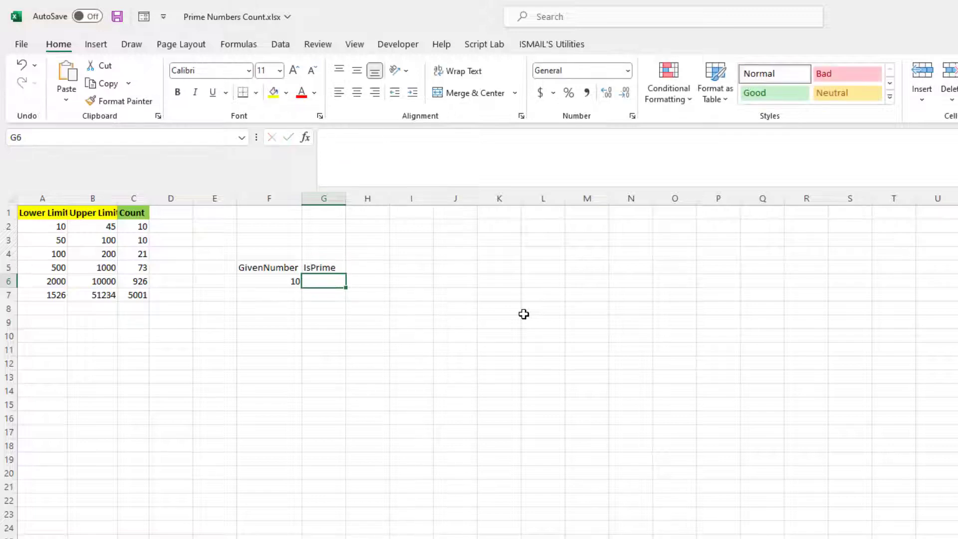
type("D")
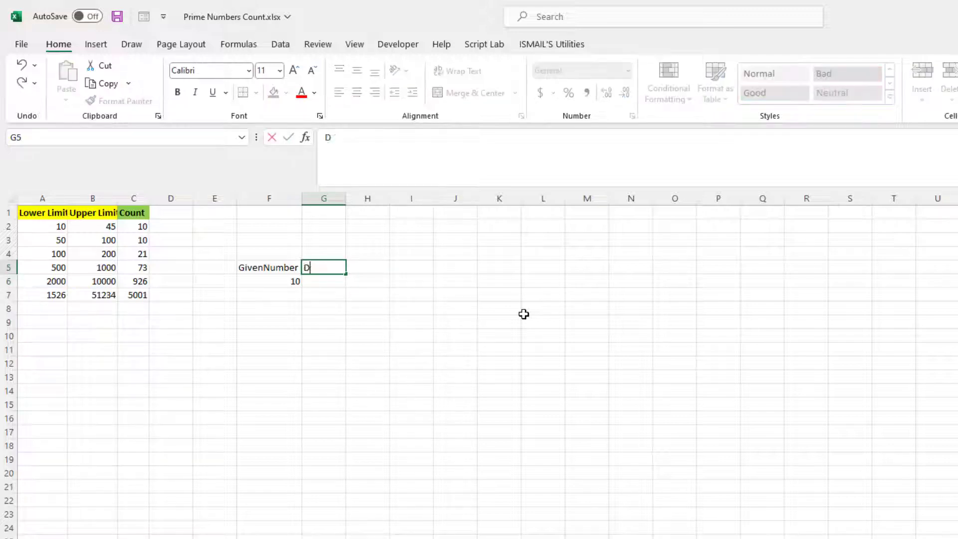
type("ivide")
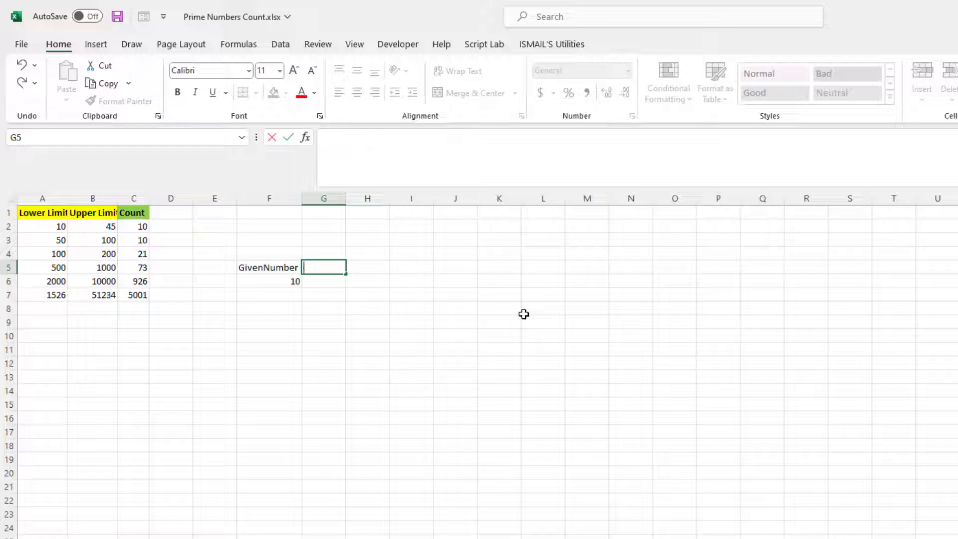
Add an IsFirstEvenPrime heading in G5 with =F6=2 in G6, returning FALSE.
type("IsFirstEv")
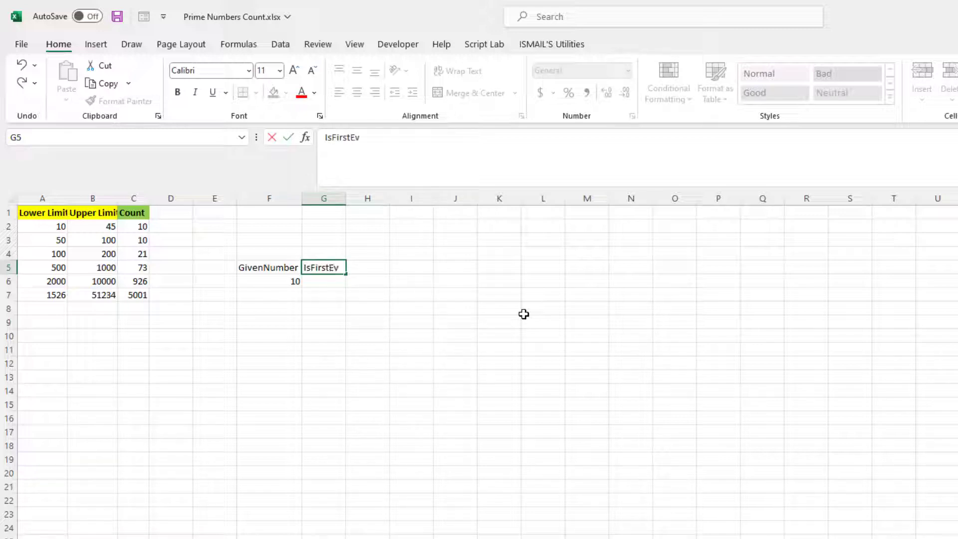
key("Enter")
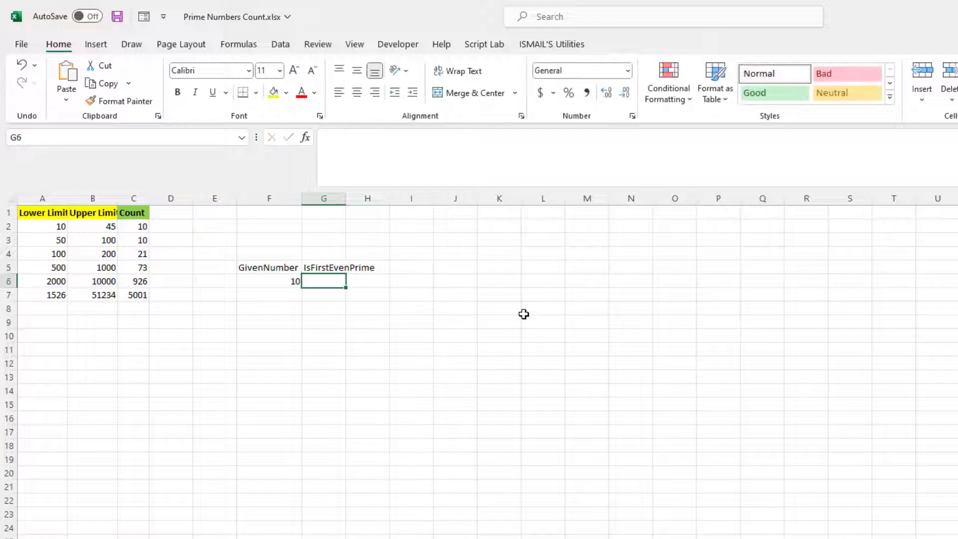
type("=")
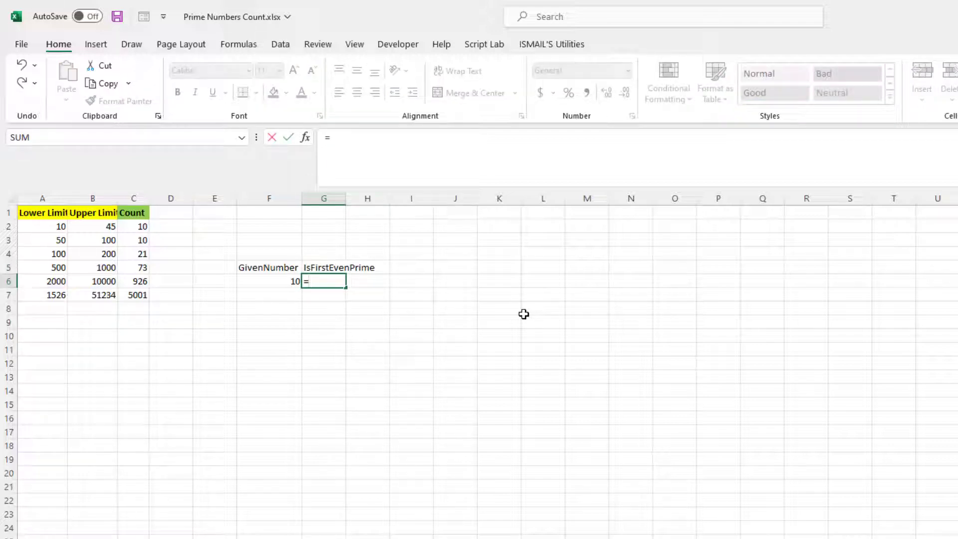
type("F6=2")
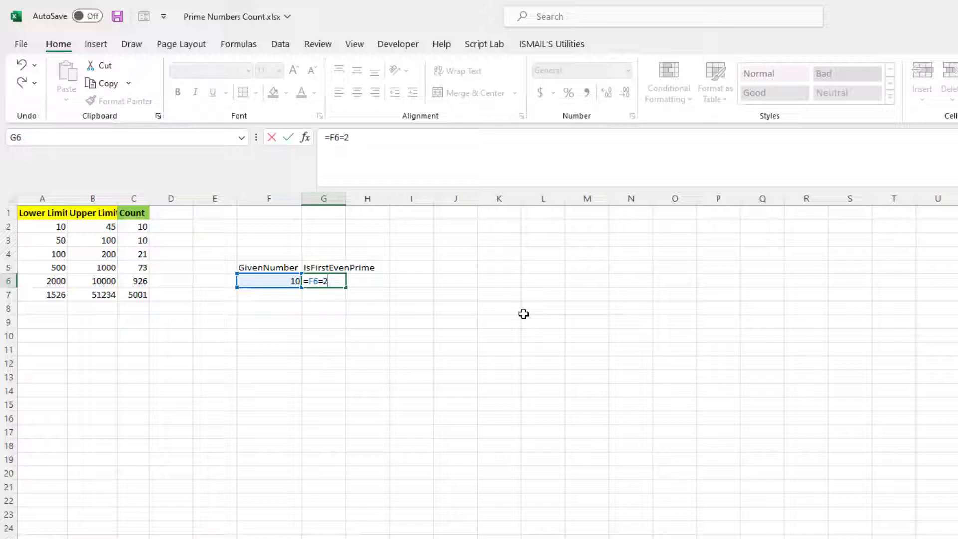
key("Enter")
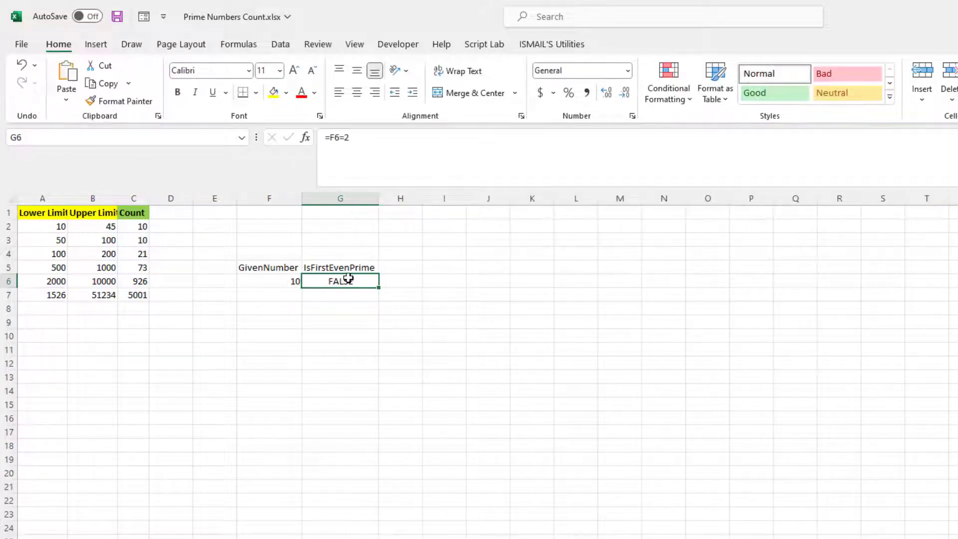
left_click(400, 267)
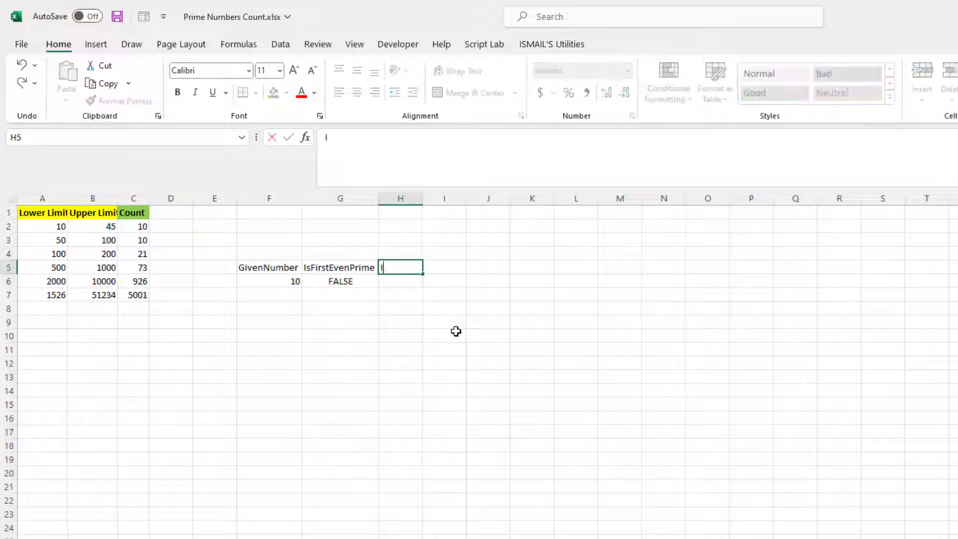
Add an IsEvenNumber heading with =ISEVEN(F6) in H6, returning TRUE for 10.
type("IsEvenN")
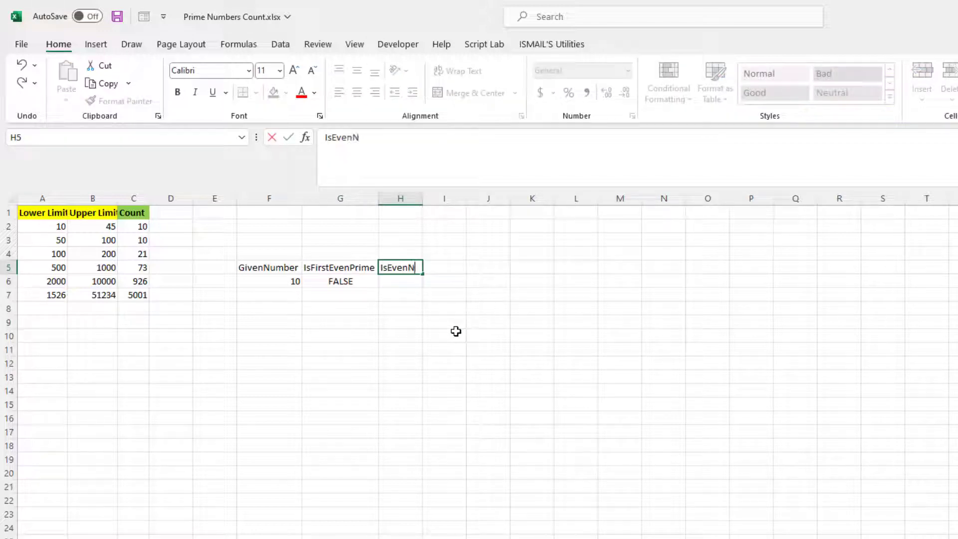
key("enter")
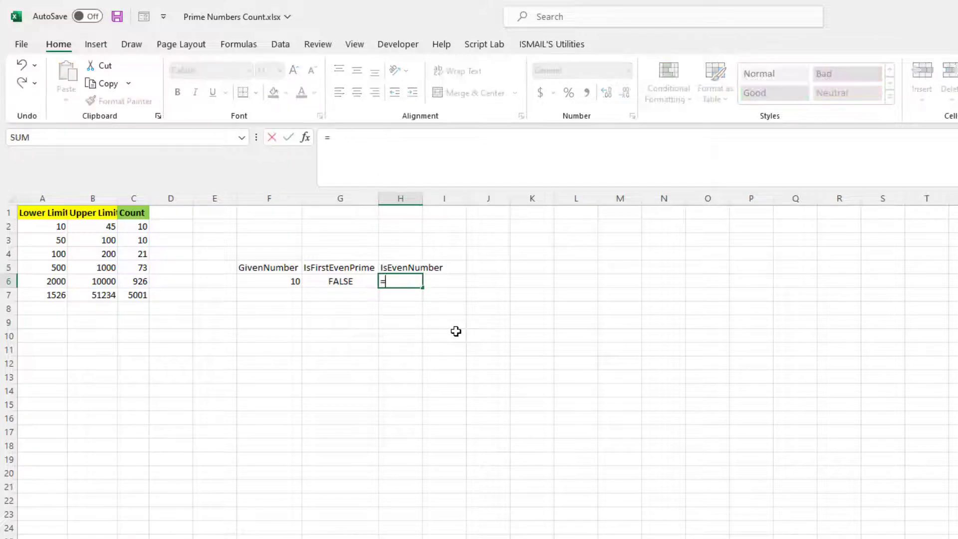
type("ISEVEN(")
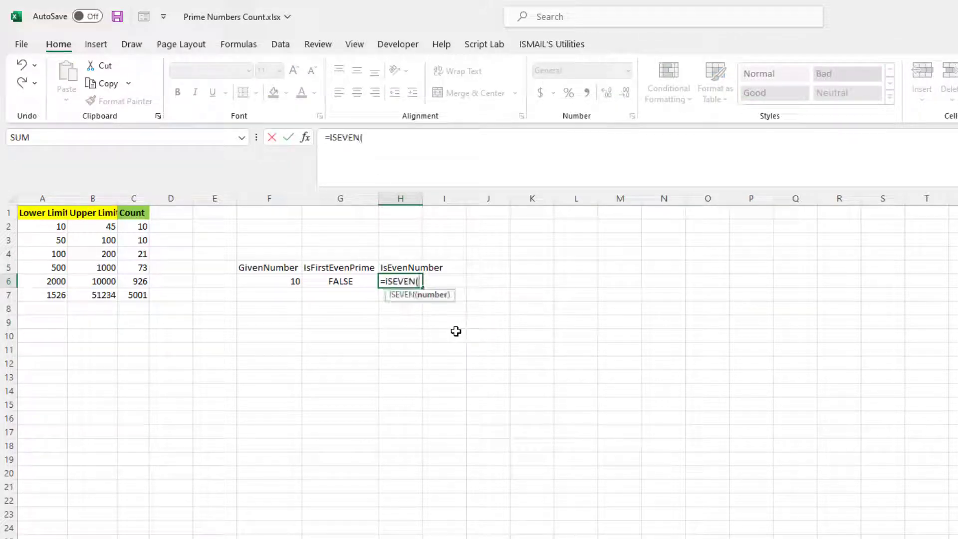
left_click(270, 281)
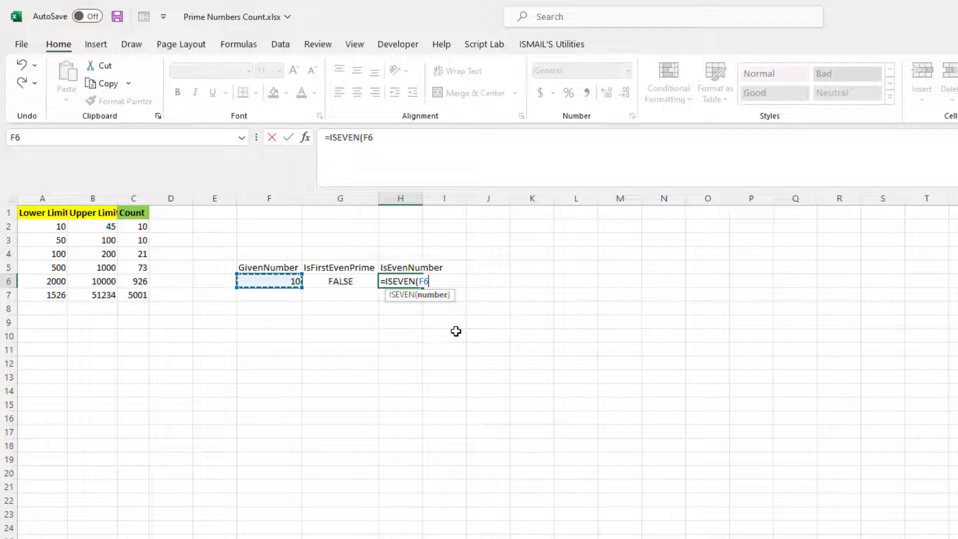
key("Enter")
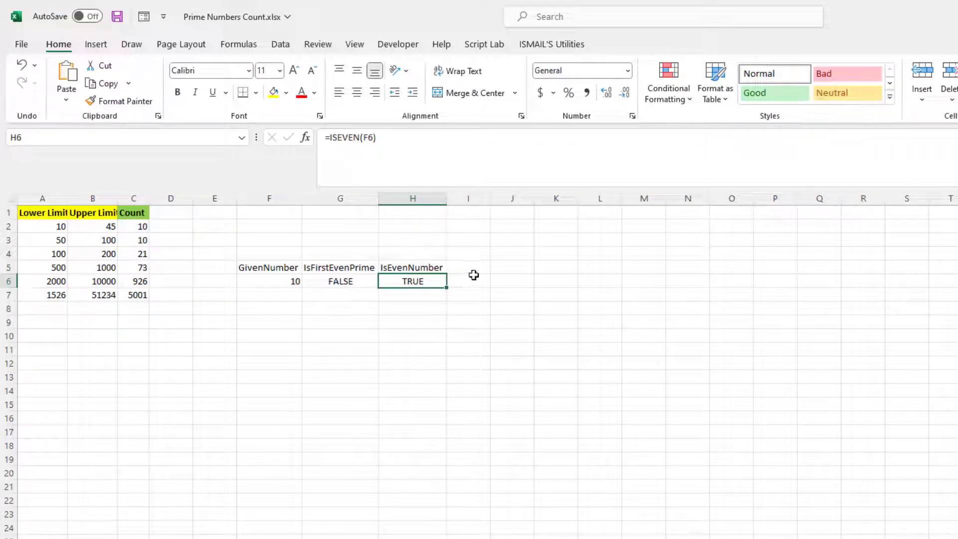
left_click(468, 268)
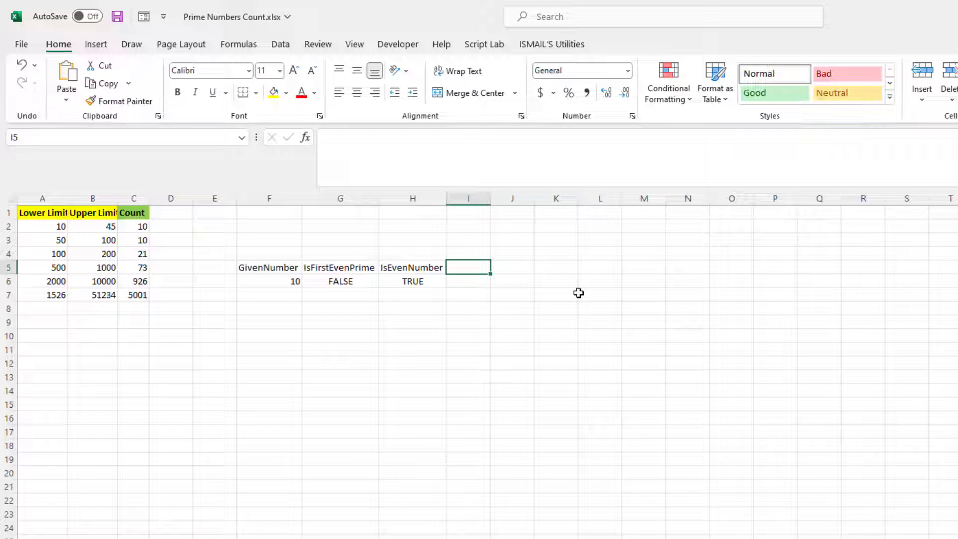
Add a SquareRoot heading in I5 with =SQRT(F6) in I6, showing 3.162278.
type("S")
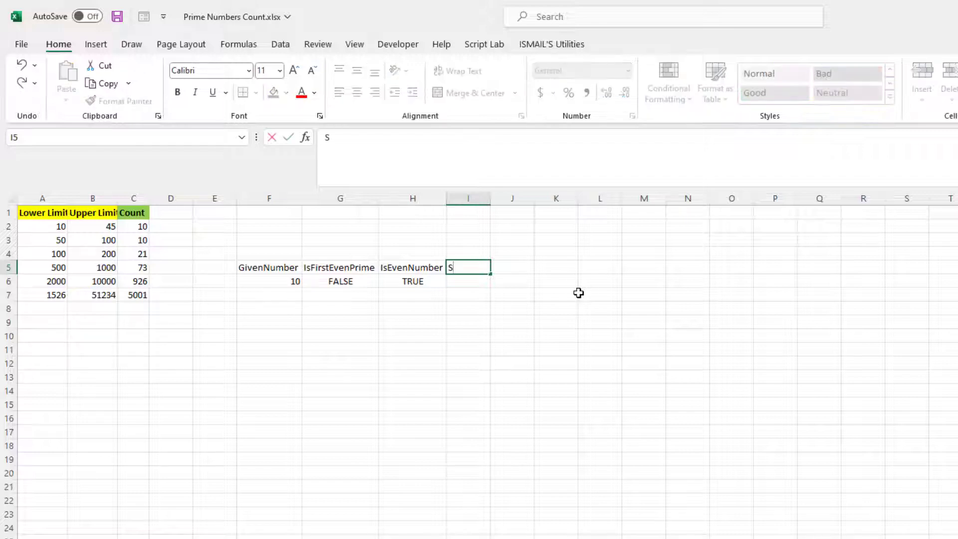
type("quareRoot")
left_click(468, 281)
type("=")
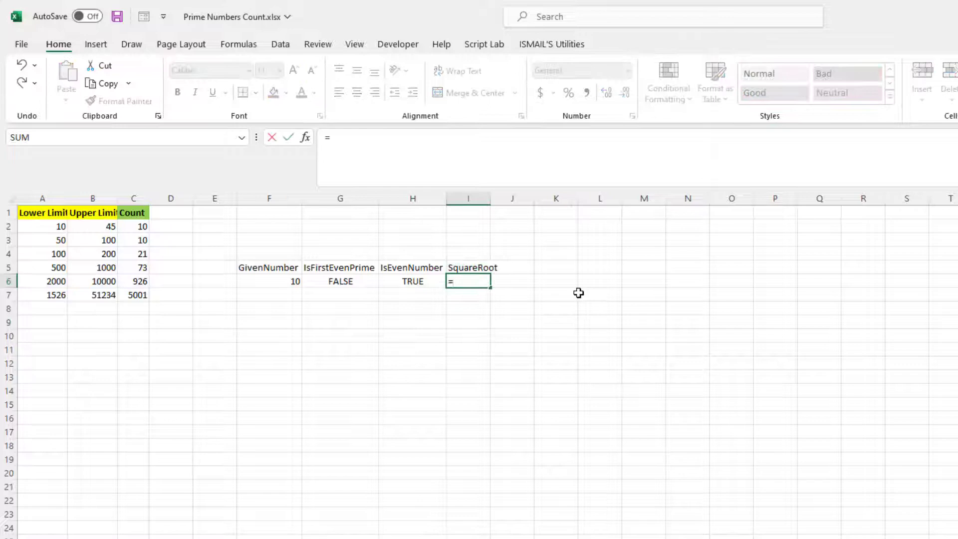
type("SQRT(")
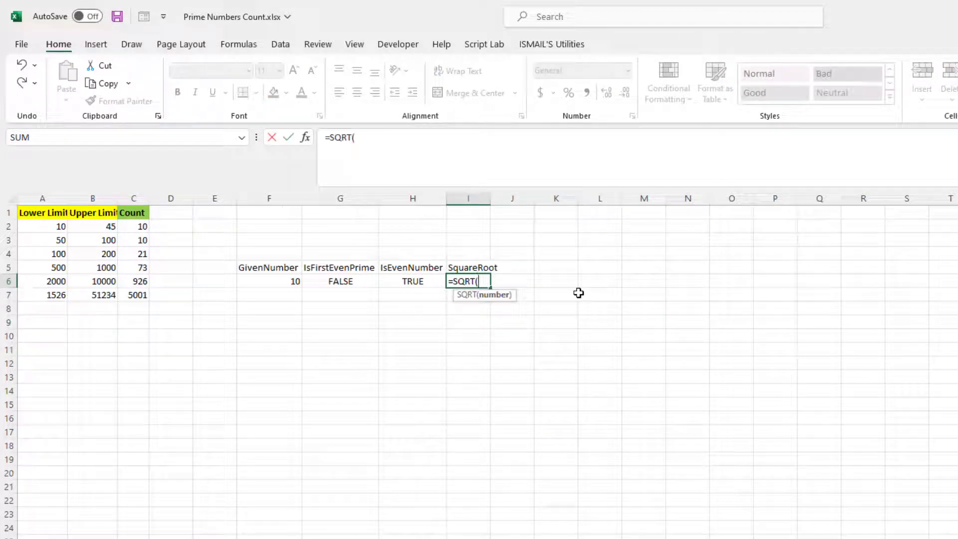
key("Enter")
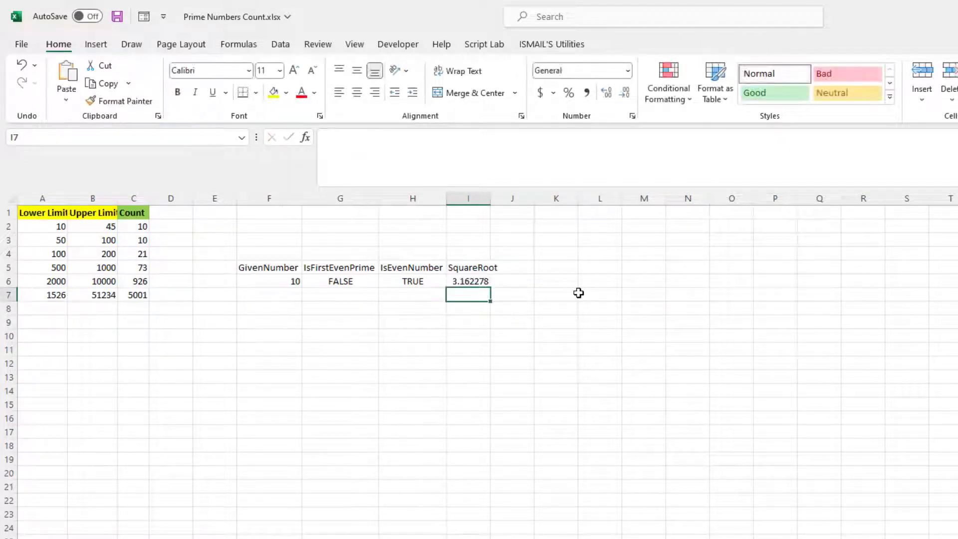
left_click(512, 267)
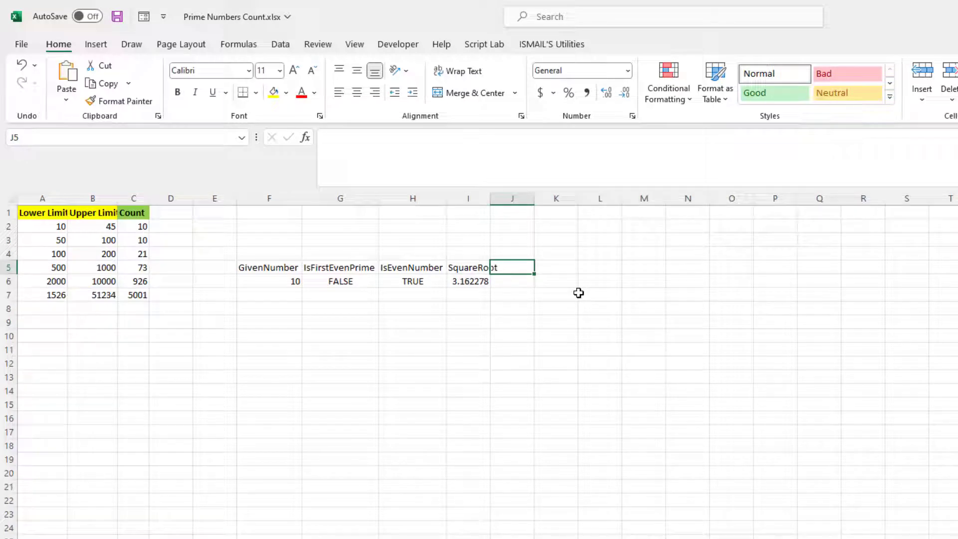
Add a ListOfIterator heading in J5 and start =SEQUENCE(3 in J6.
type("ListOf")
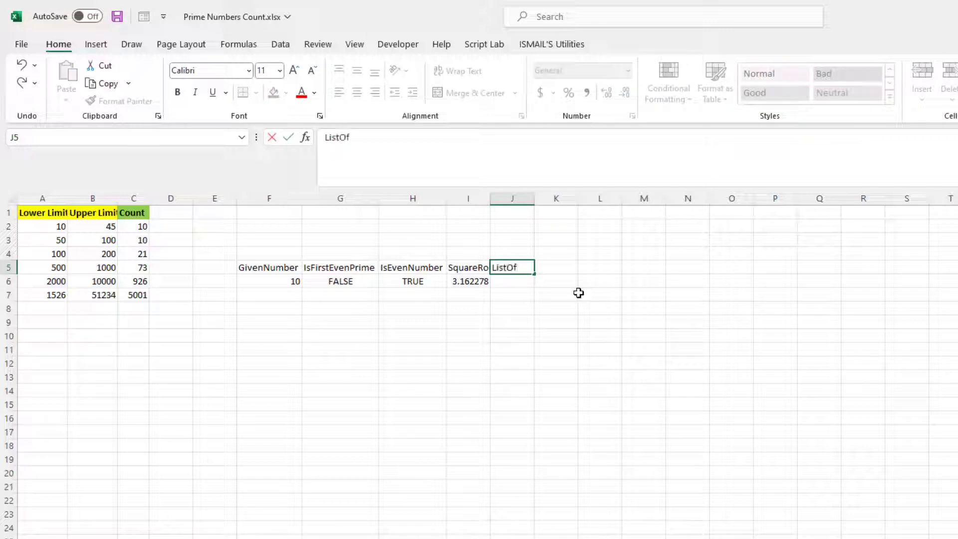
type("Iterator")
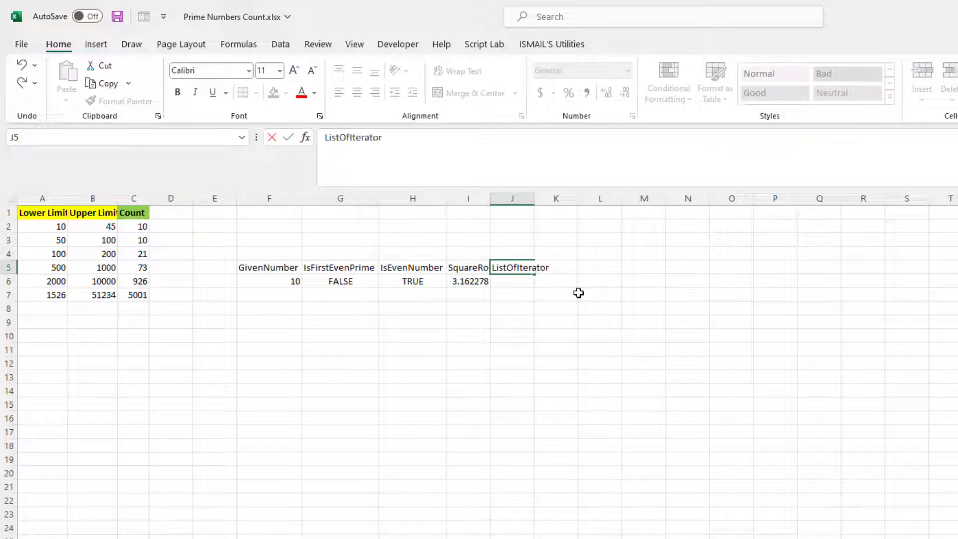
type("=seq")
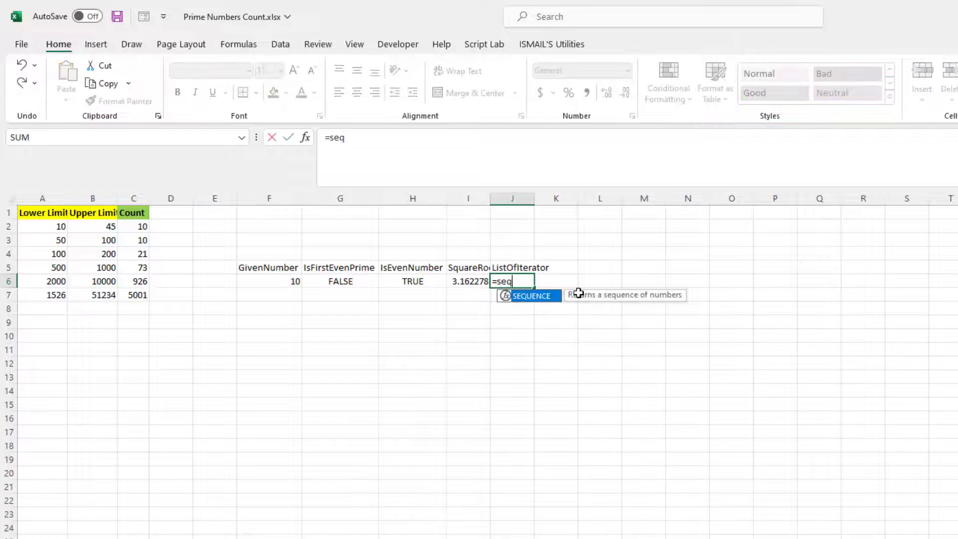
type("UENCE(3")
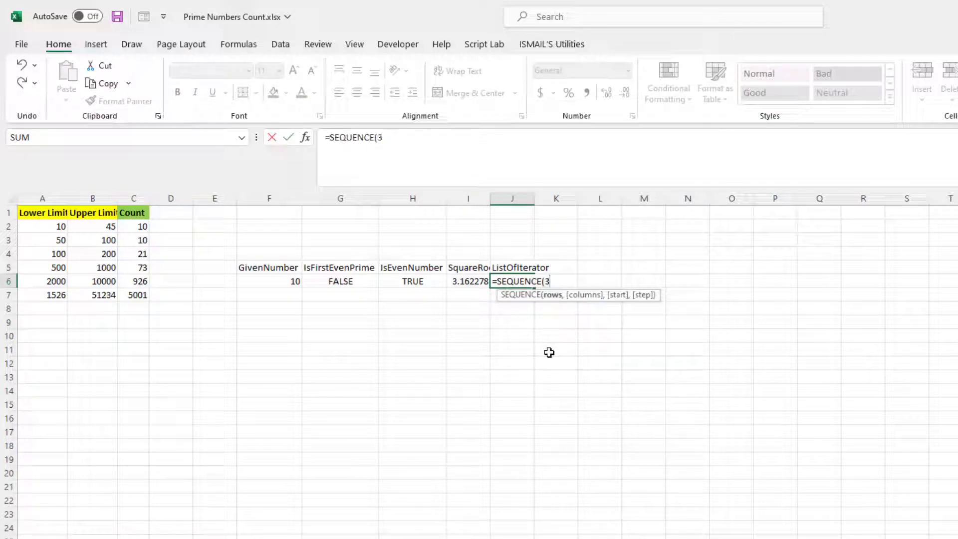
Abandon the unfinished sequence and wrap I6 as =ROUNDDOWN(SQRT(F6),0), showing 3.
type(",")
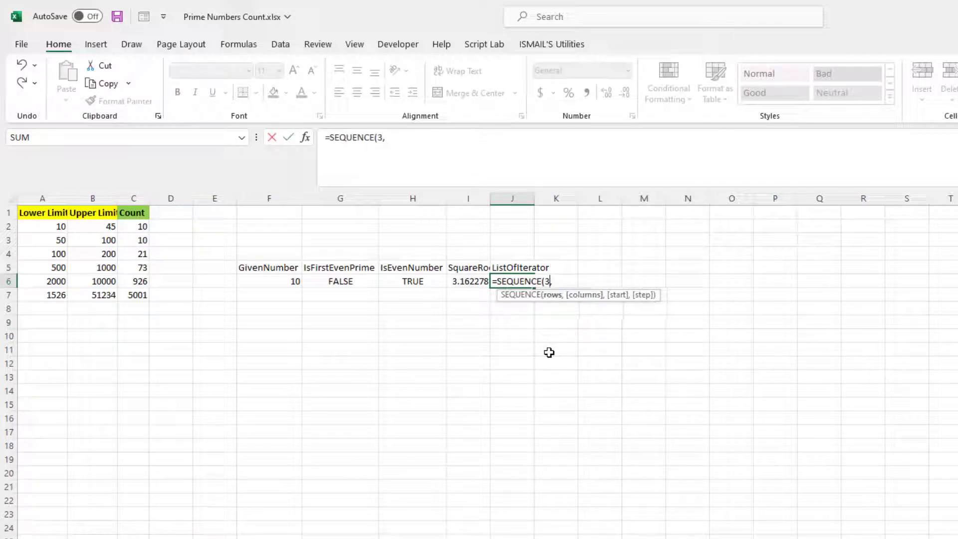
key("Backspace")
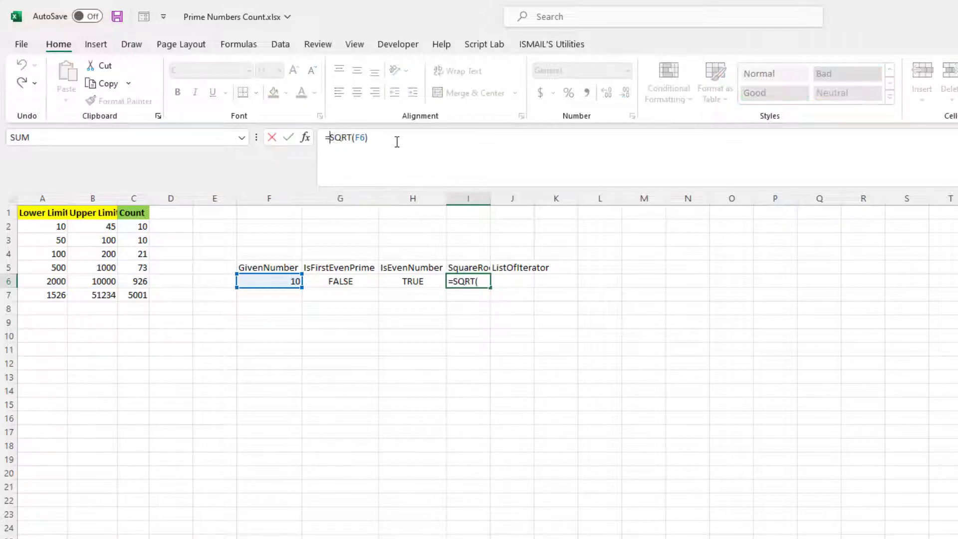
type("roud")
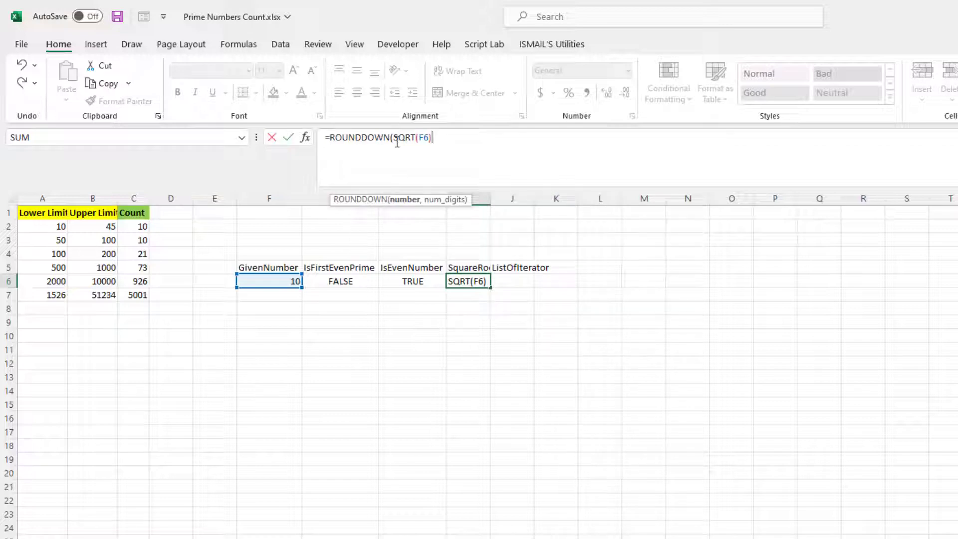
key("Enter")
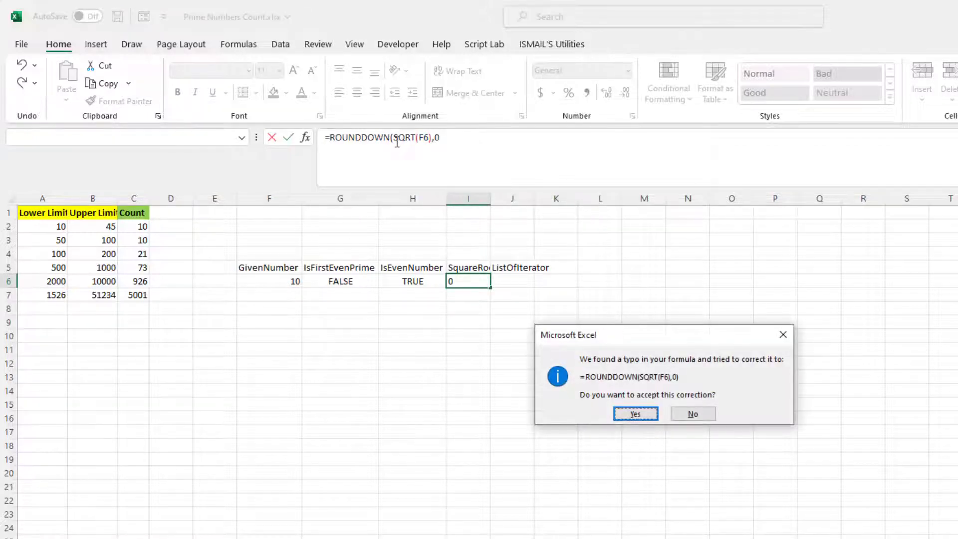
left_click(635, 413)
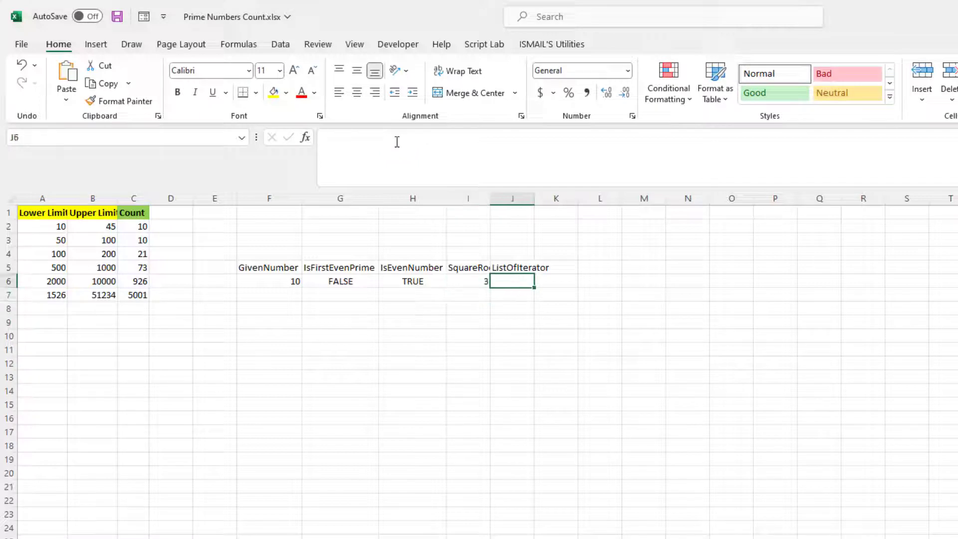
Enter =SEQUENCE(I6-3+1,1,3) in J6 so ListOfIterator shows 3.
type("=")
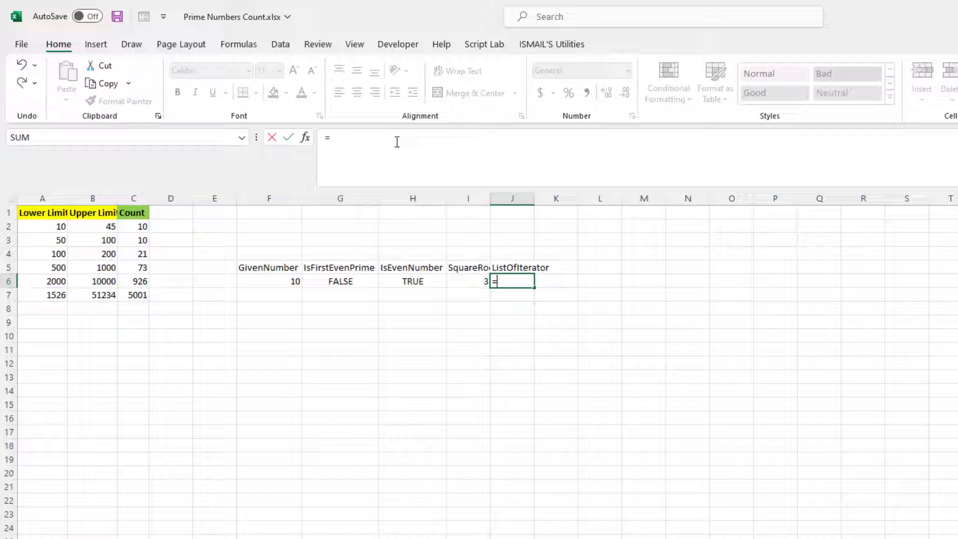
type("se")
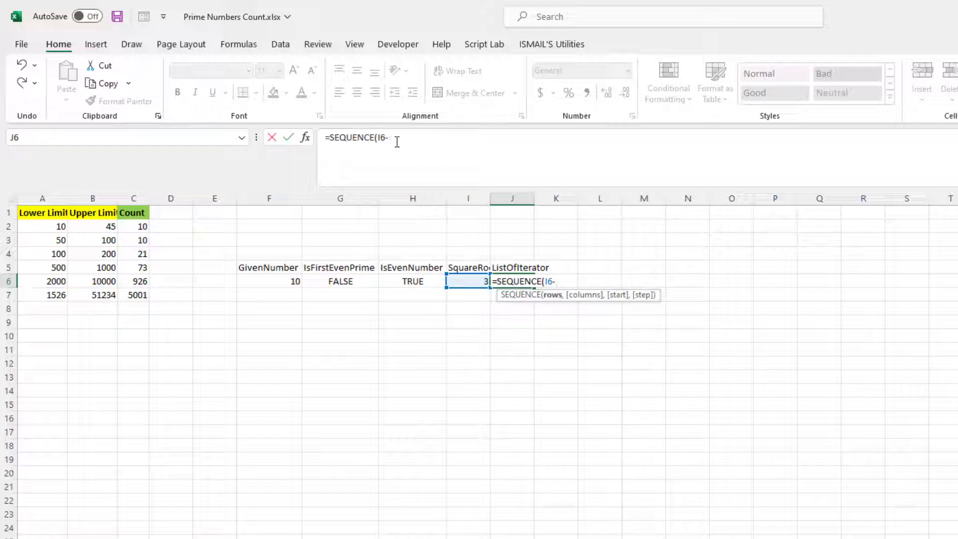
type("3")
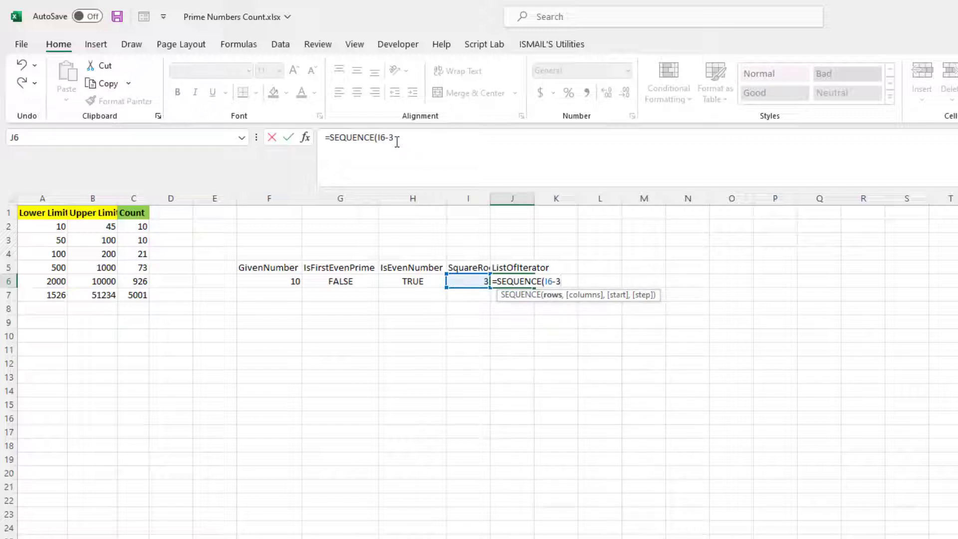
type("+1,")
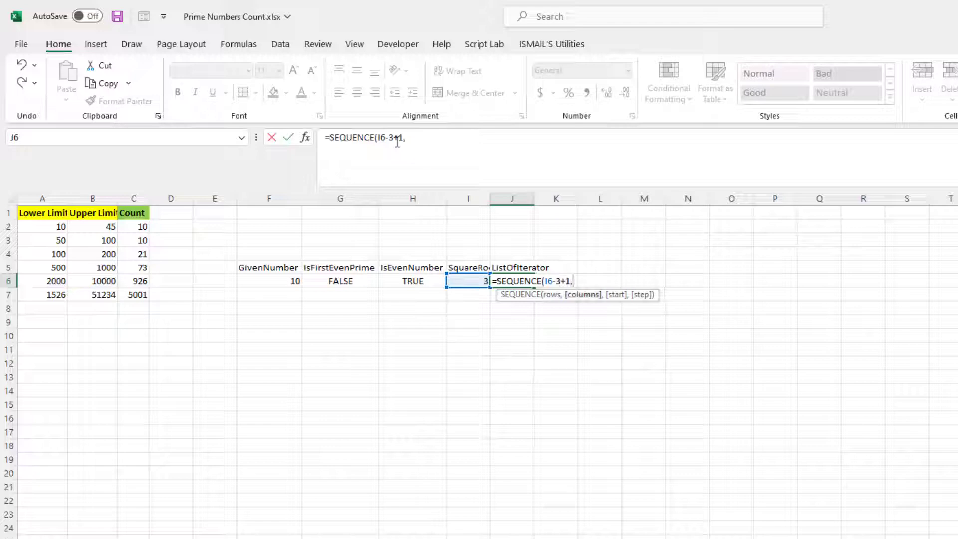
type("1,")
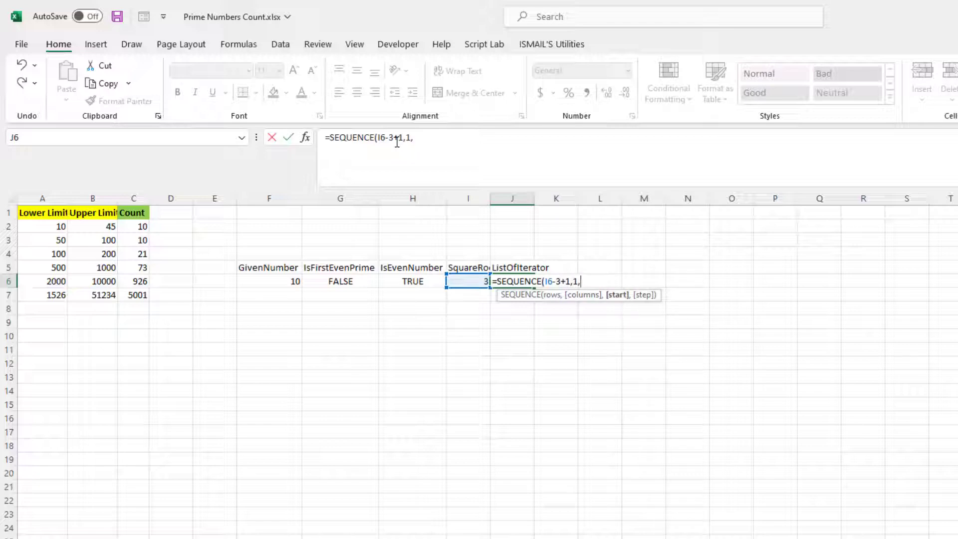
type("3")
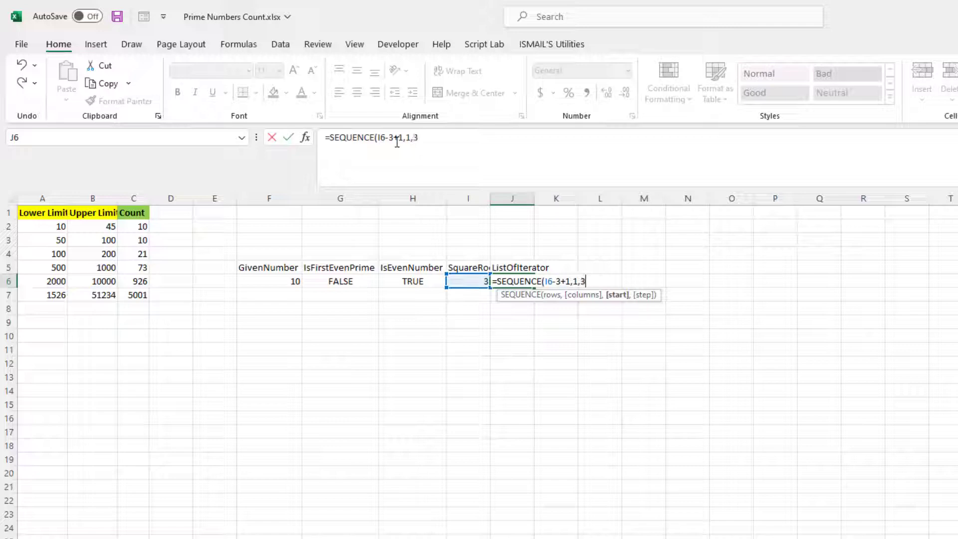
key("Enter")
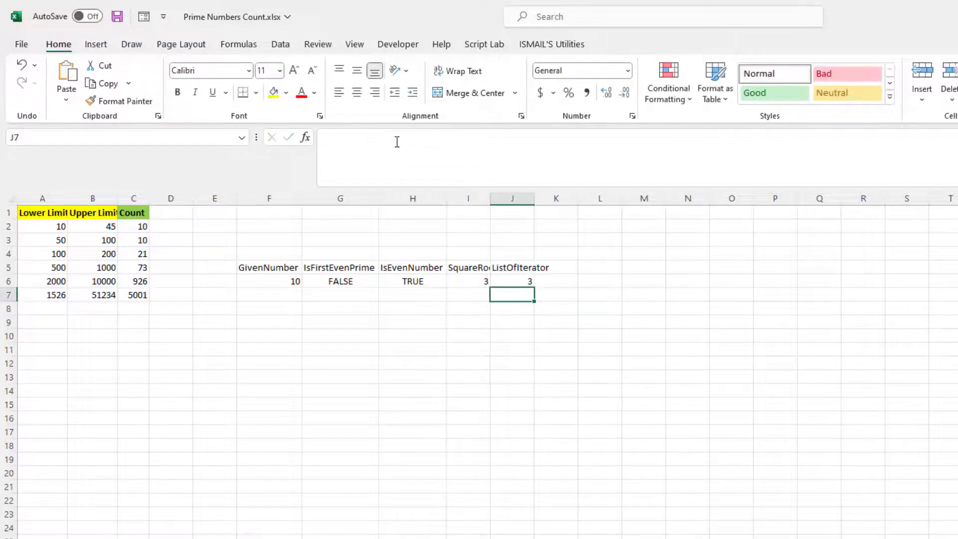
left_click(512, 281)
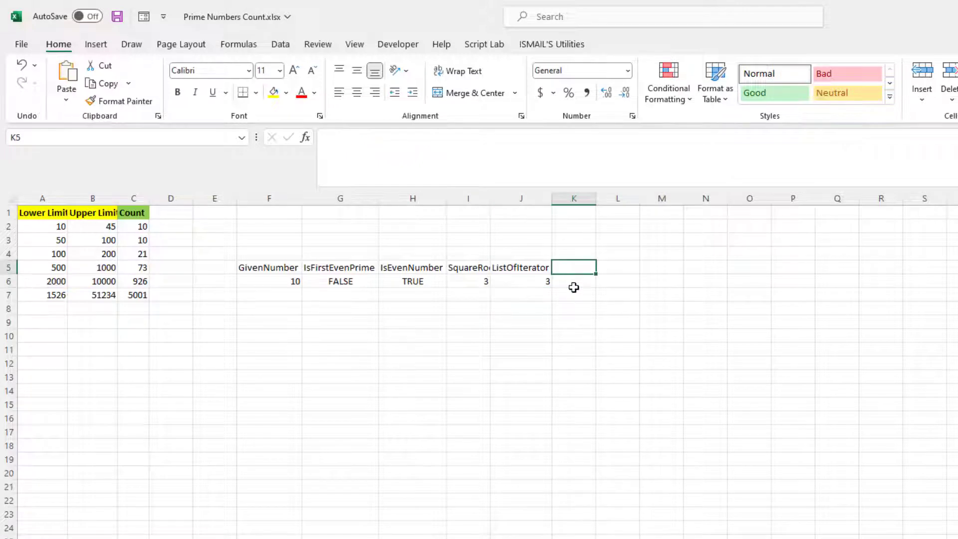
Begin the Result formula =REDUCE(TRUE,J6#,LAMBDA(FinalValue,a,IF(MOD(F6...
type("=re")
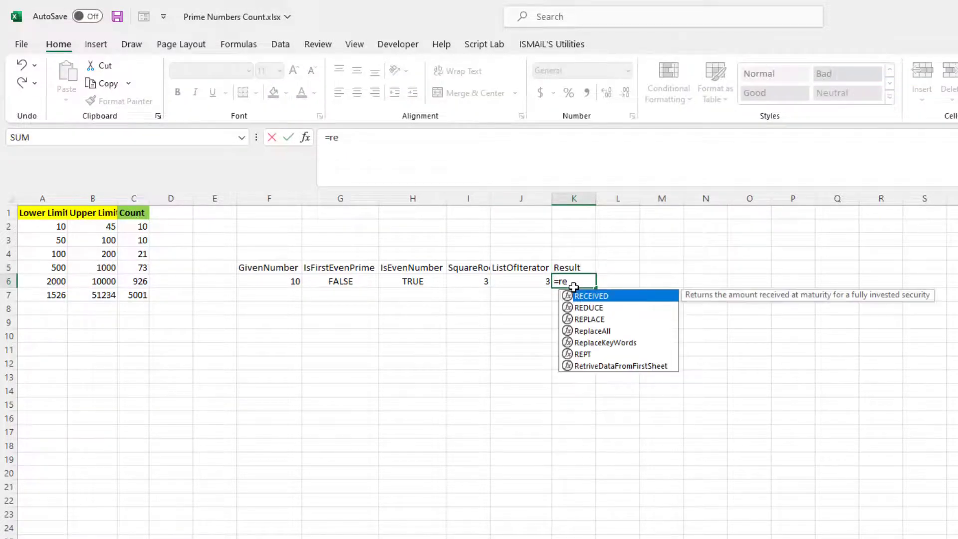
type("REDUCE(fa")
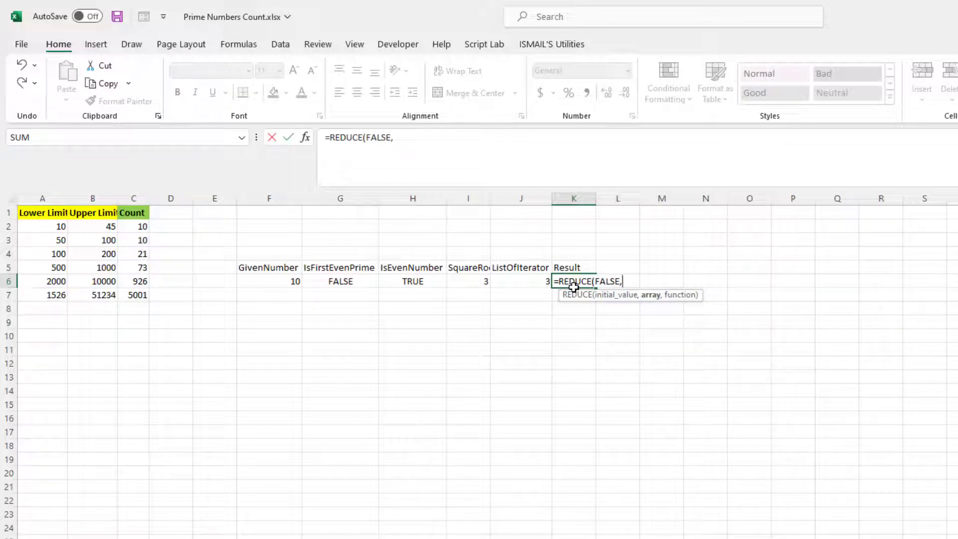
left_click(521, 281)
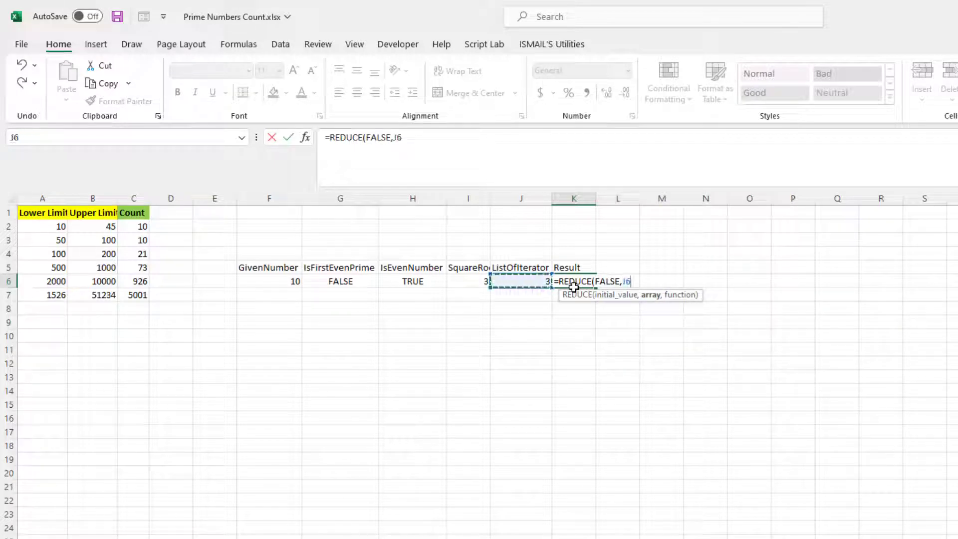
type("#")
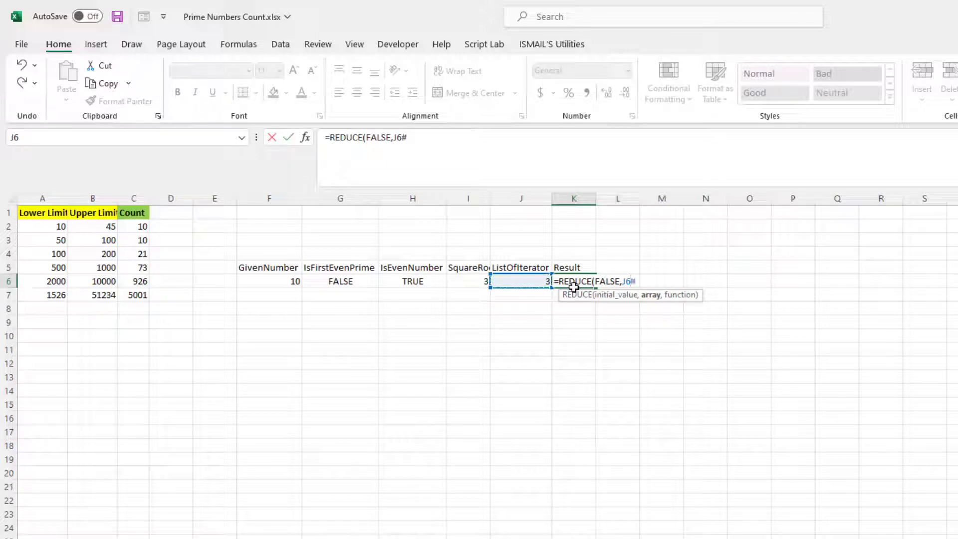
type(",LAMBDA(")
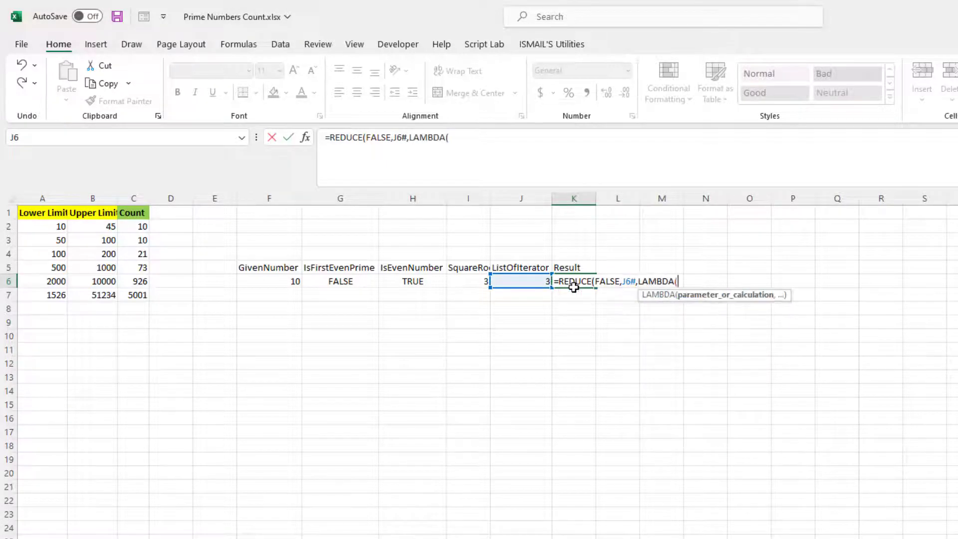
type("a,")
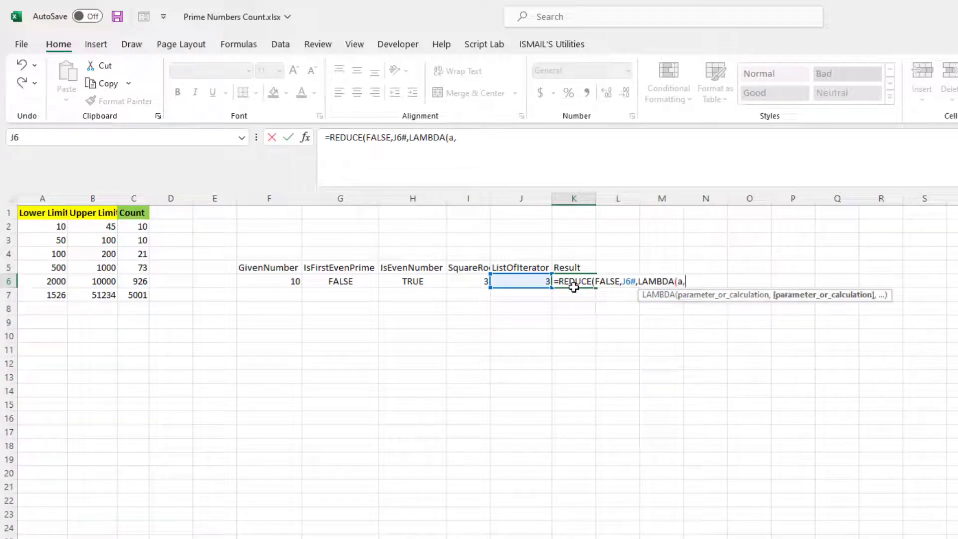
type("if(")
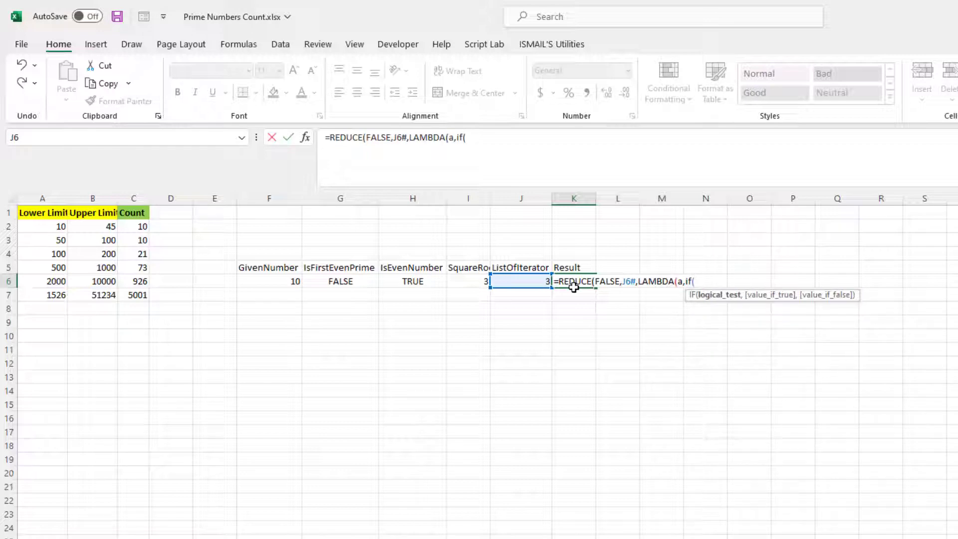
type("MOD(")
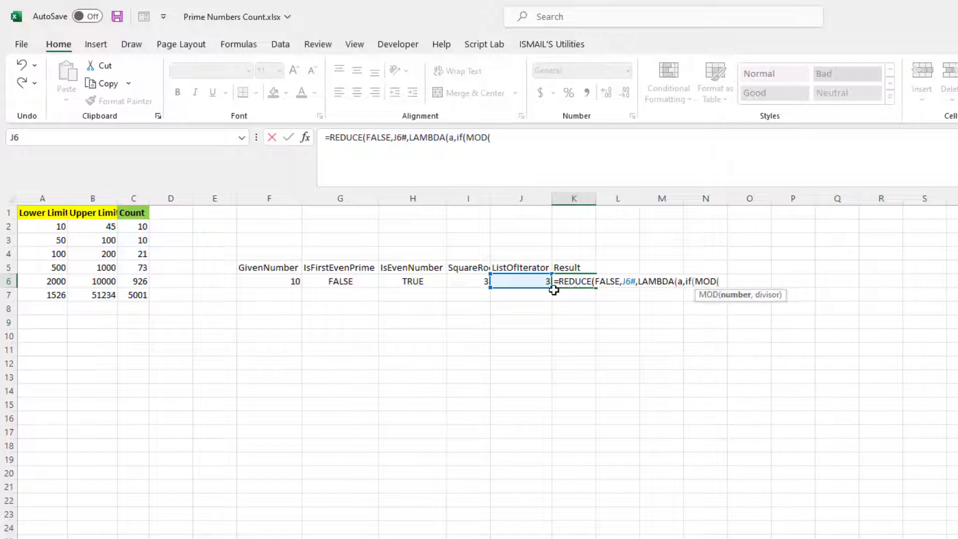
left_click(269, 282)
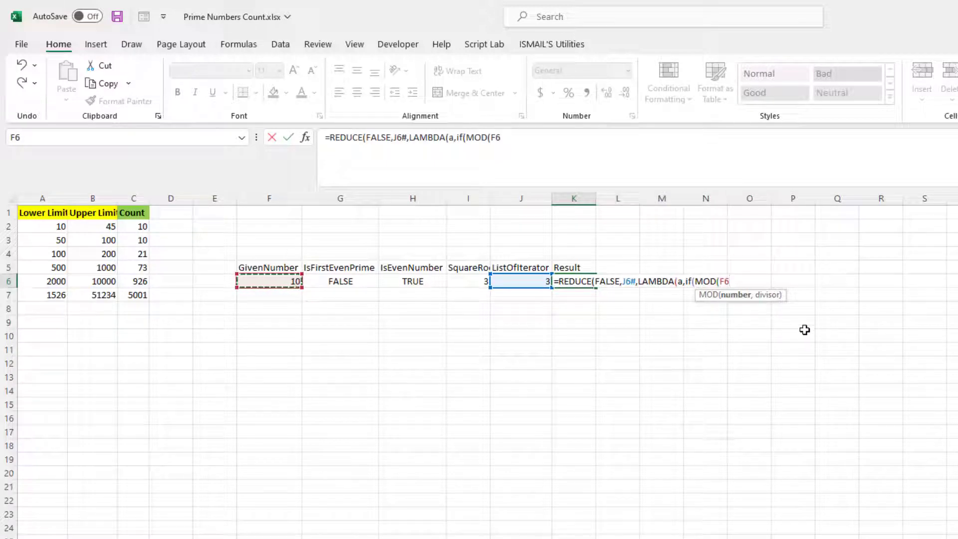
Complete it as ...MOD(F6,a)=0,FALSE,FinalValue))) so K6 returns TRUE.
type("a")
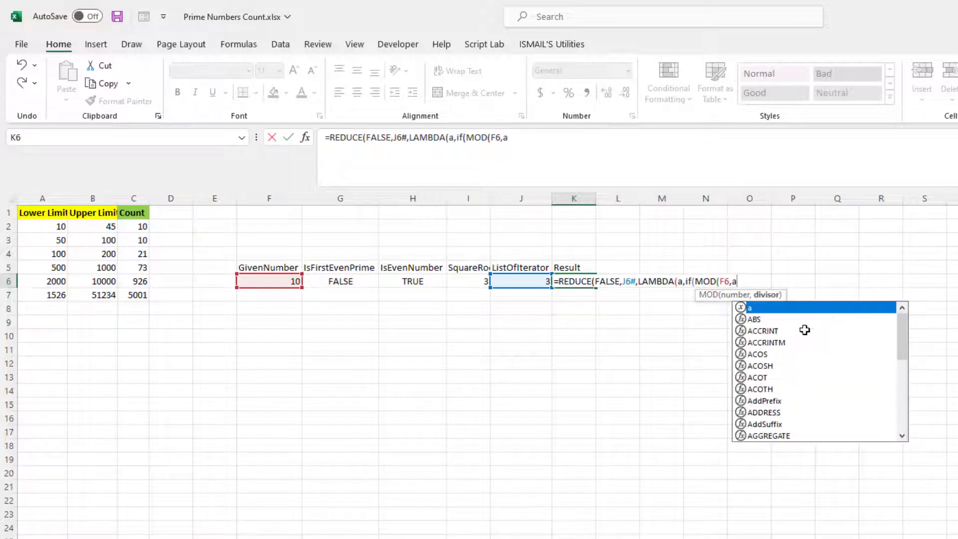
type(")=")
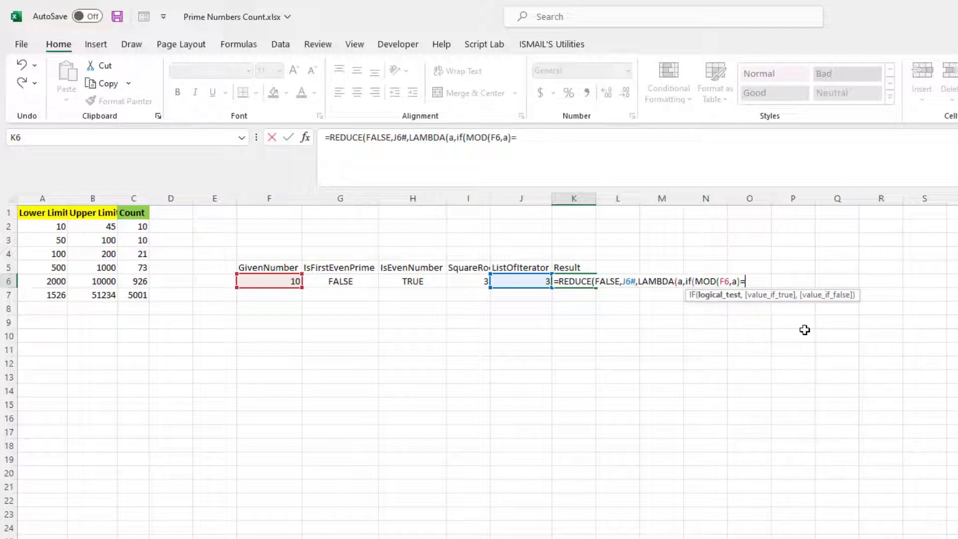
type("0,")
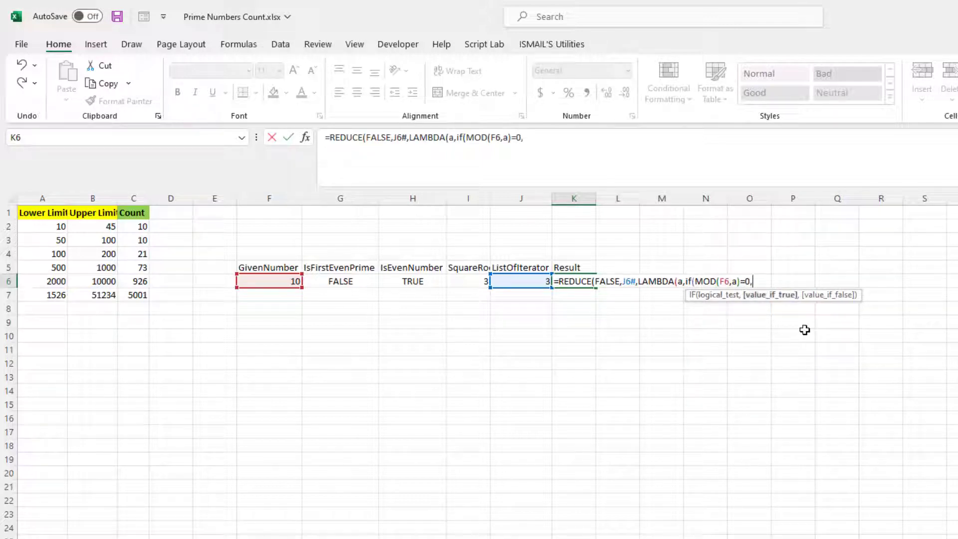
type("FALSE")
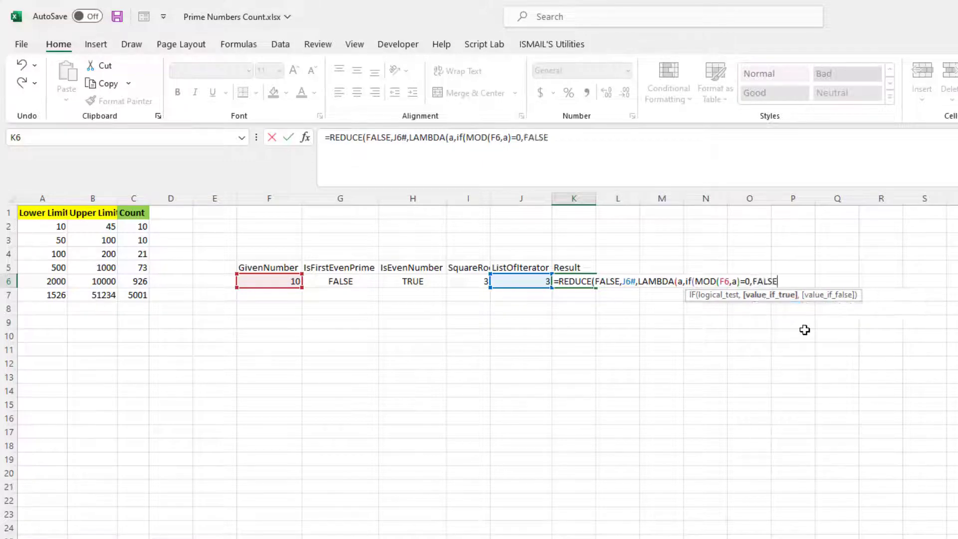
type(",")
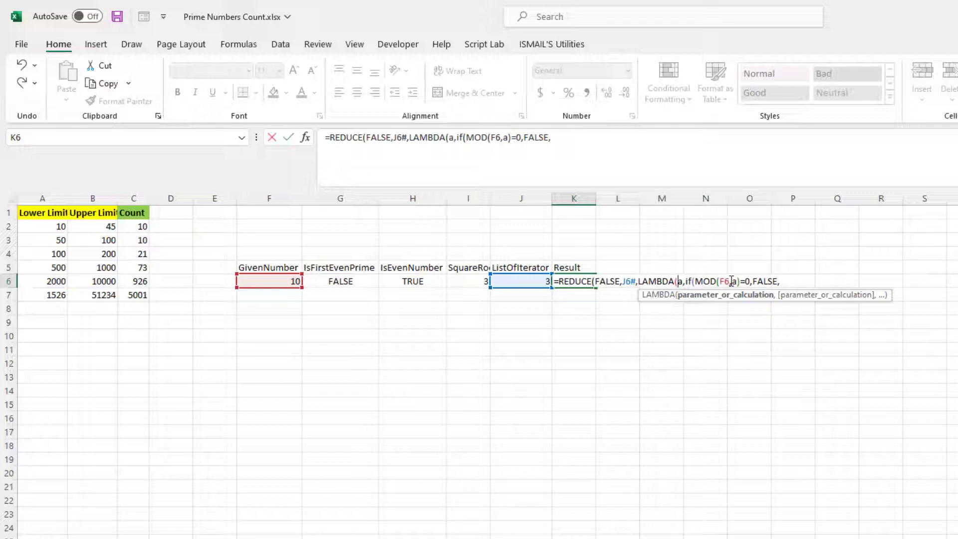
type("FinalValue,")
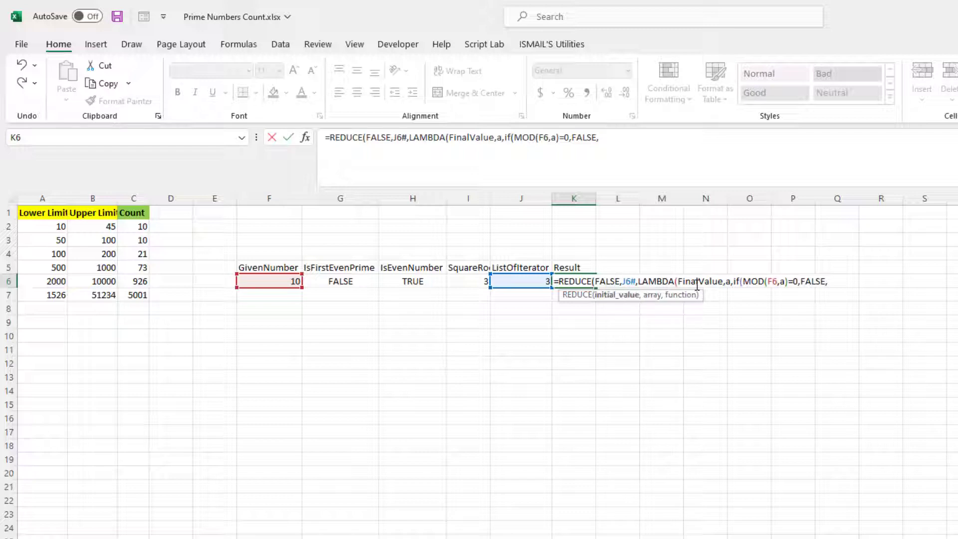
type("tr")
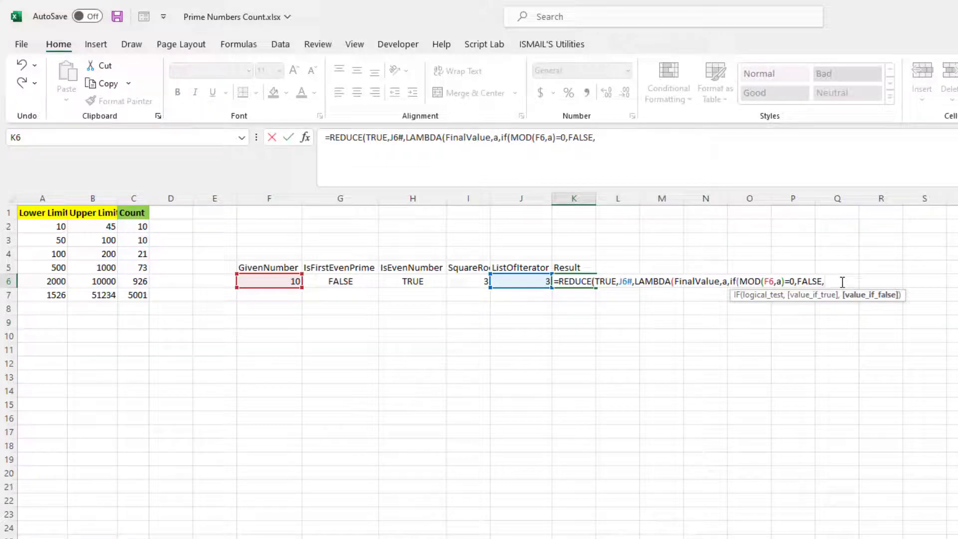
type("FinalValue)")
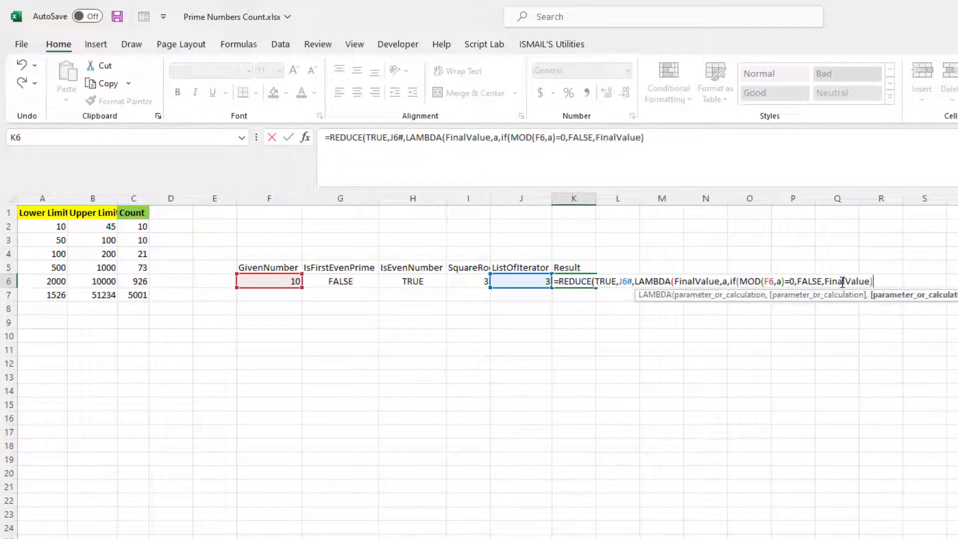
type("))")
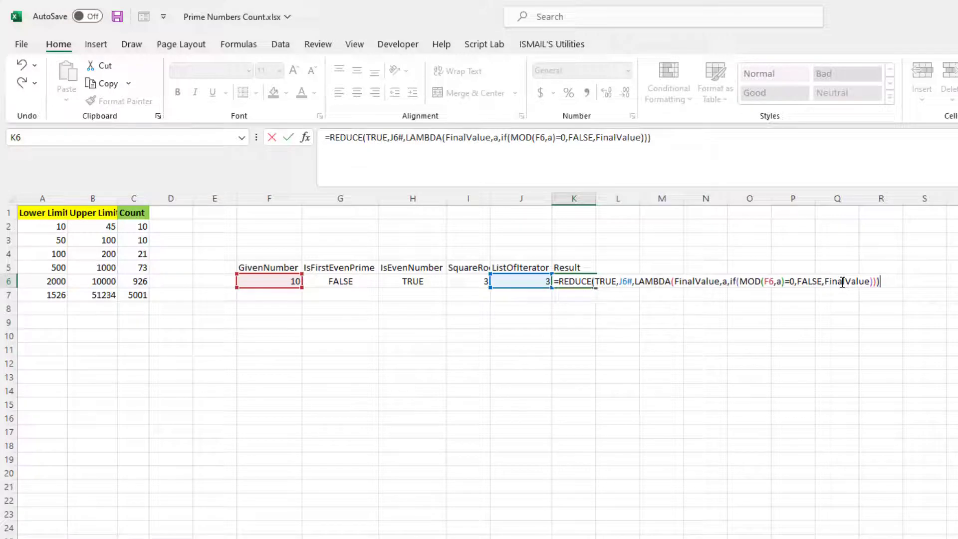
key("Enter")
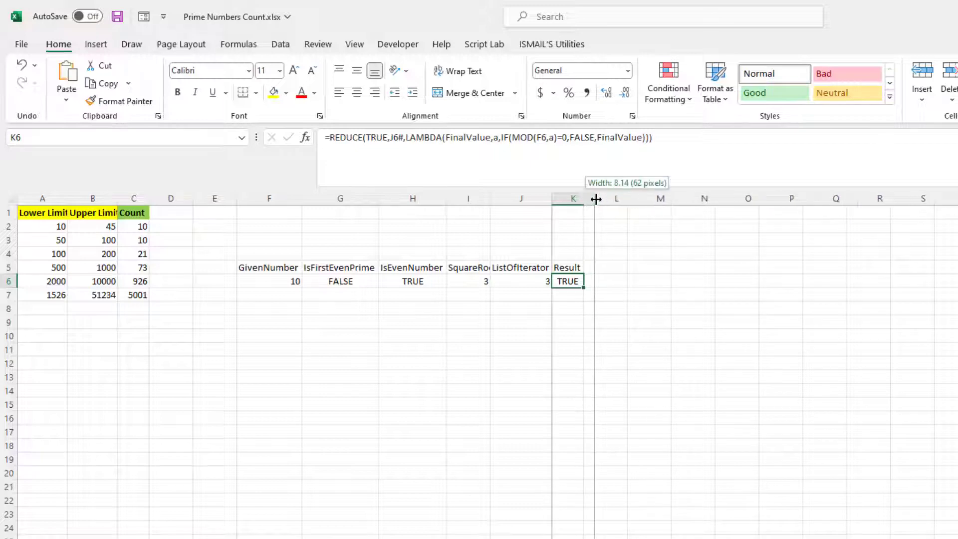
Add a FinalResult heading in L5 and start =IF(G6,G6, in L6.
left_click(621, 281)
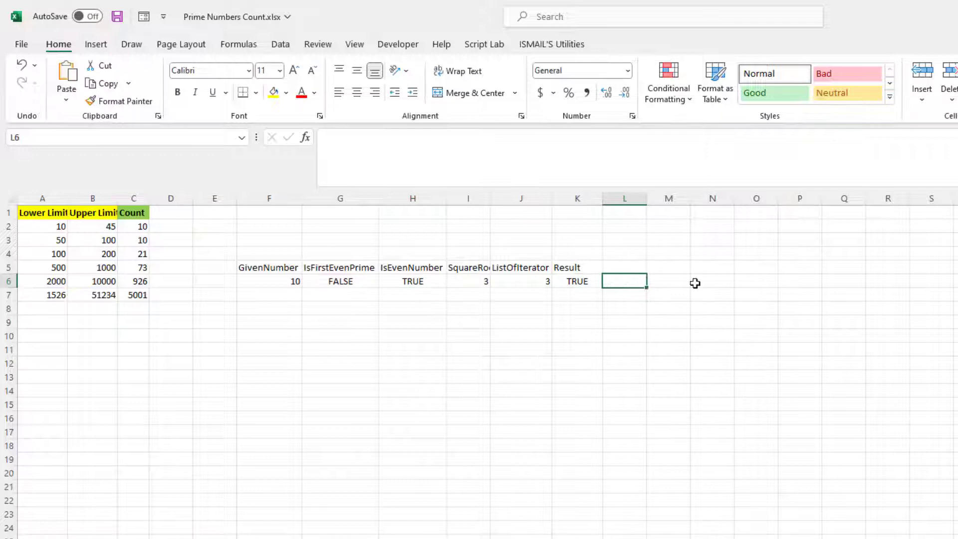
left_click(624, 267)
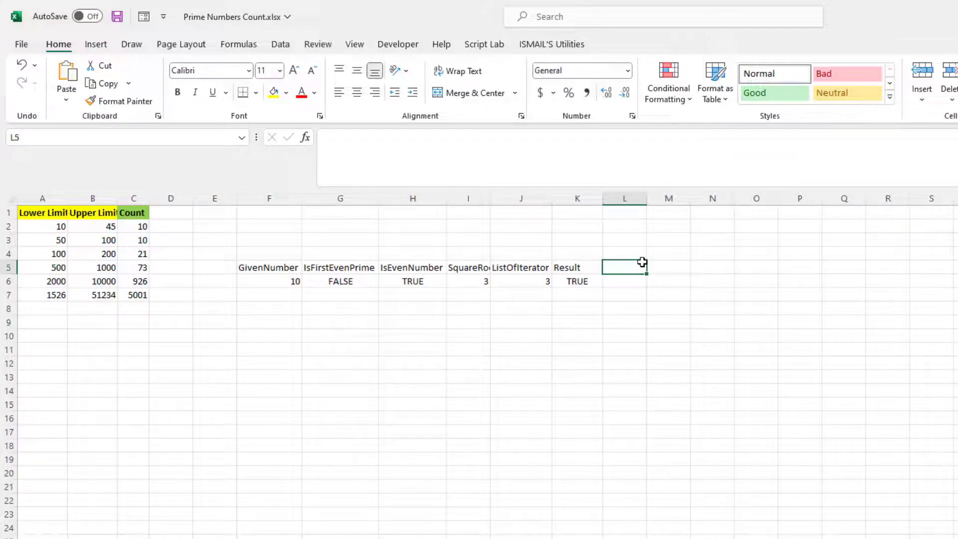
type("FinalResul")
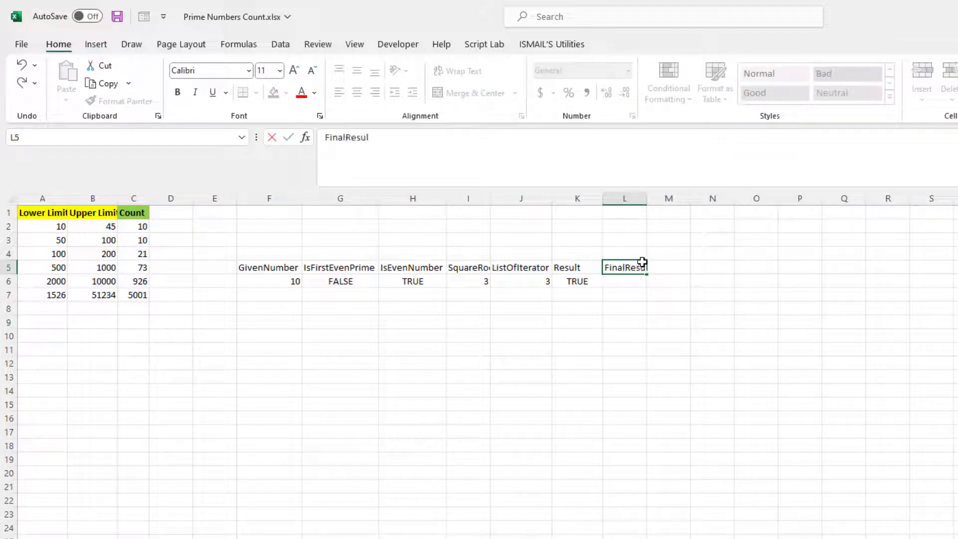
type("=if")
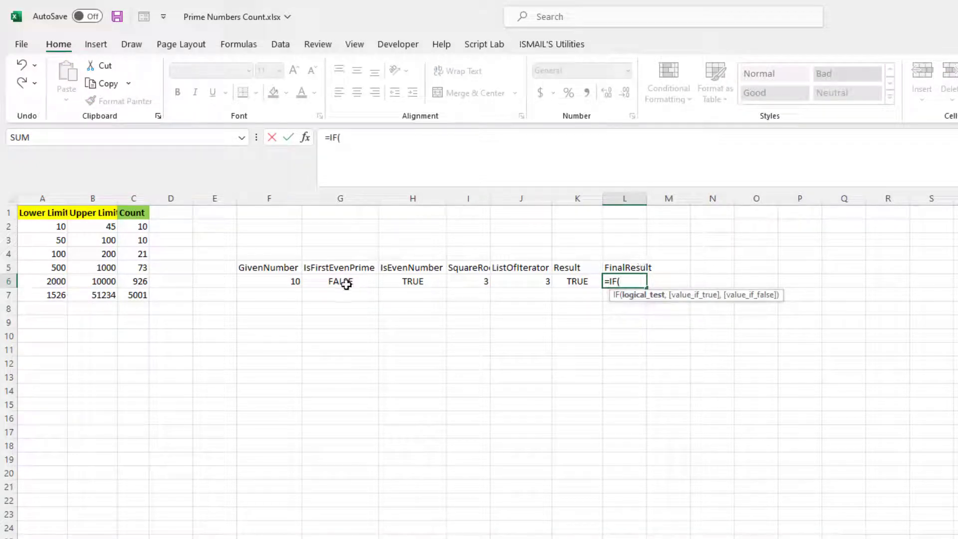
left_click(340, 282)
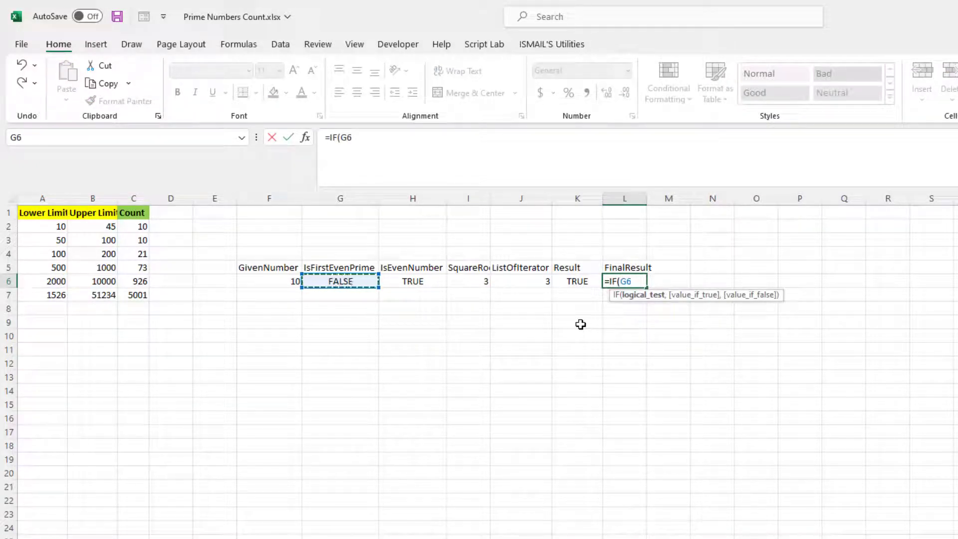
type(",")
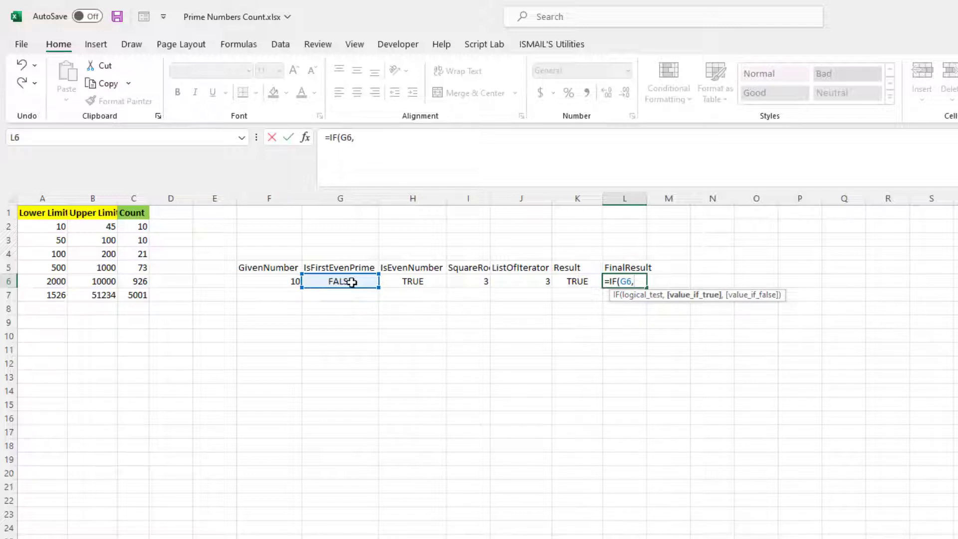
left_click(341, 281)
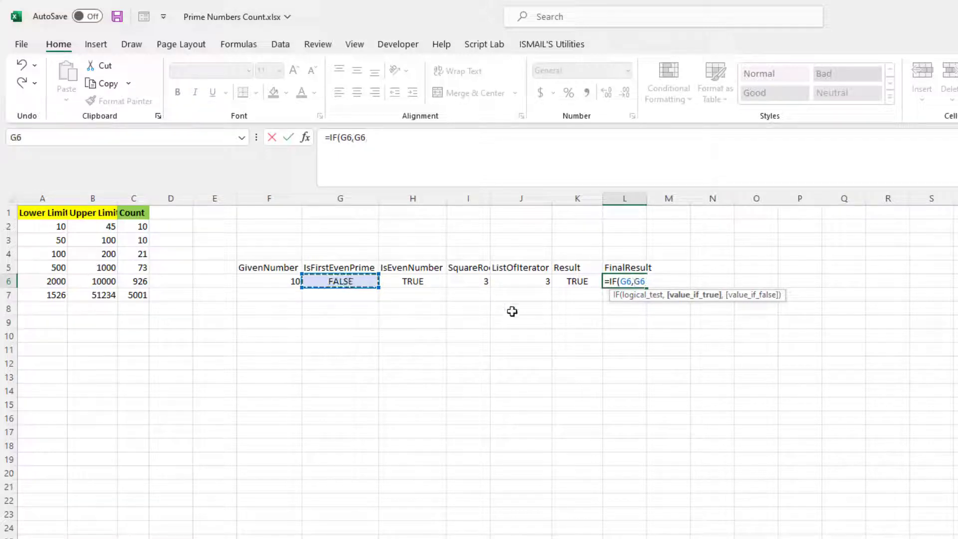
Finish L6 as =IF(G6,G6,IF(H6,FALSE,K6)), showing FALSE for 10.
type(",")
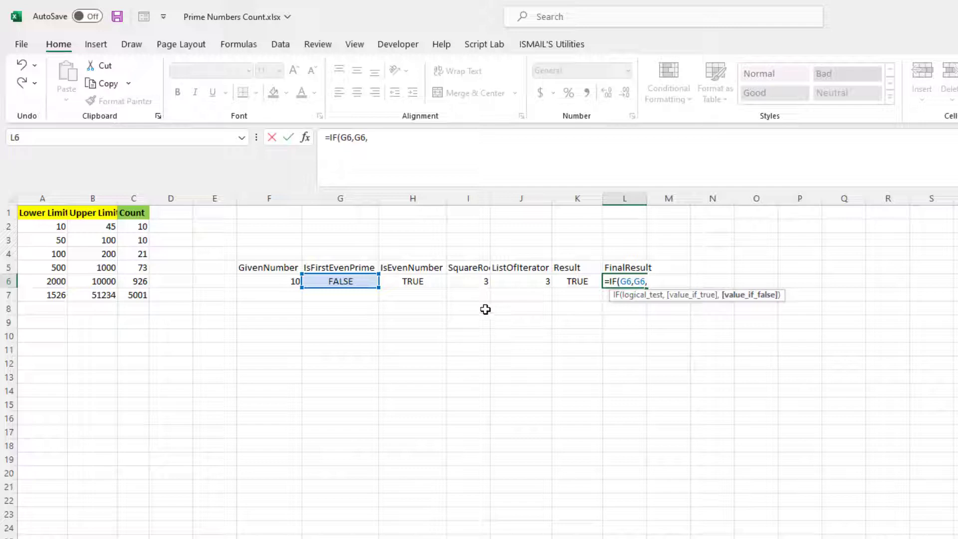
type("IF(")
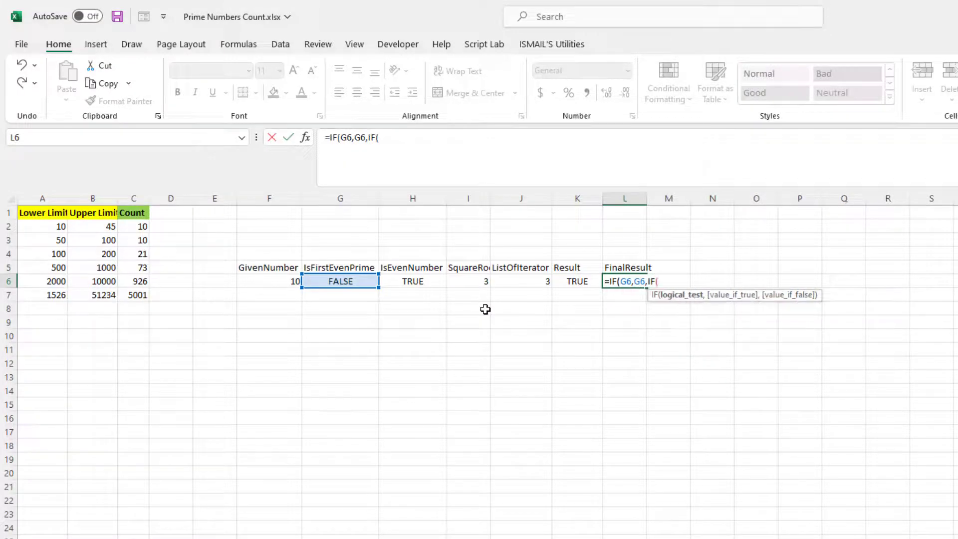
left_click(413, 281)
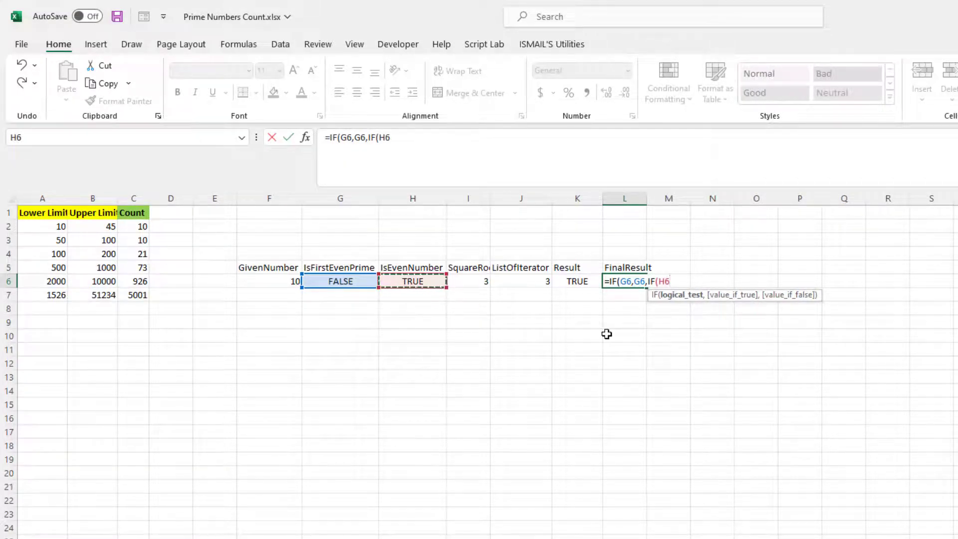
type(",FALSE,")
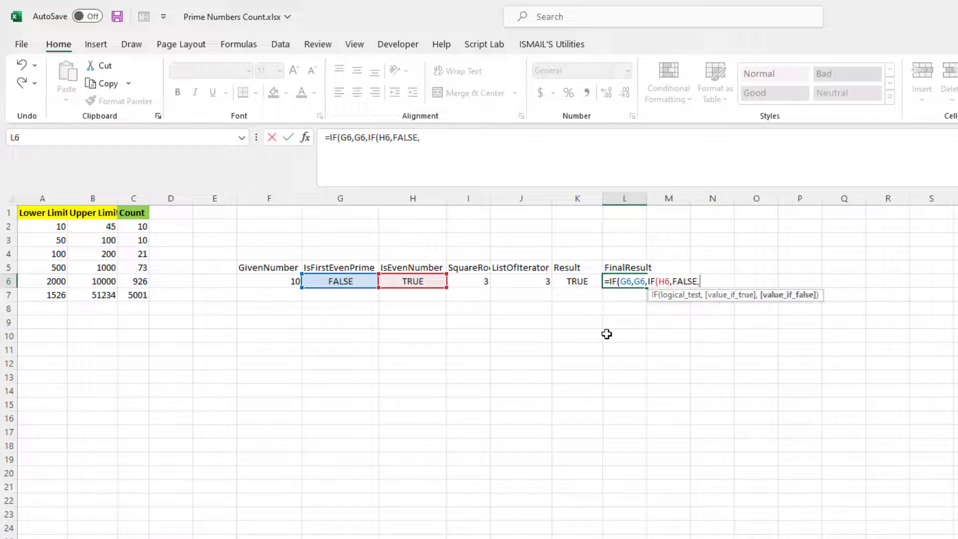
mouse_move(599, 300)
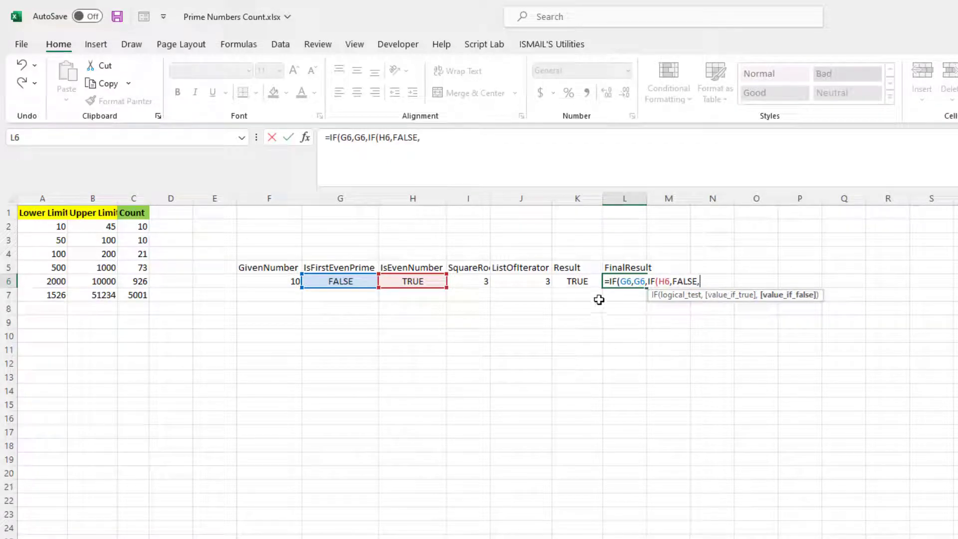
left_click(577, 282)
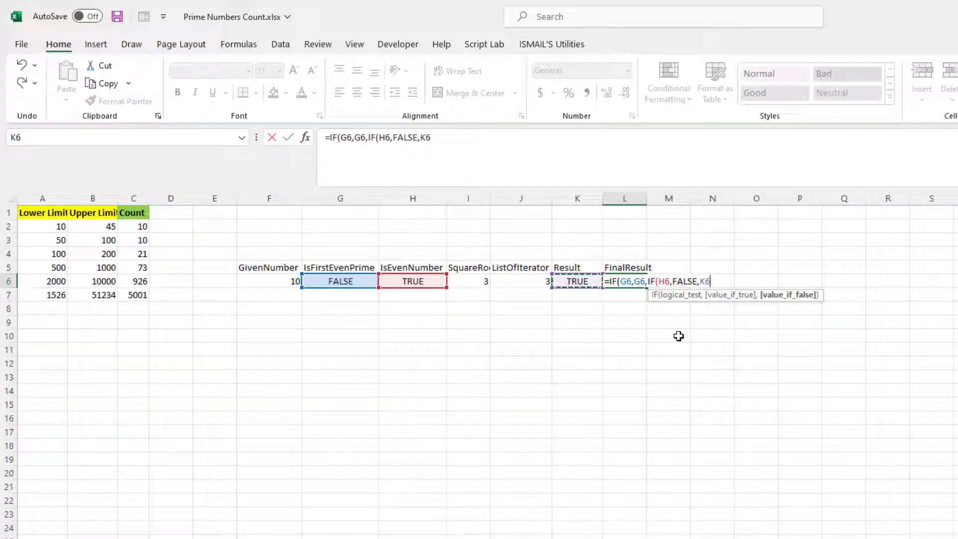
key("Enter")
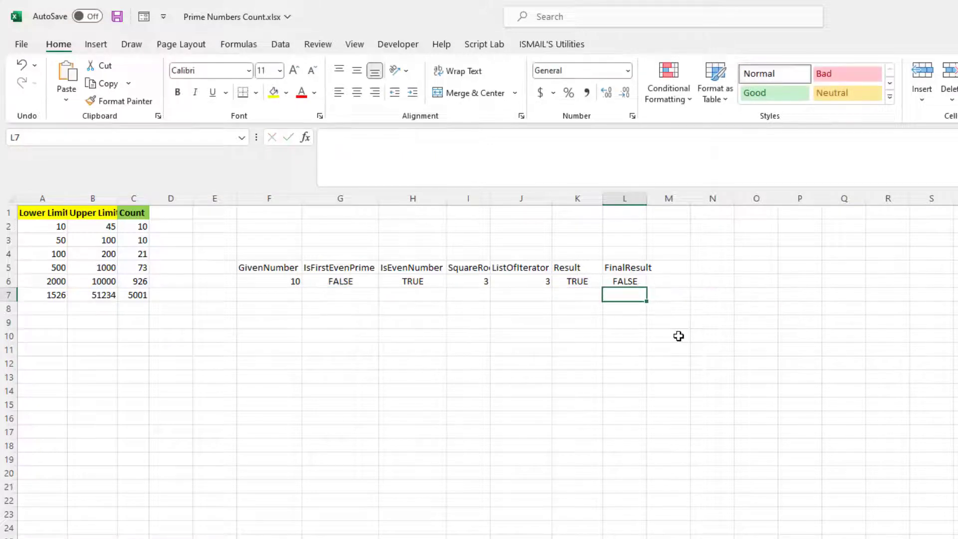
left_click(624, 282)
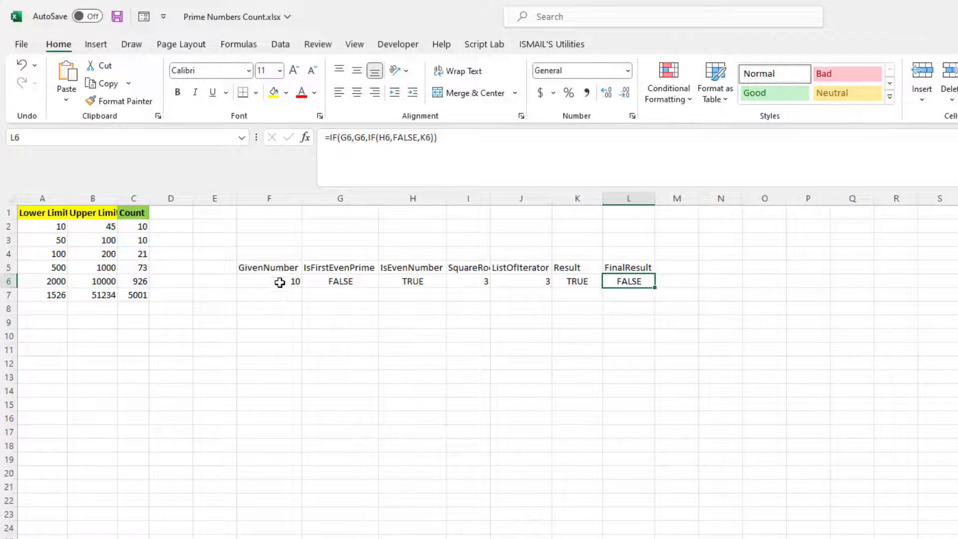
Set GivenNumber to 3, producing #VALUE! errors in ListOfIterator, Result and FinalResult.
left_click(340, 282)
type("2")
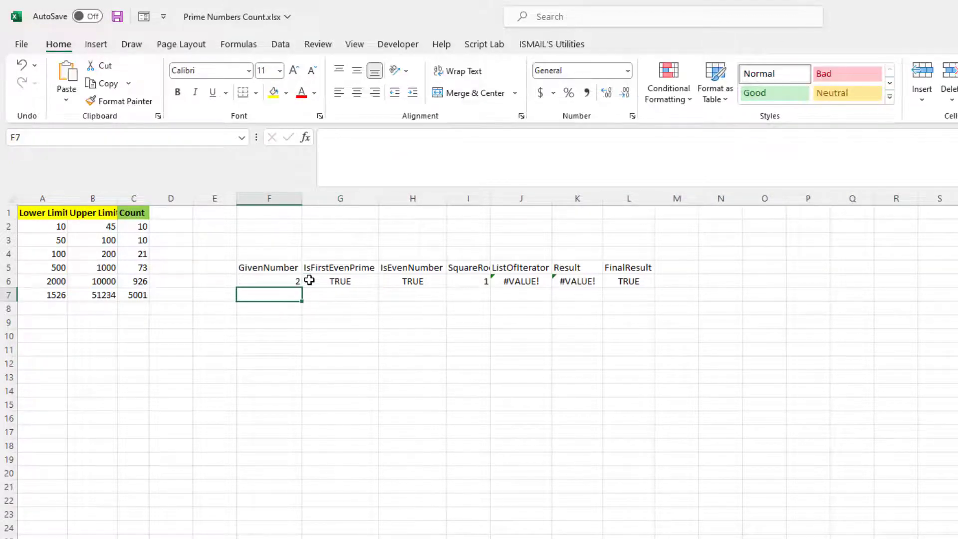
type("3")
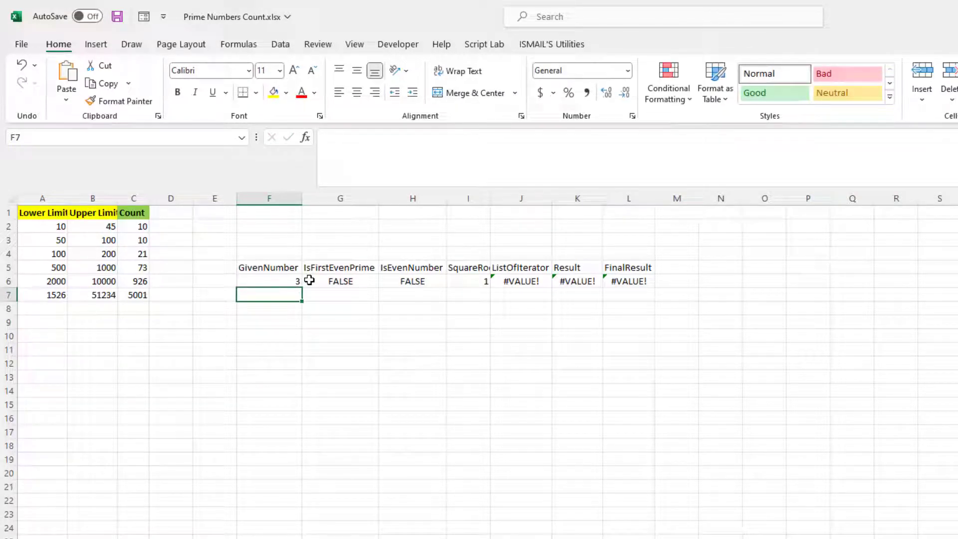
left_click(522, 282)
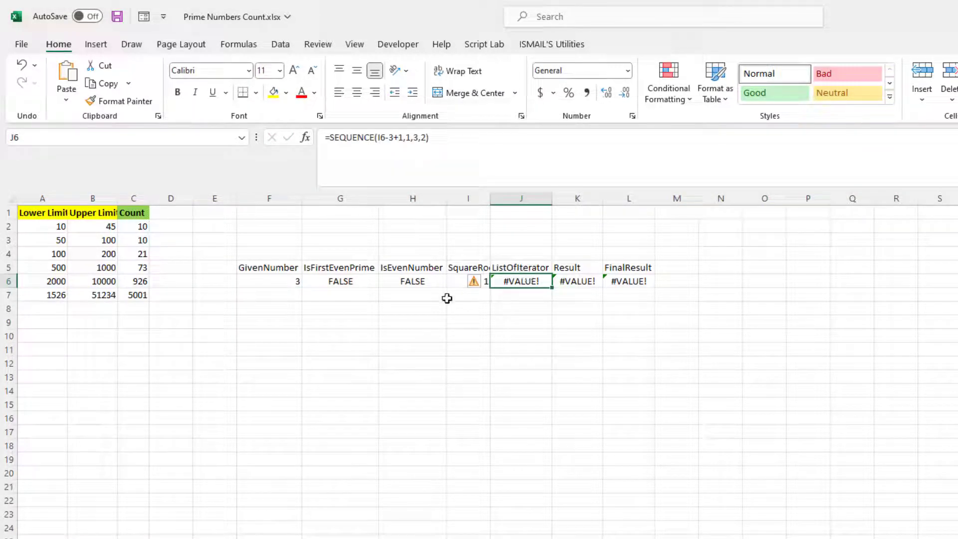
mouse_move(452, 280)
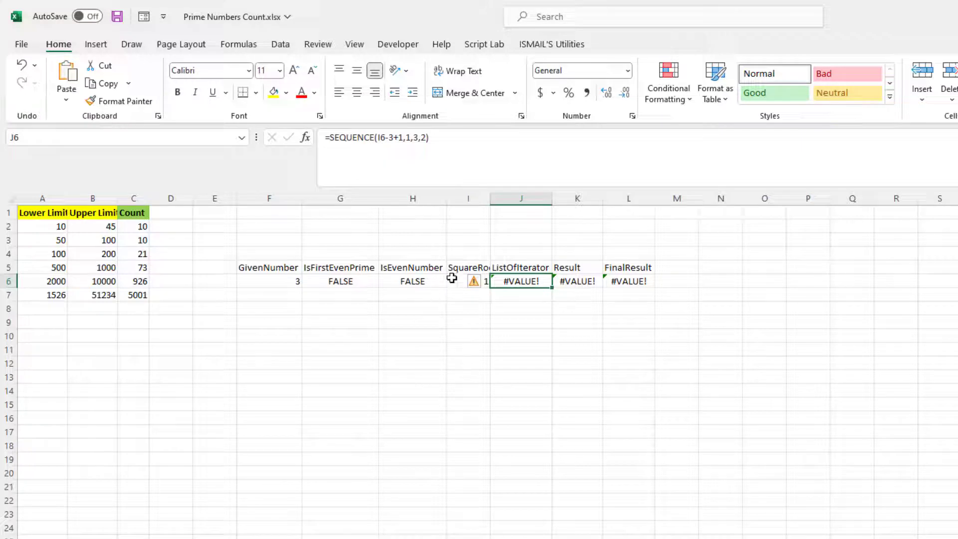
mouse_move(507, 244)
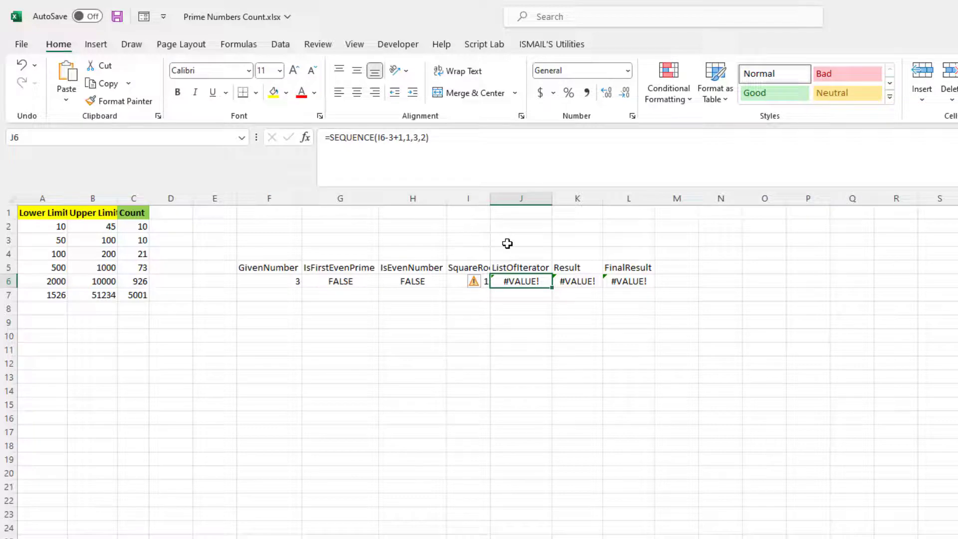
Wrap the REDUCE Result formula in IFERROR(...,TRUE) so Result and FinalResult show TRUE for 3.
type("=IREDUCE(TRUE,J6#,LAMBDA(FinalValue,a,IF(MOD(F6,a)=0,FALSE,FinalValue)))")
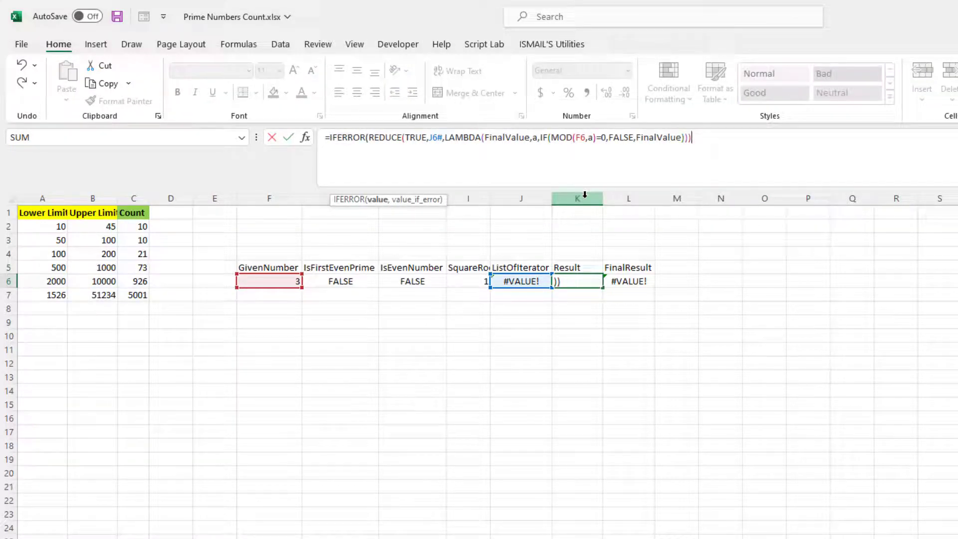
type(",TREND(")
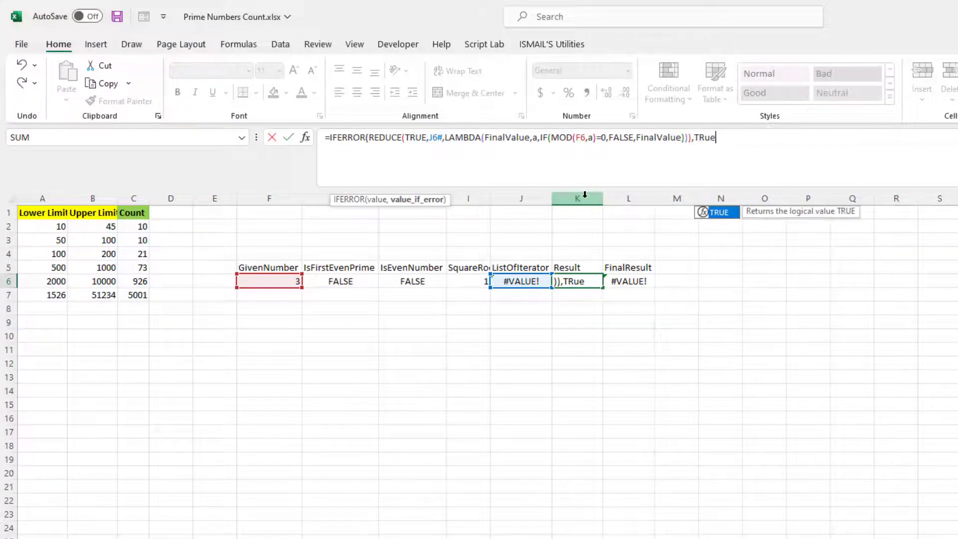
key("Enter")
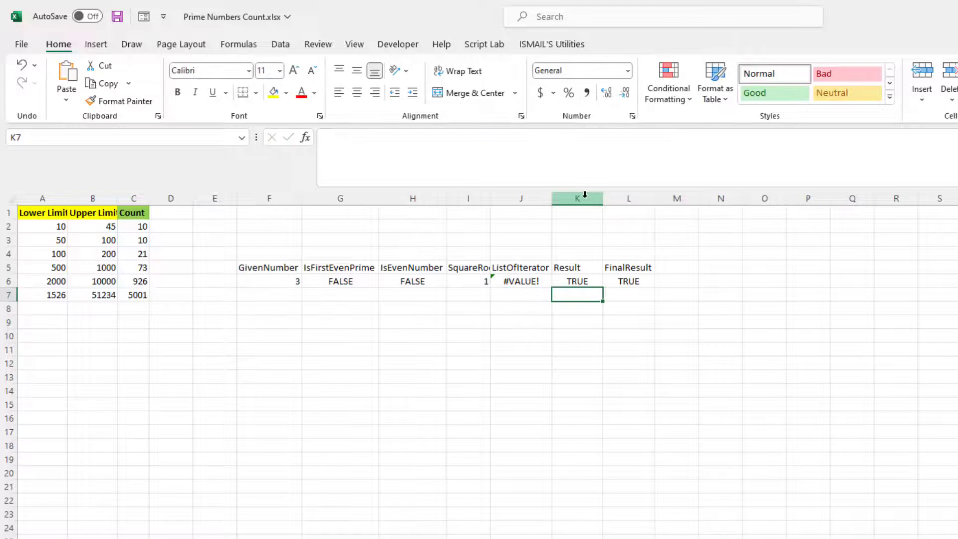
left_click(269, 282)
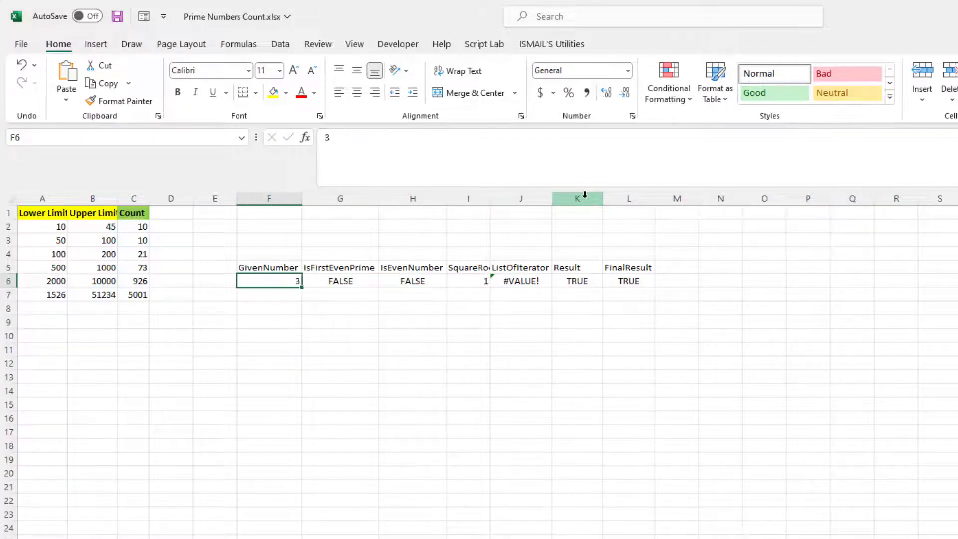
Test GivenNumber with 4 and 21 and inspect the ListOfIterator sequence stepping by 2.
type("4")
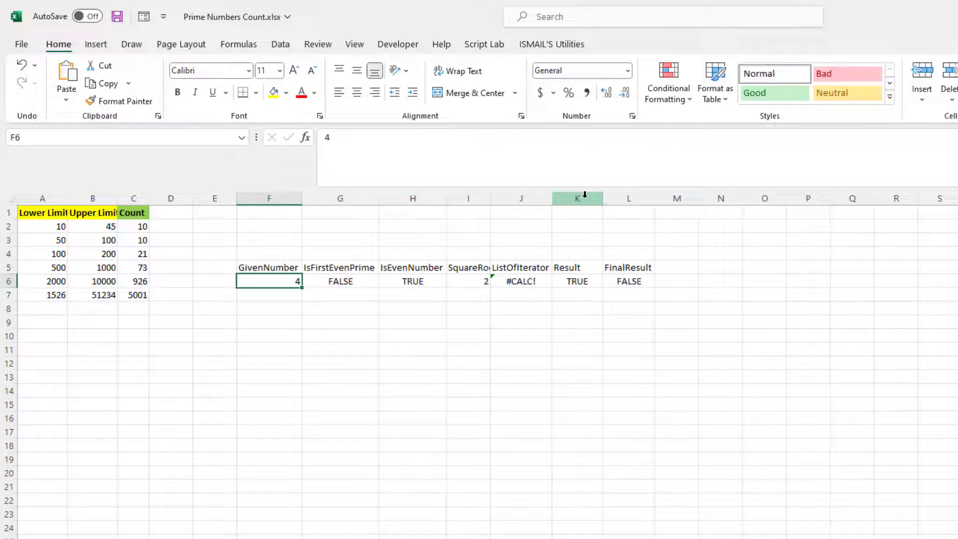
type("5")
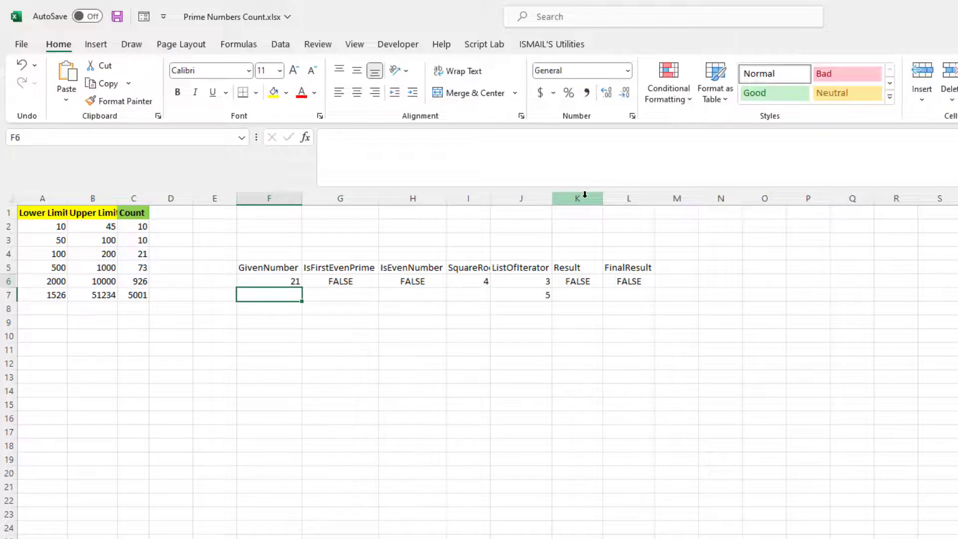
left_click(270, 282)
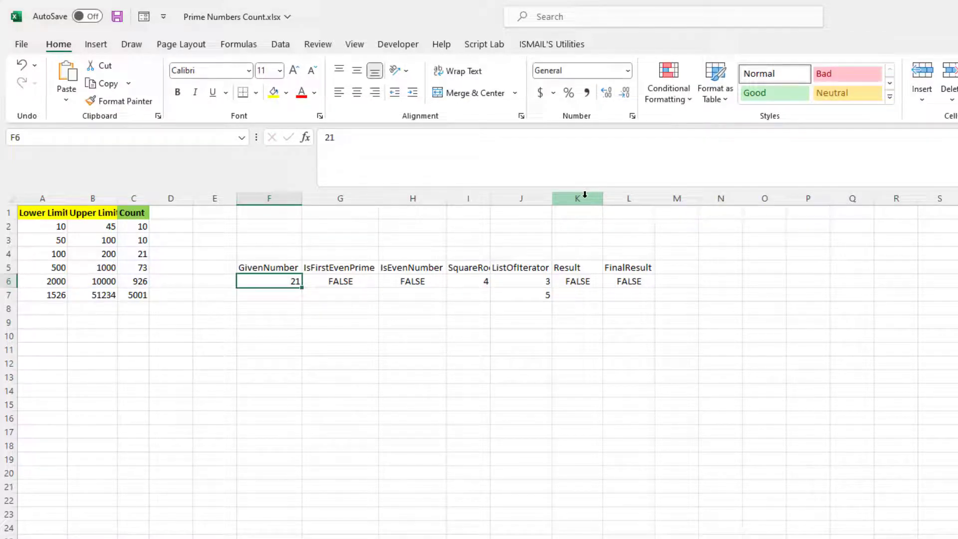
left_click(521, 282)
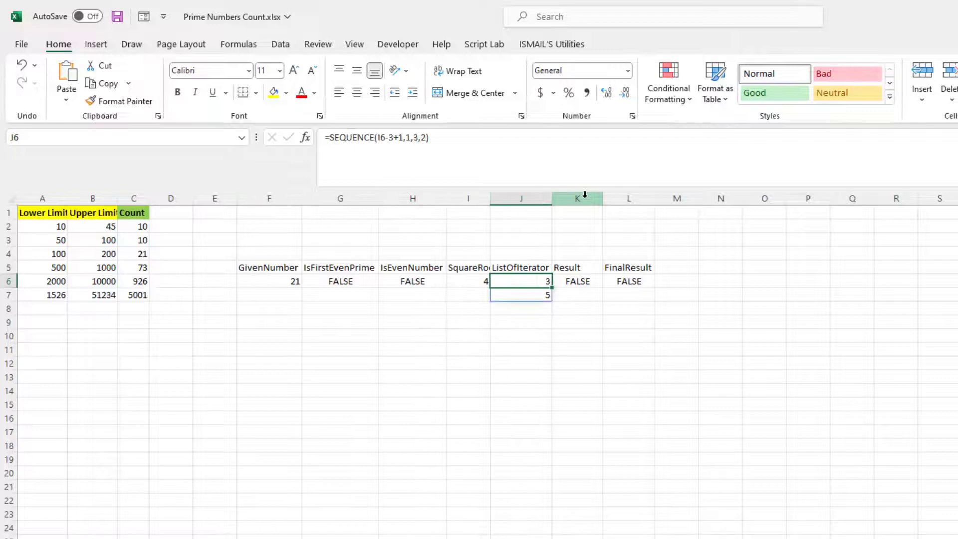
left_click(269, 281)
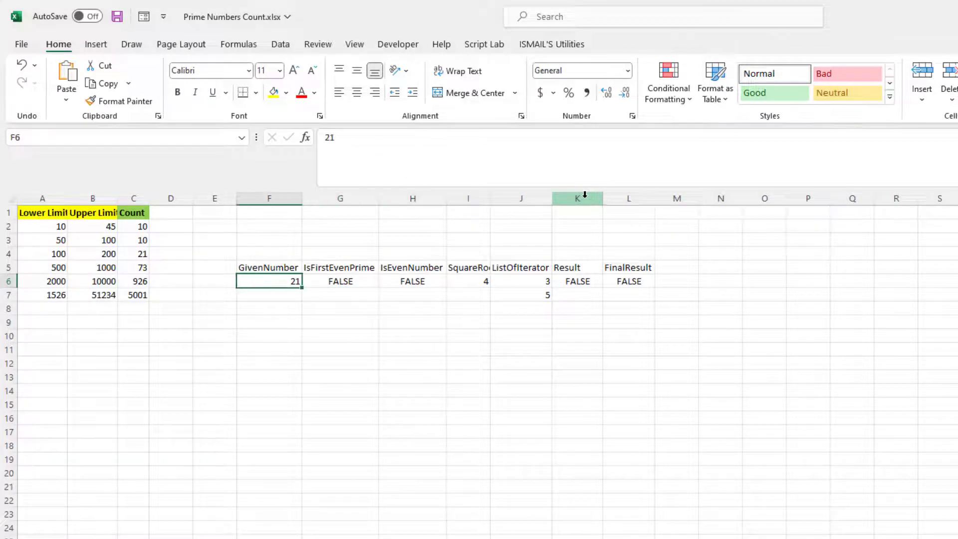
Test GivenNumber 23 and confirm Result and FinalResult return TRUE.
type("23")
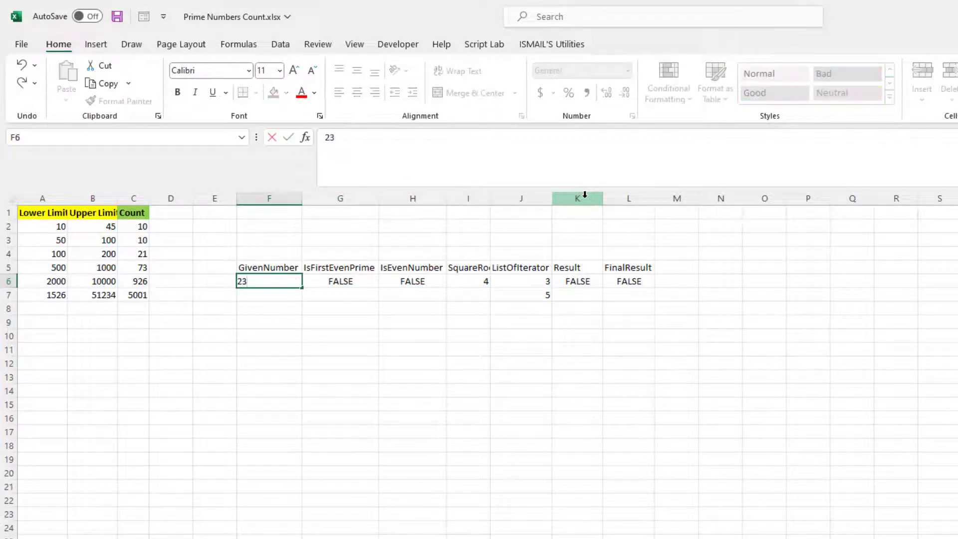
key("Enter")
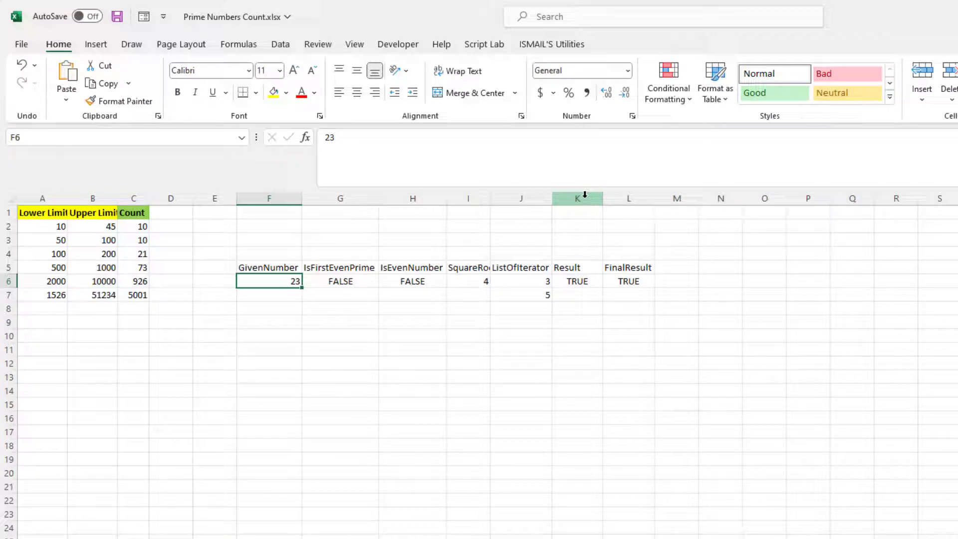
left_click(519, 307)
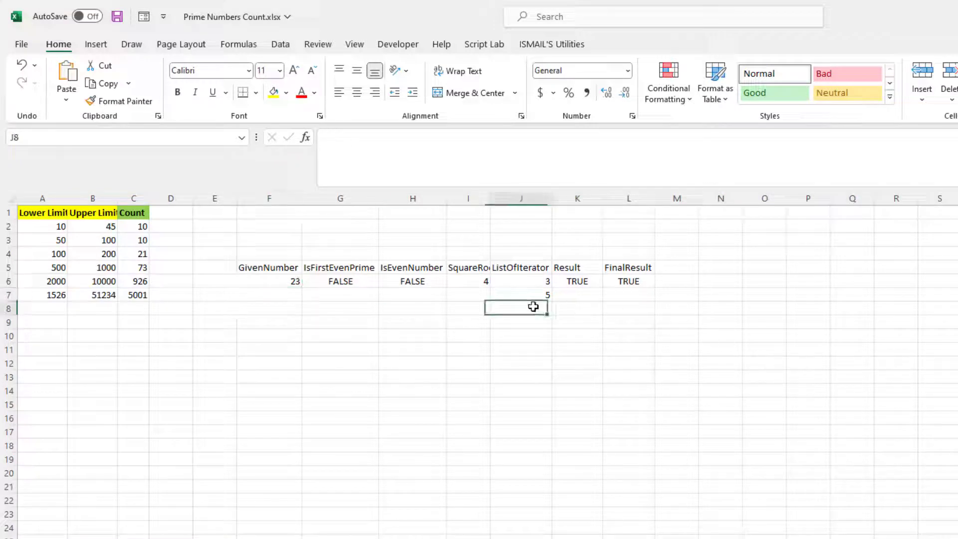
left_click(629, 281)
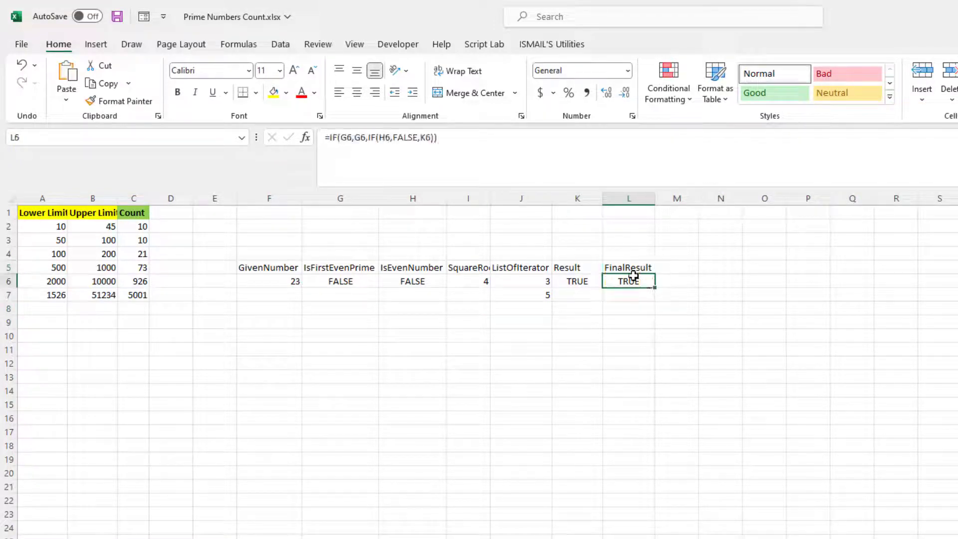
mouse_move(676, 228)
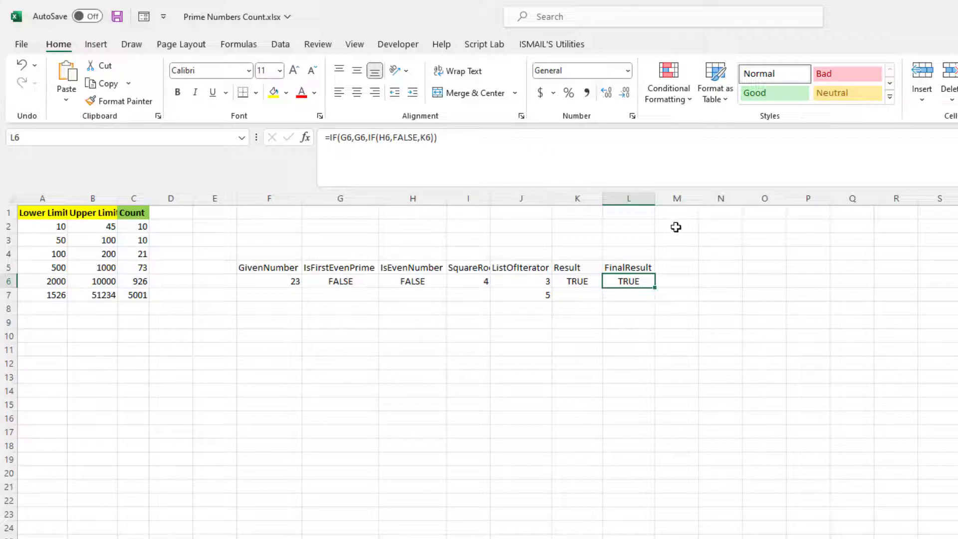
Enter a single LET-based LAMBDA in N6 combining every check, applied to F6 and returning TRUE for 23.
left_click(677, 281)
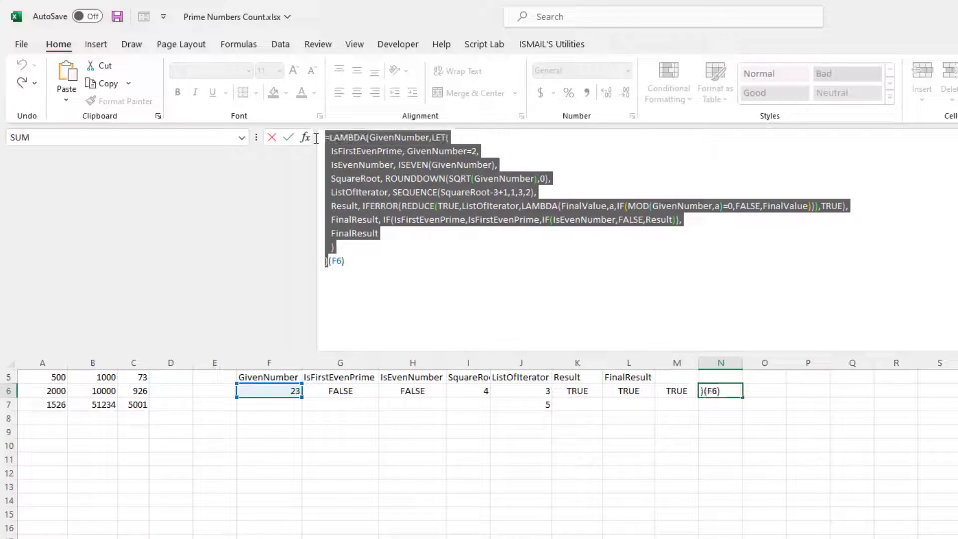
key("Enter")
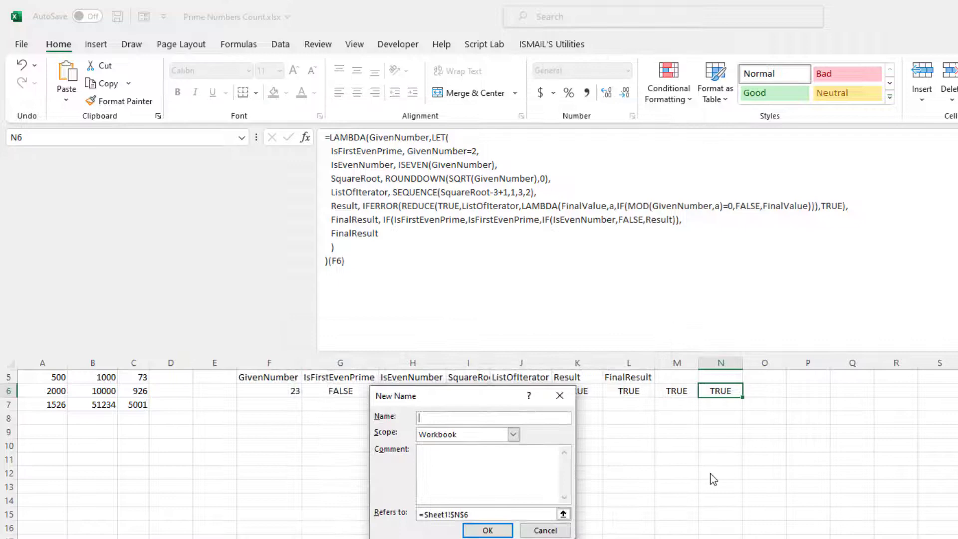
Define the workbook name ISPRIME for the combined LAMBDA and close Name Manager.
type("ISPRI")
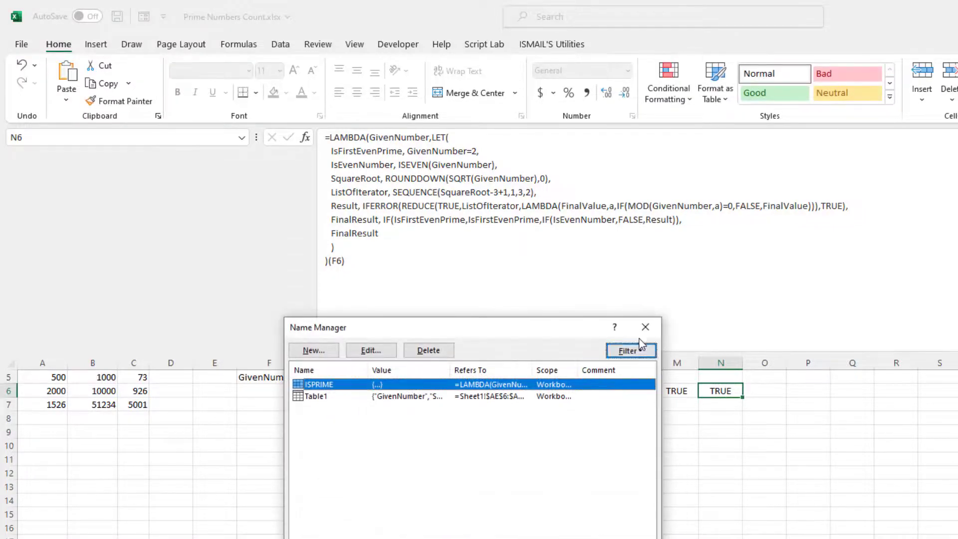
left_click(645, 326)
type("=")
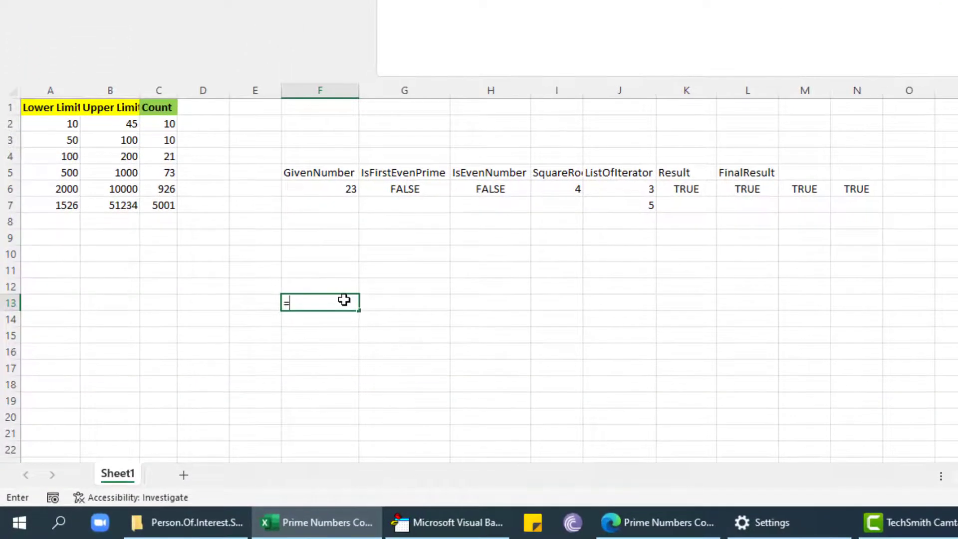
Spill SEQUENCE(B2-A2+1,1,A2,1) from F13, listing the numbers 10 through 45.
type("s")
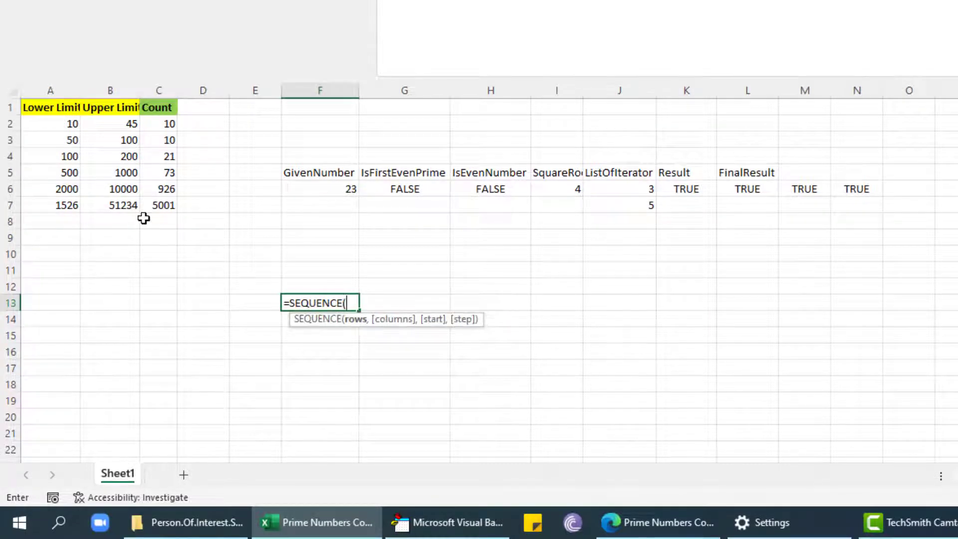
left_click(110, 124)
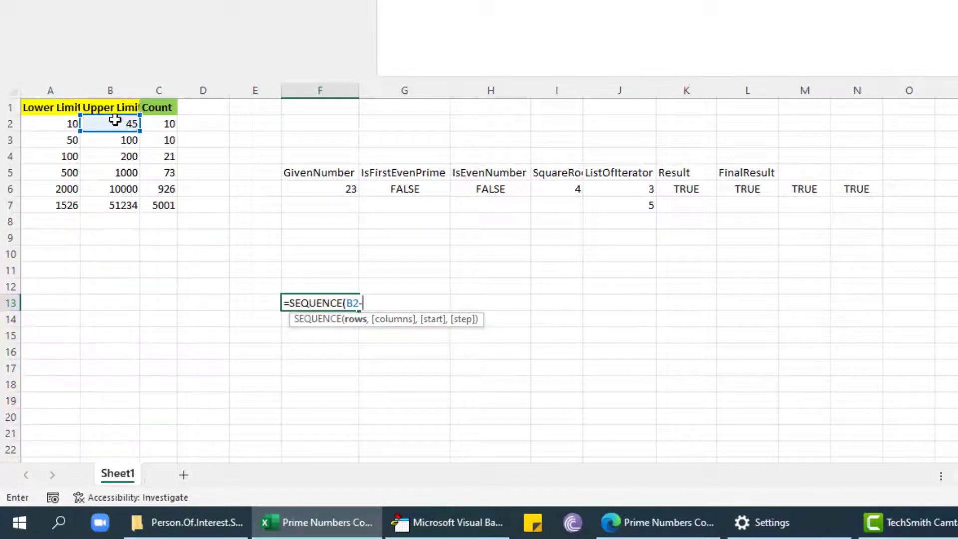
left_click(48, 124)
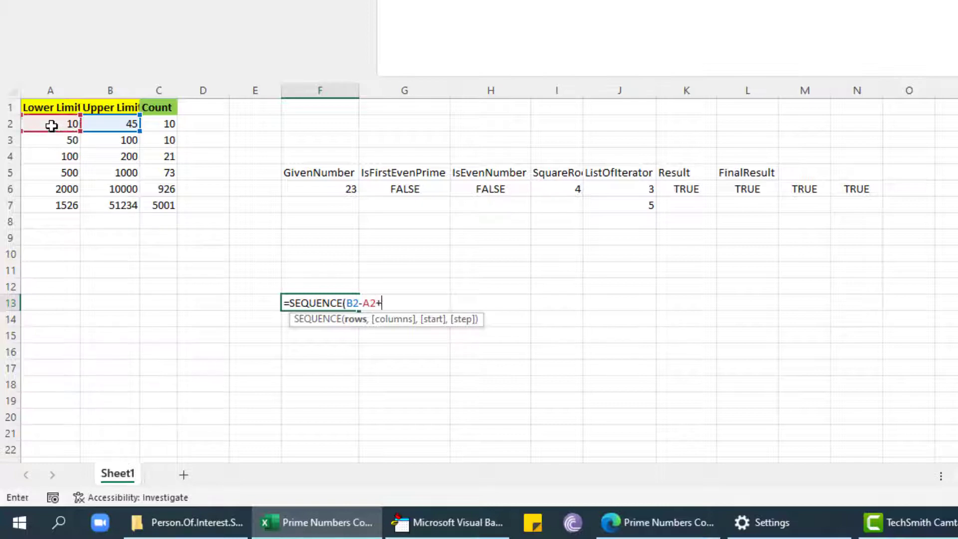
type("1,1,A2,)")
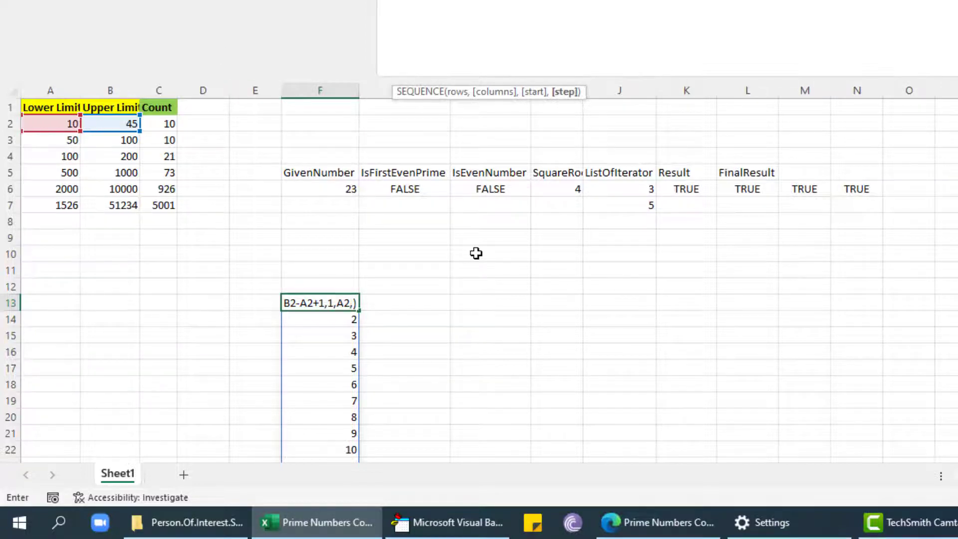
key("Enter")
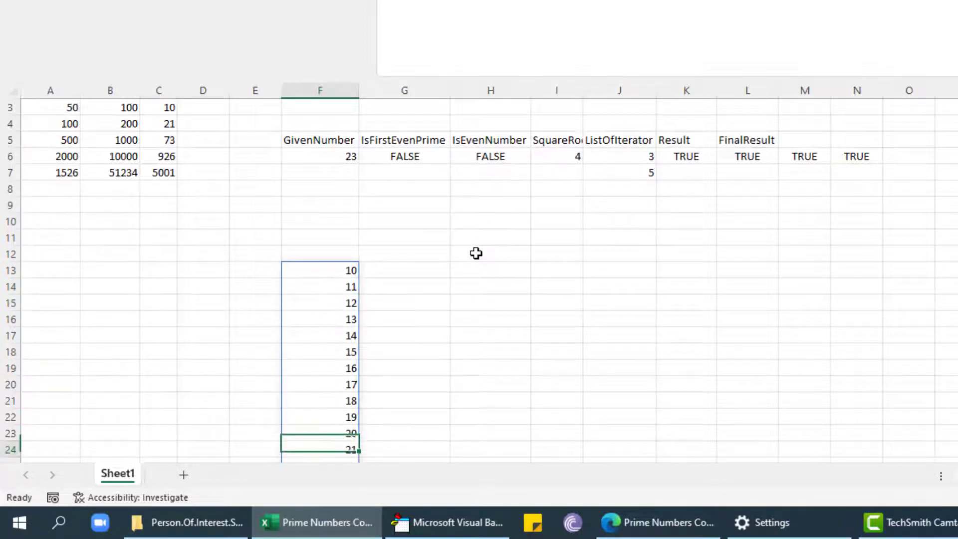
scroll("down", 3)
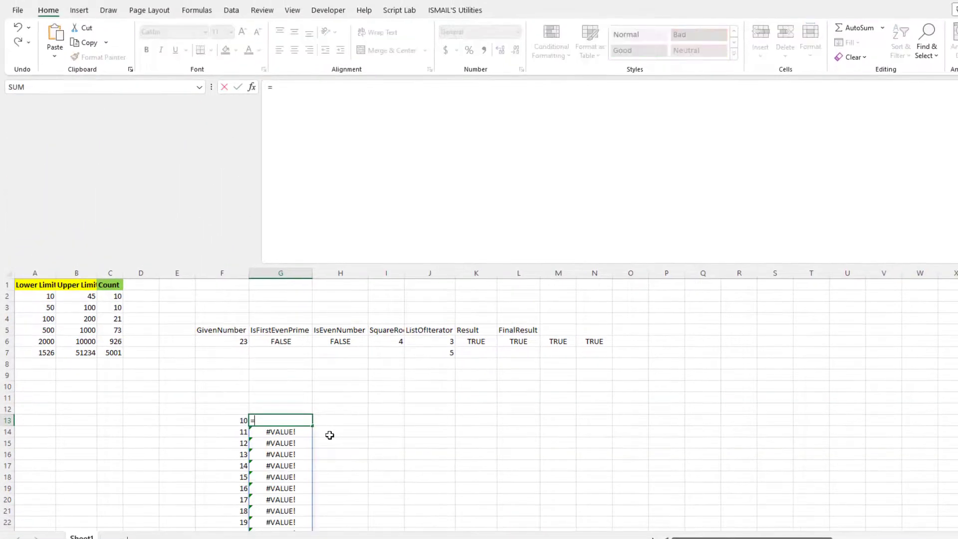
Enter =MAP(F13#,LAMBDA(Givennumber,ISPRIME(Givennumber))) in G13 to flag each number TRUE or FALSE.
type("=ISPRIME(F13")
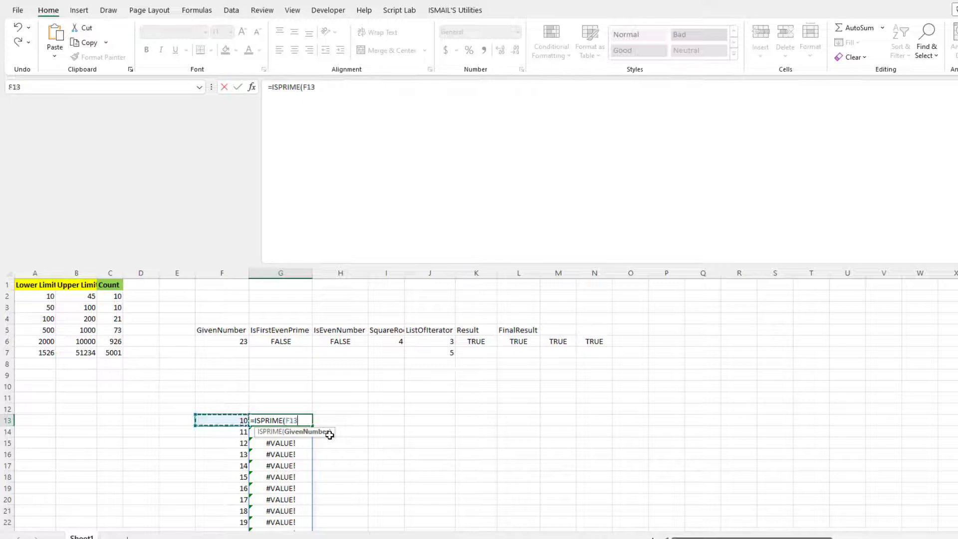
key("Enter")
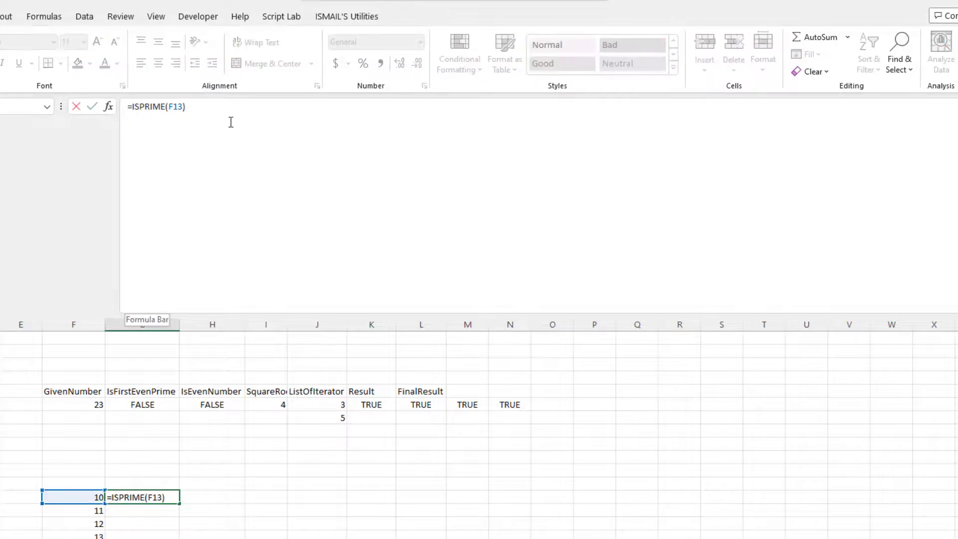
type("MAP(")
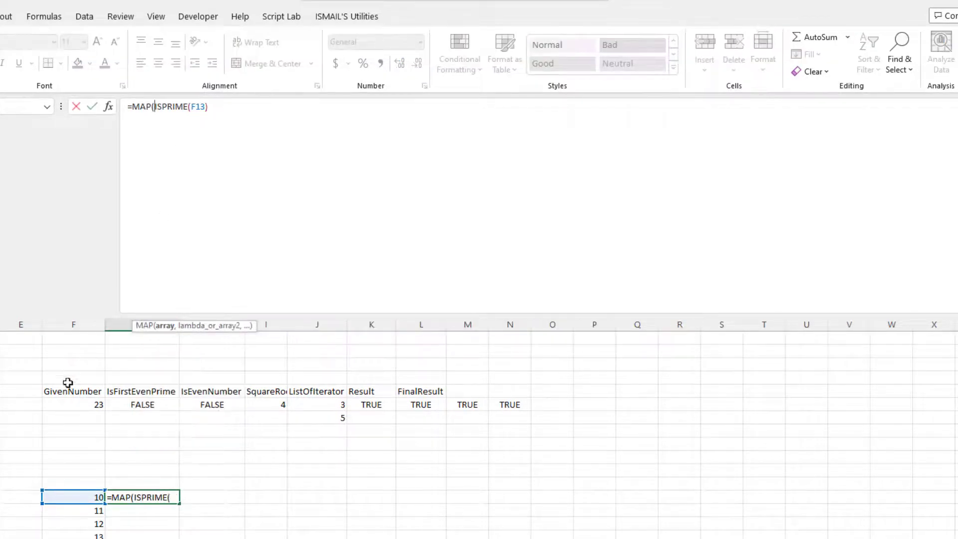
type("F13#,")
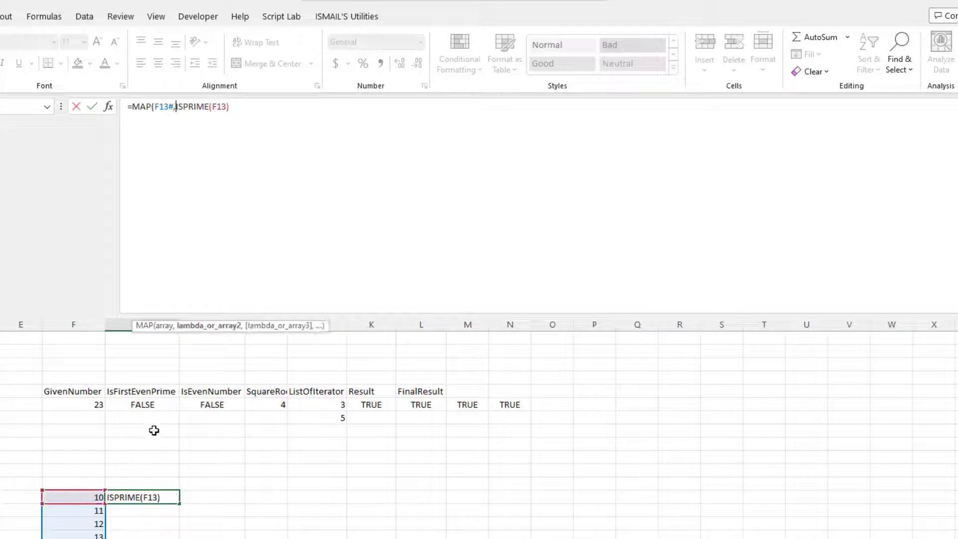
type("LAMBDA(Givennumber")
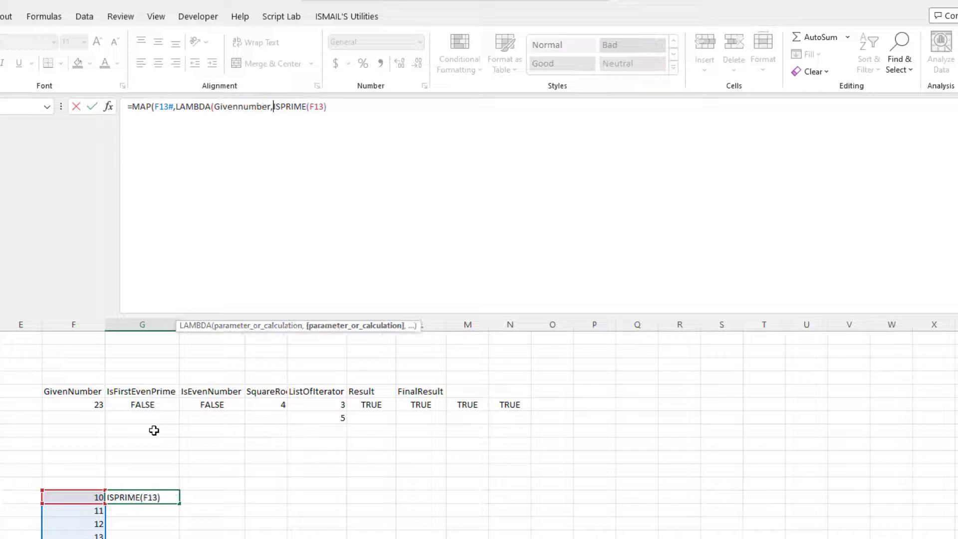
type("M13")
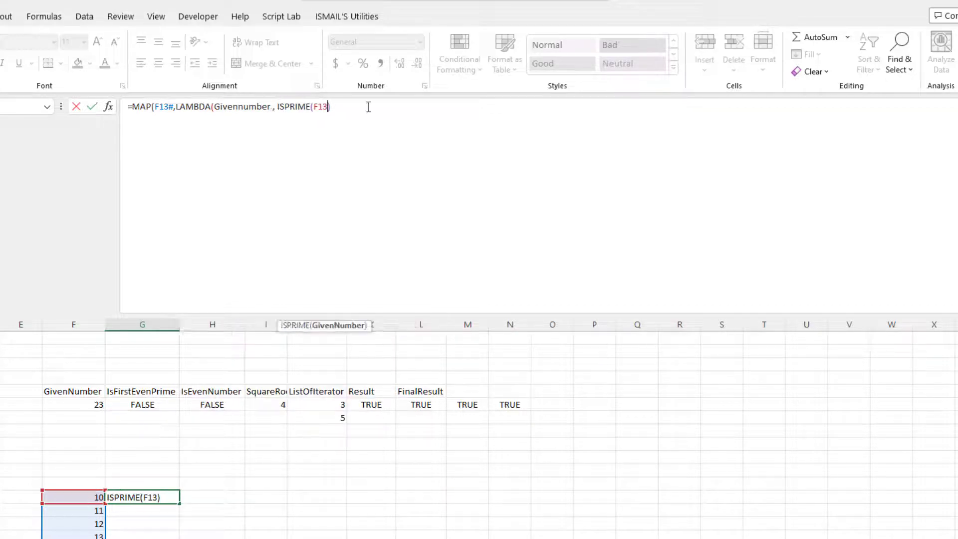
type("gi")
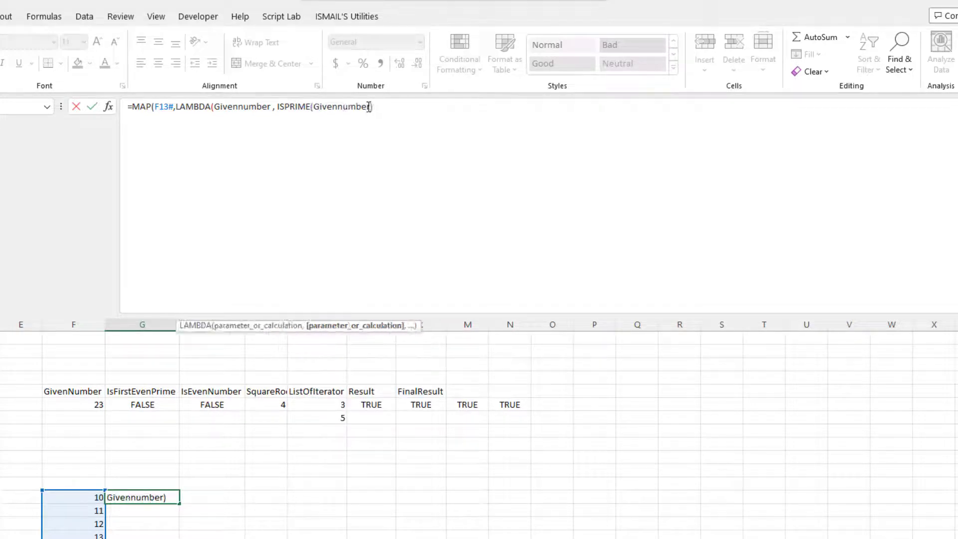
type(")")
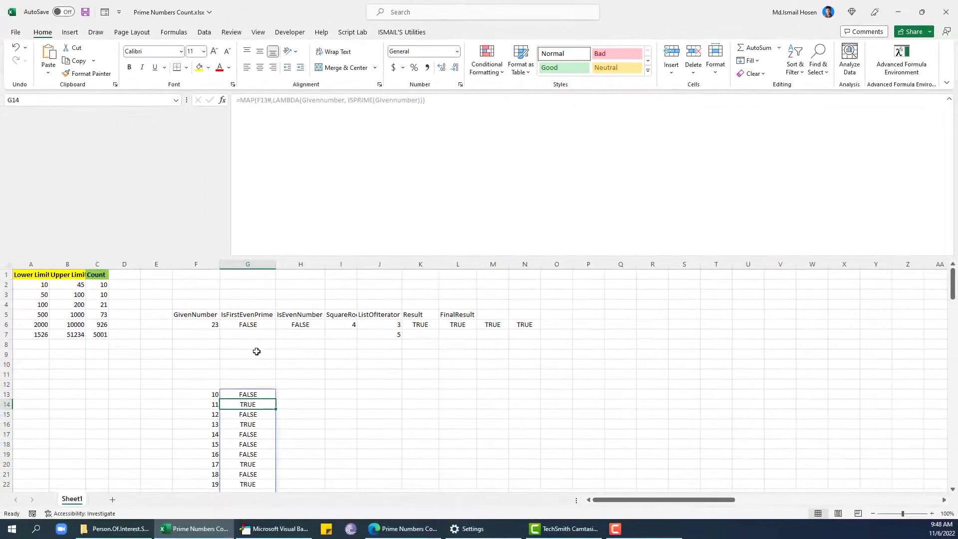
mouse_move(268, 388)
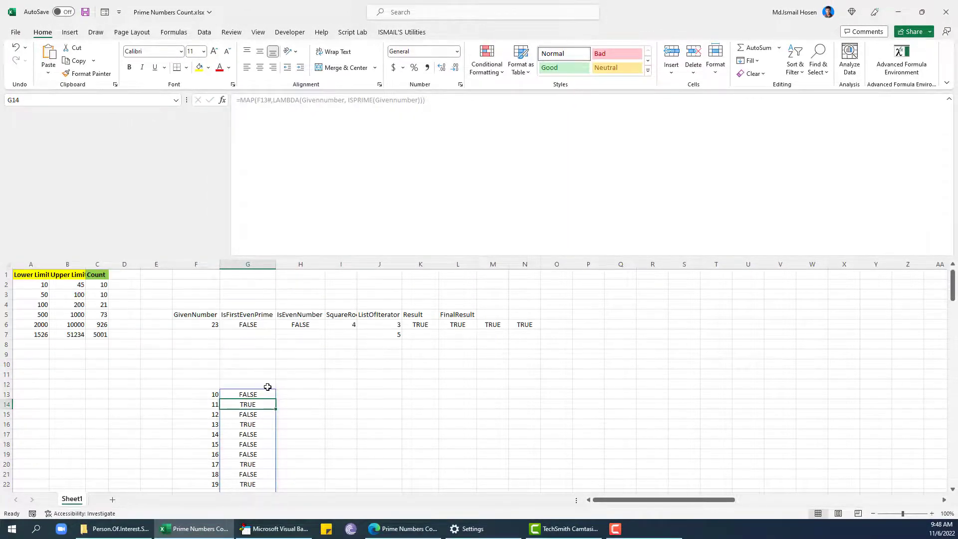
type("=sum")
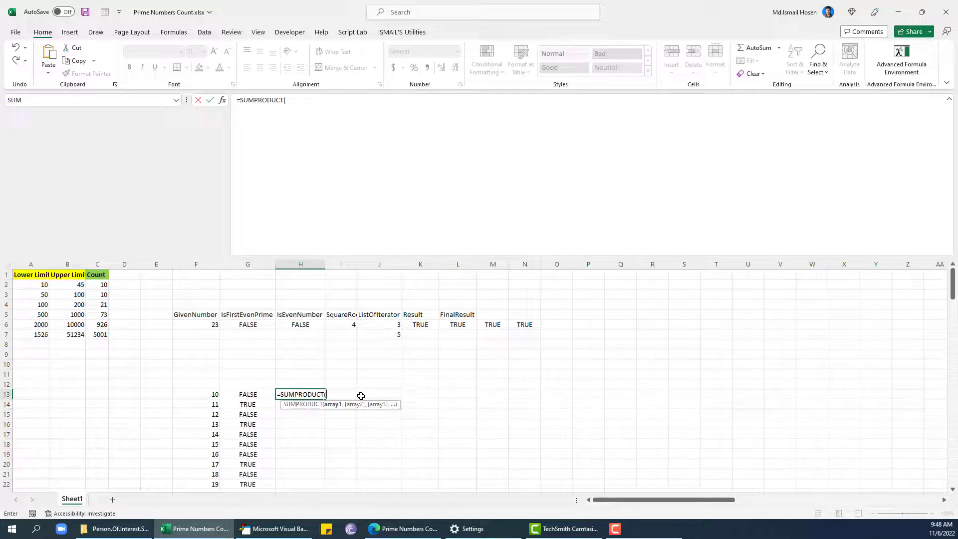
Count the prime flags with =SUMPRODUCT(--(G13#)) in H13, returning 10.
type("--(")
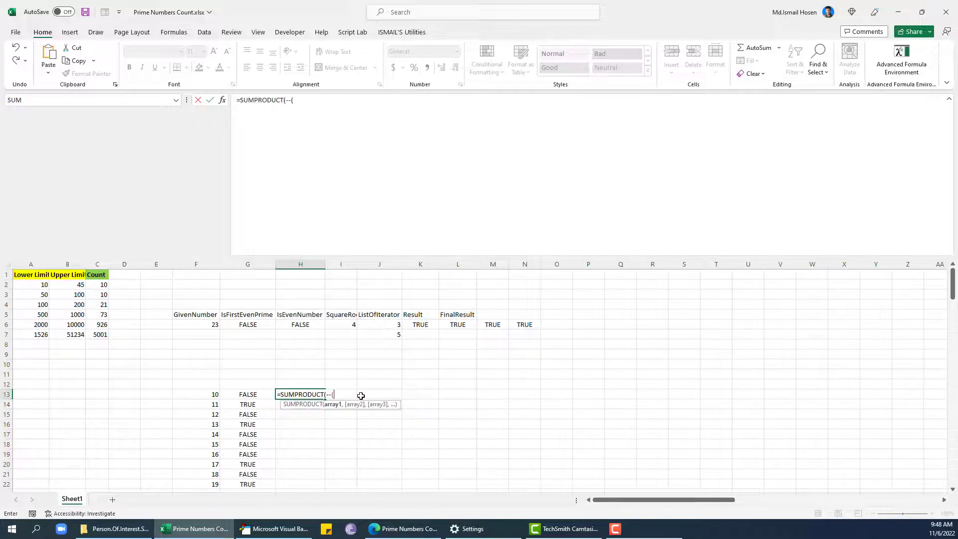
left_click(247, 394)
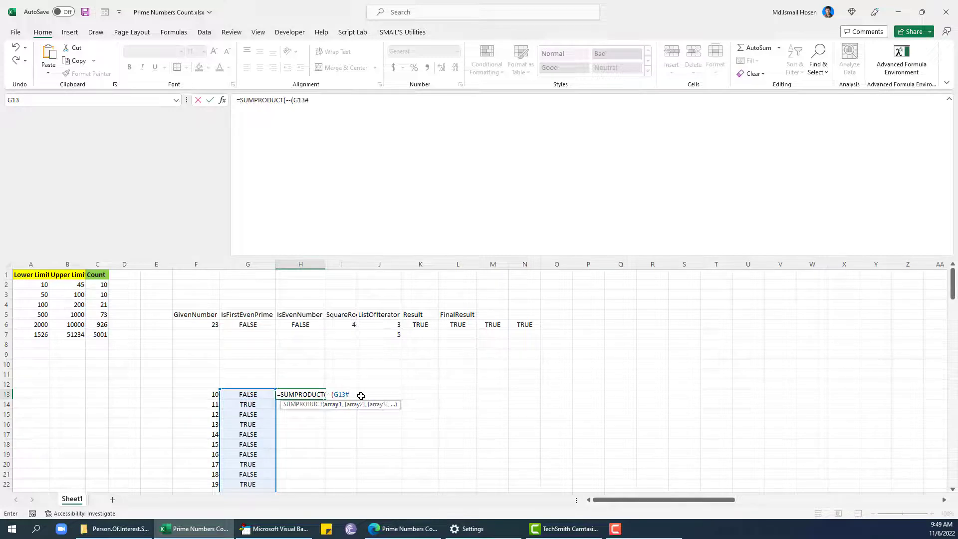
key("Enter")
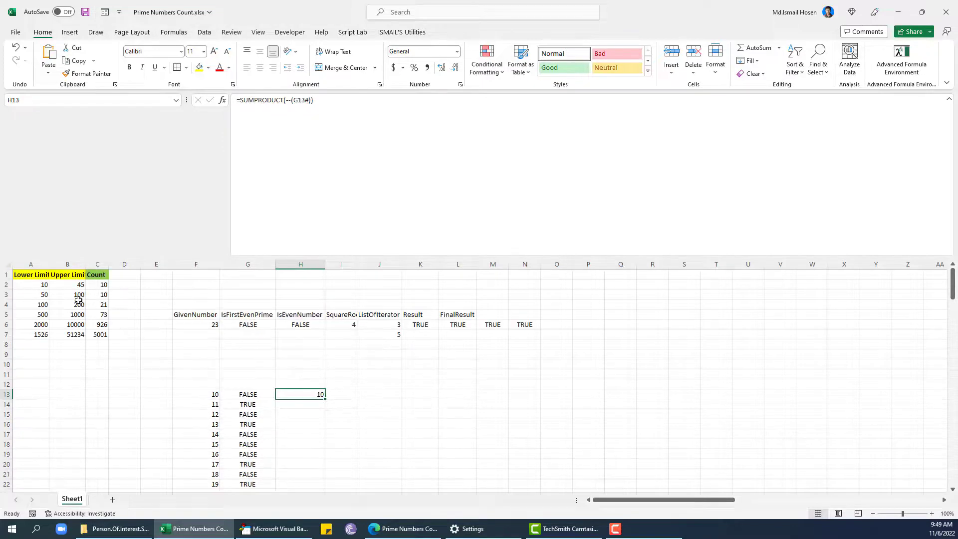
left_click(196, 383)
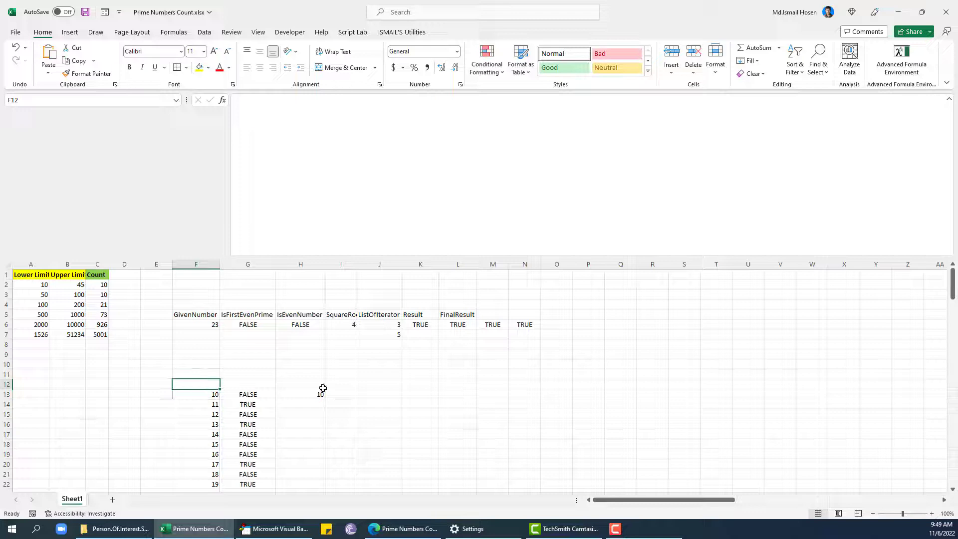
Add the headers ListOfNumbers, IsPrimeCheck and PrimeCount above columns F, G and H.
type("ListOfNu")
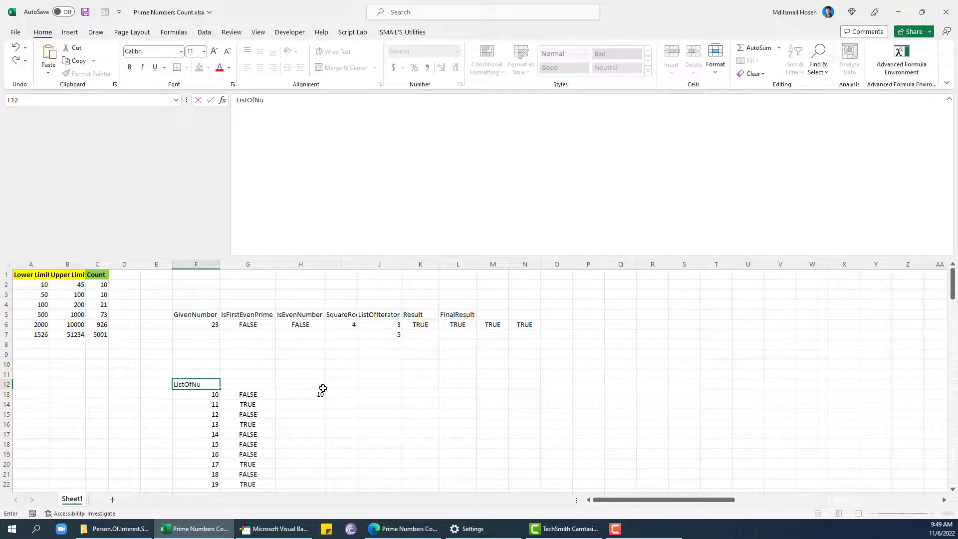
type("mbers")
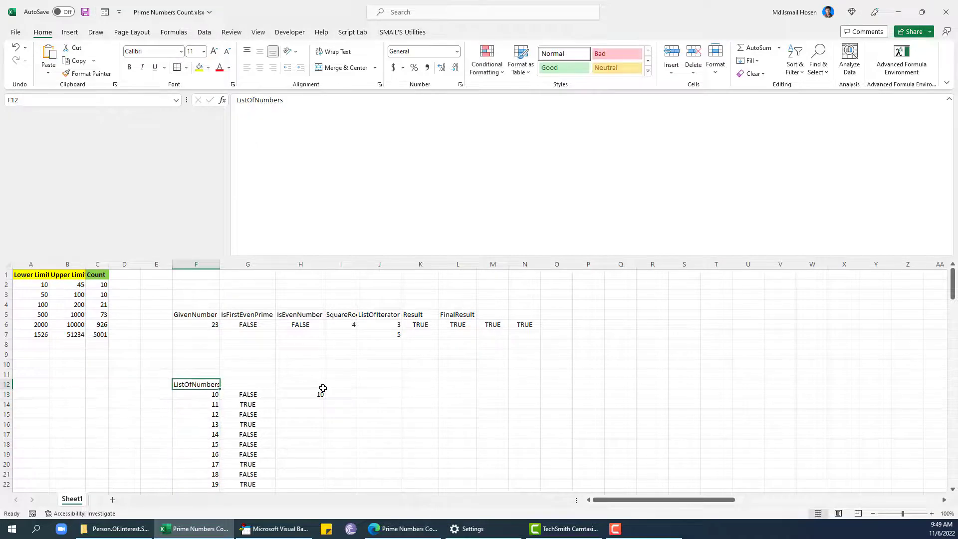
left_click(248, 383)
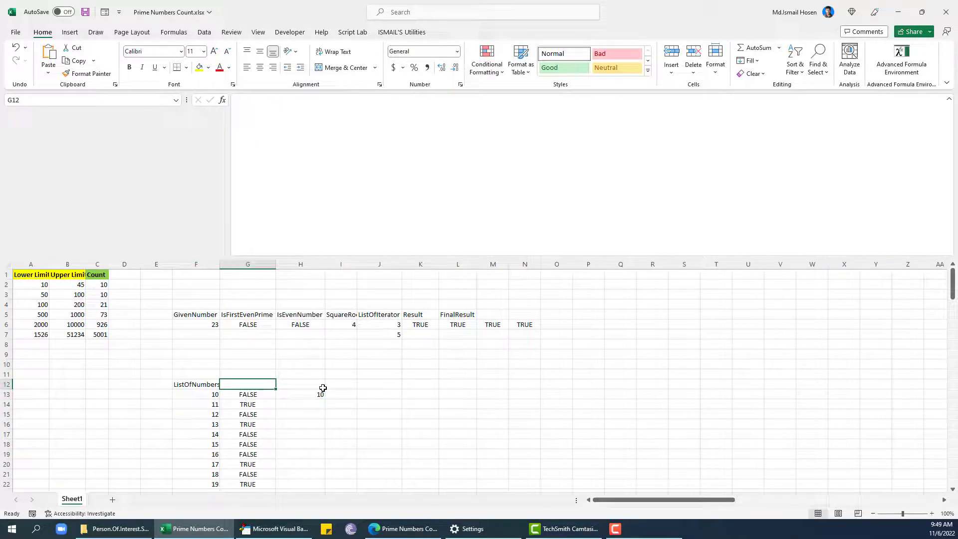
type("IsPR")
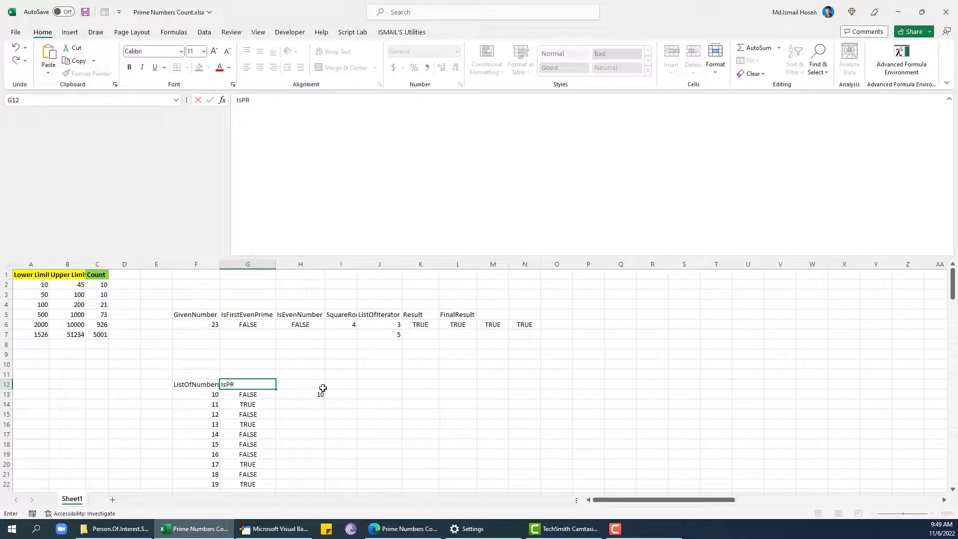
key("Backspace")
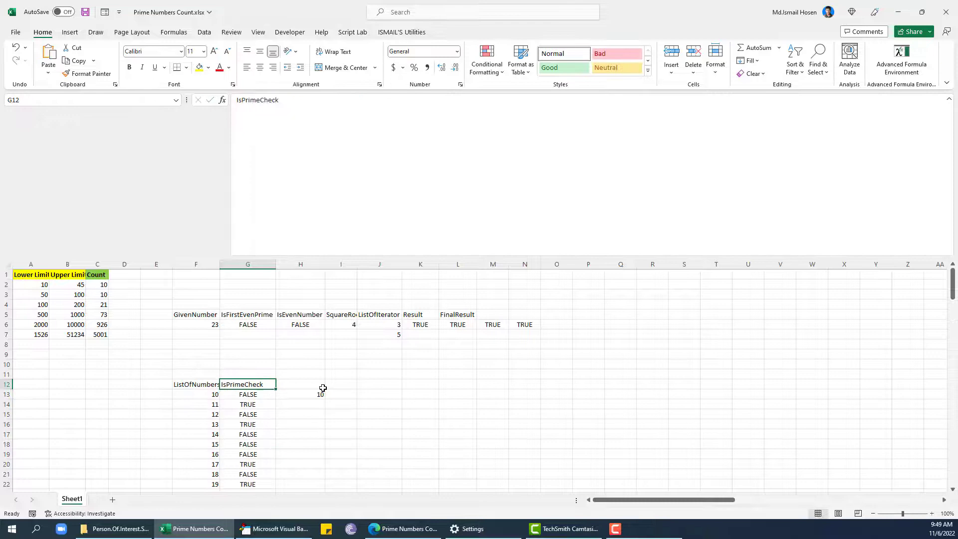
type("Pri")
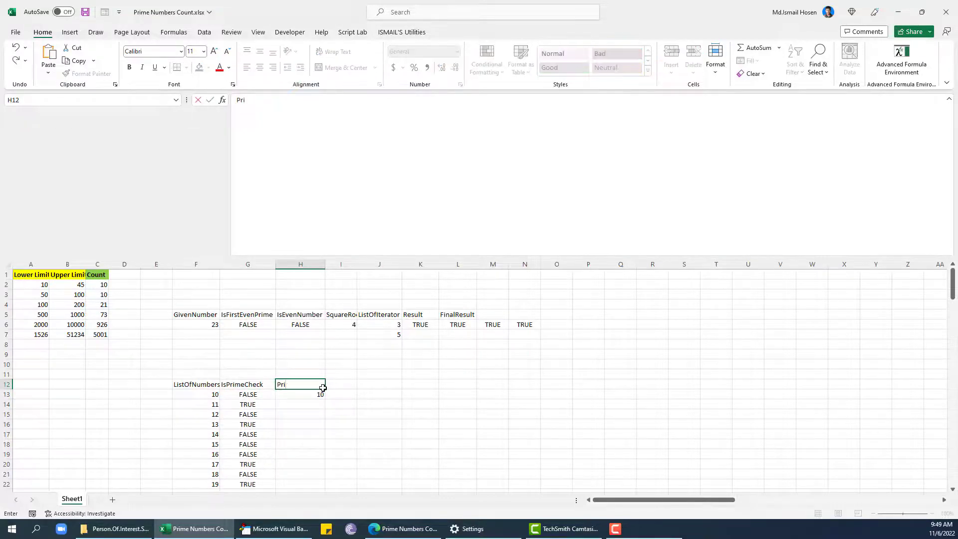
key("Enter")
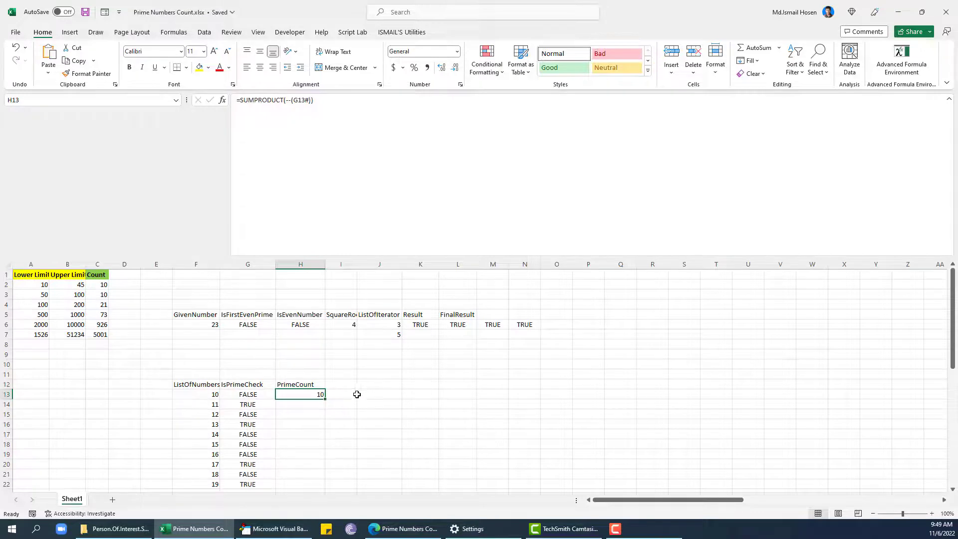
Review the IsPrimeCheck header and the PrimeCount SUMPRODUCT formula in H13.
left_click(248, 384)
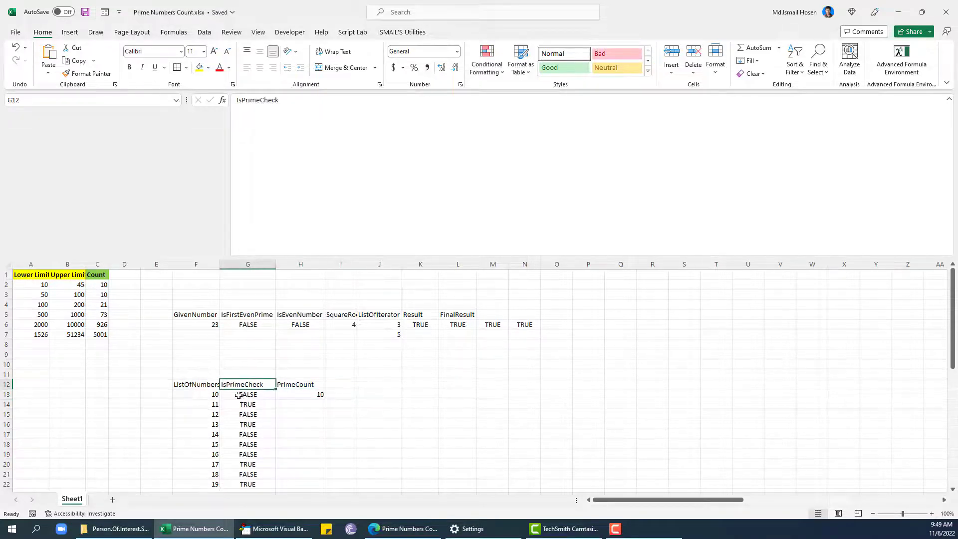
left_click(300, 395)
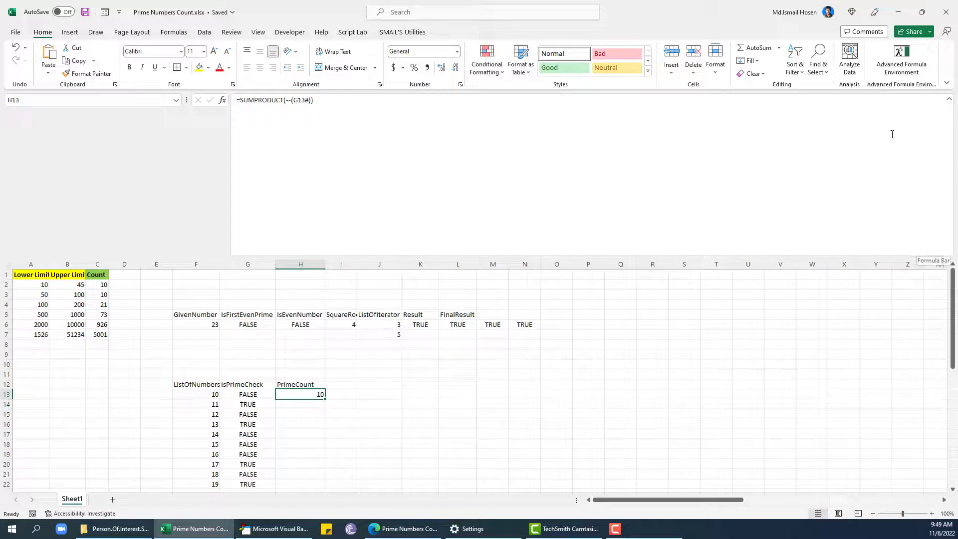
mouse_move(285, 126)
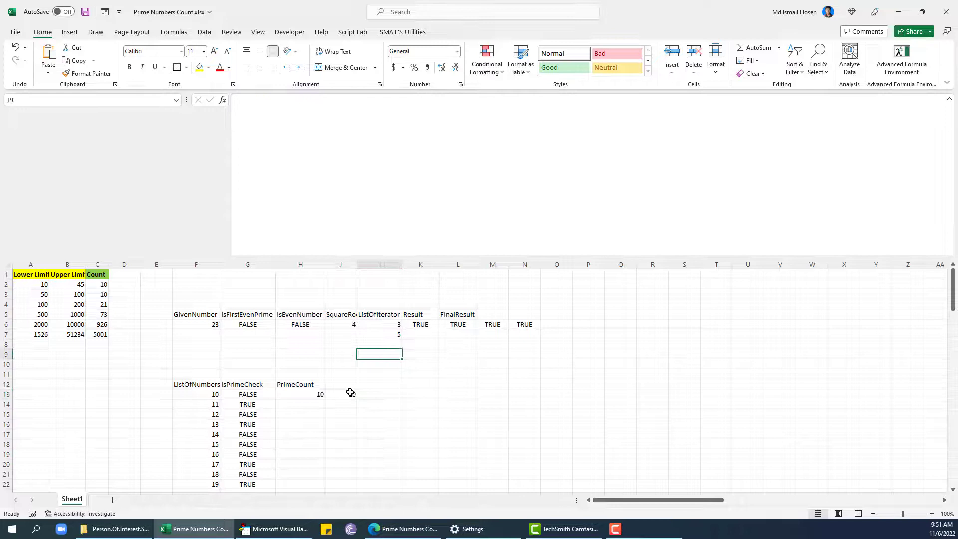
Enter =LAMBDA(LowerLimit,UpperLimit,LET(...))(A2,B2) in I13, combining sequence, ISPRIME map and count to return 10.
left_click(341, 395)
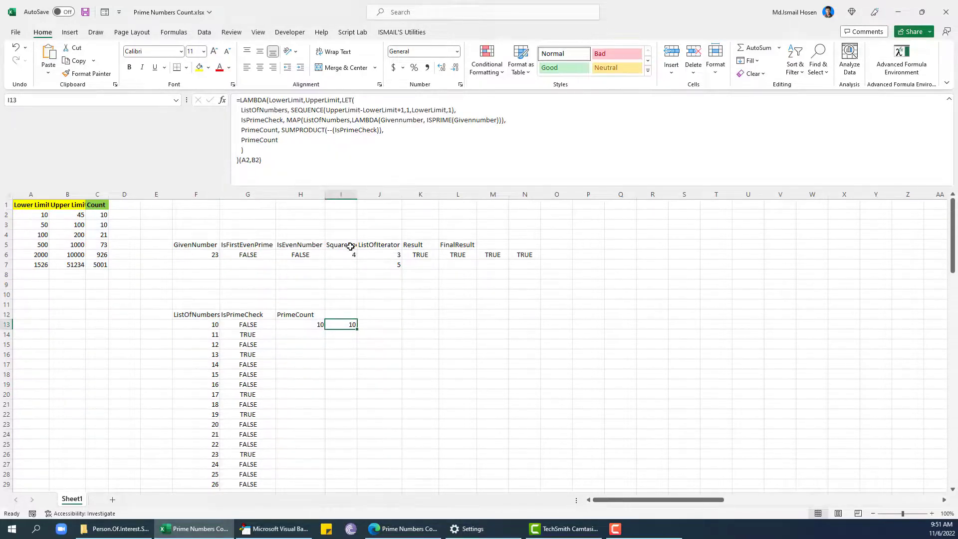
mouse_move(283, 330)
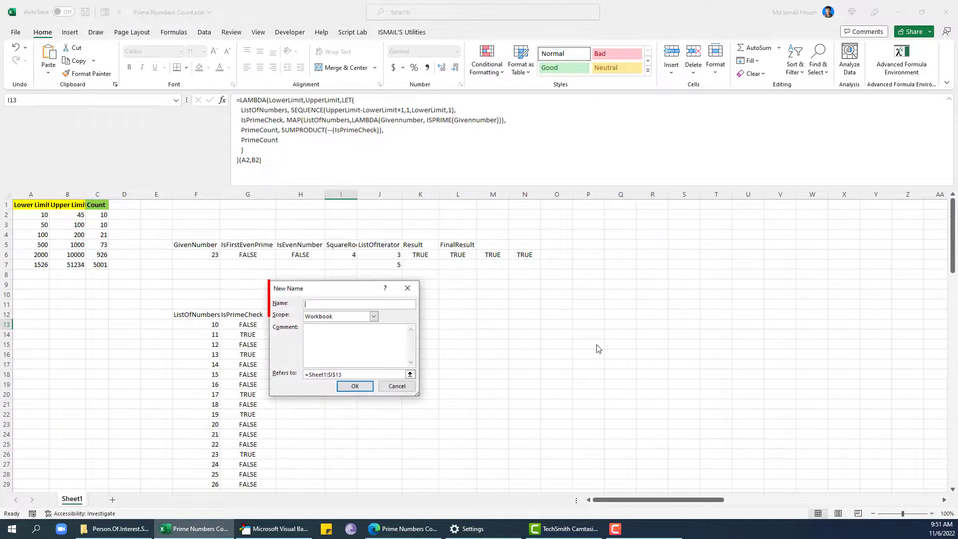
Define the workbook name COUNTOFPRIMENUMBERBETWEENTWONUMBER referring to the prime-count LAMBDA and close Name Manager.
type("PRIM")
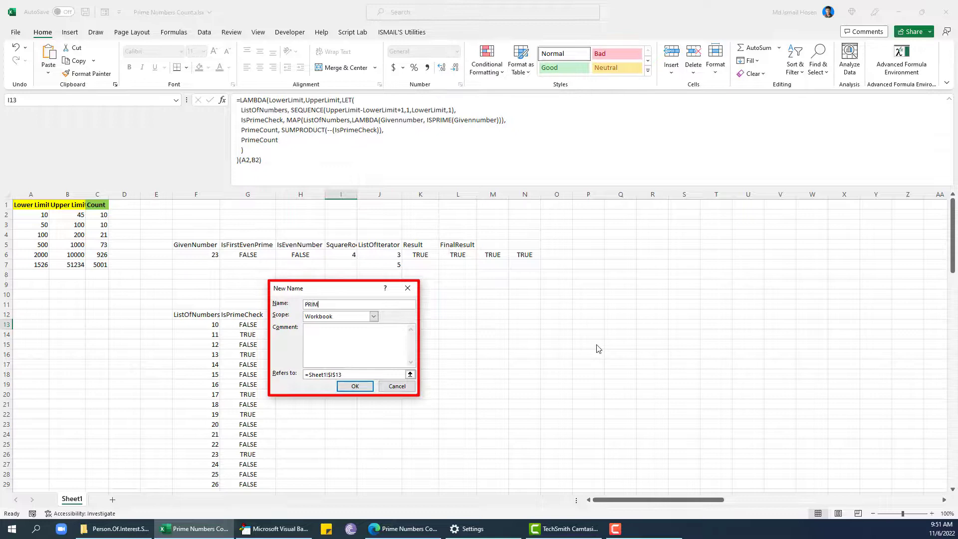
type("ENUMBER")
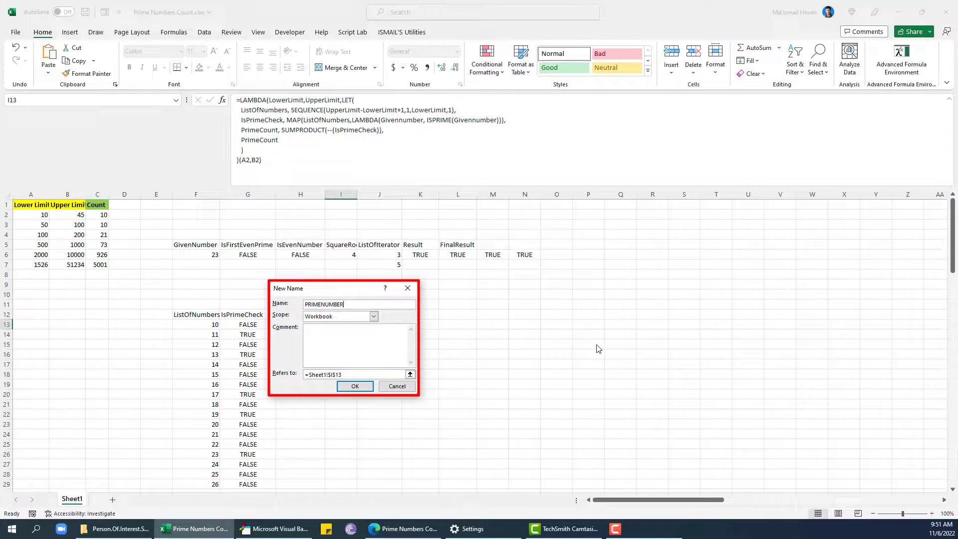
type("BETWEEN")
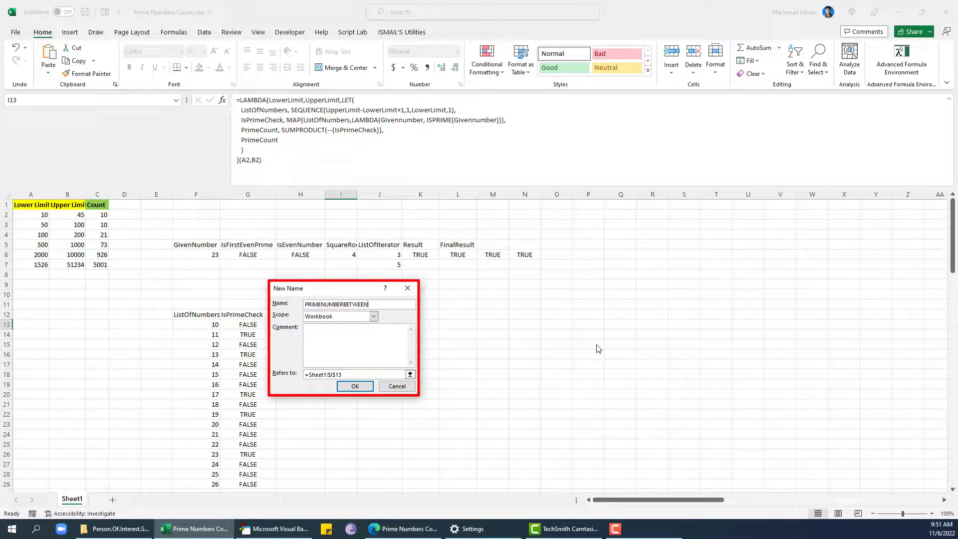
type("TWON")
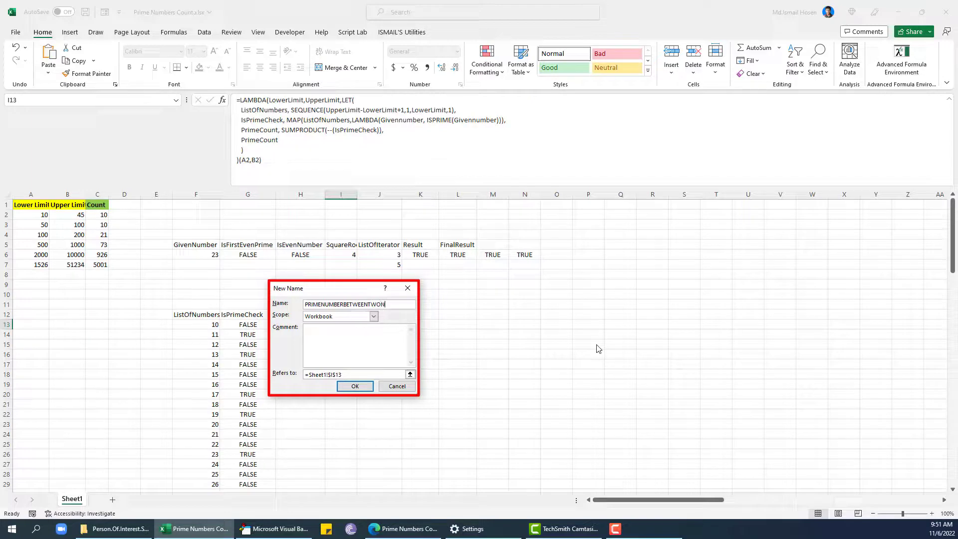
type("UMBER")
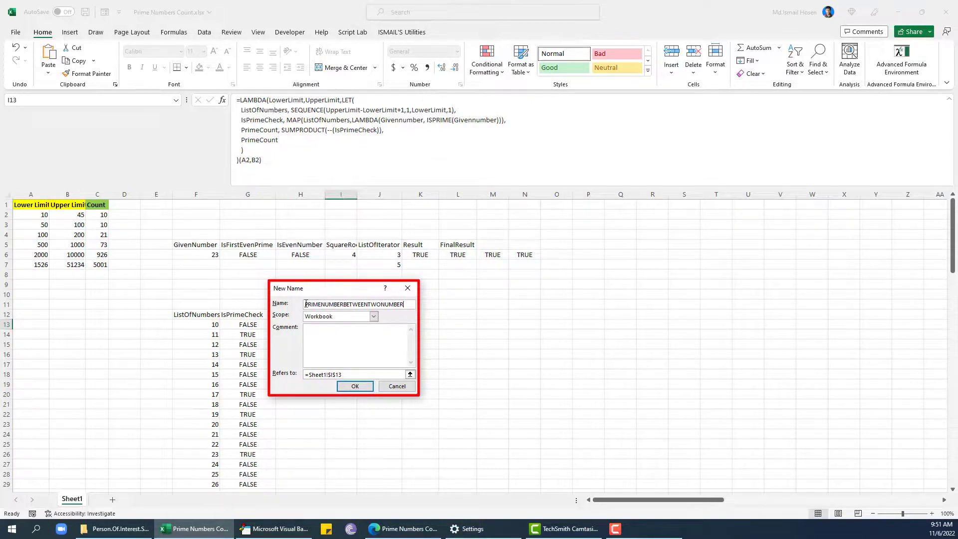
type("TOF")
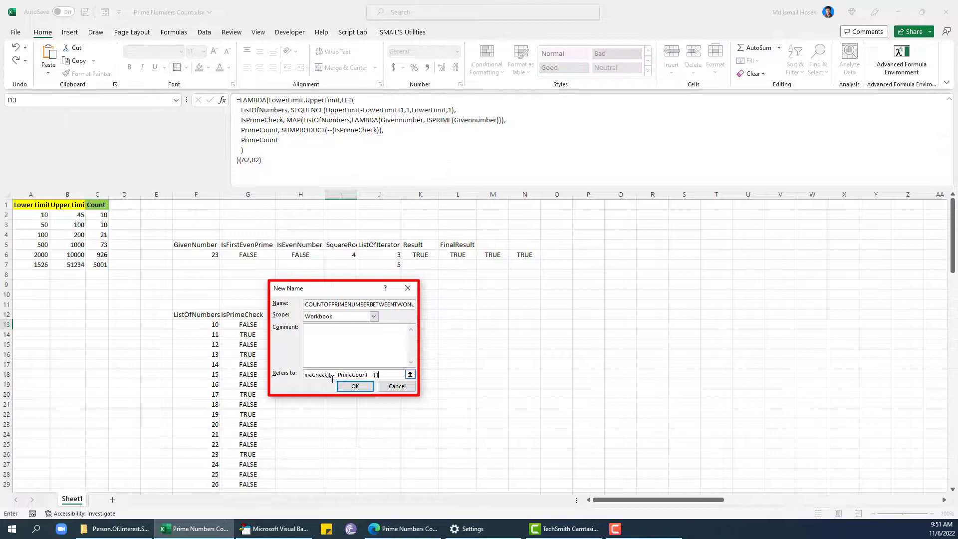
left_click(355, 385)
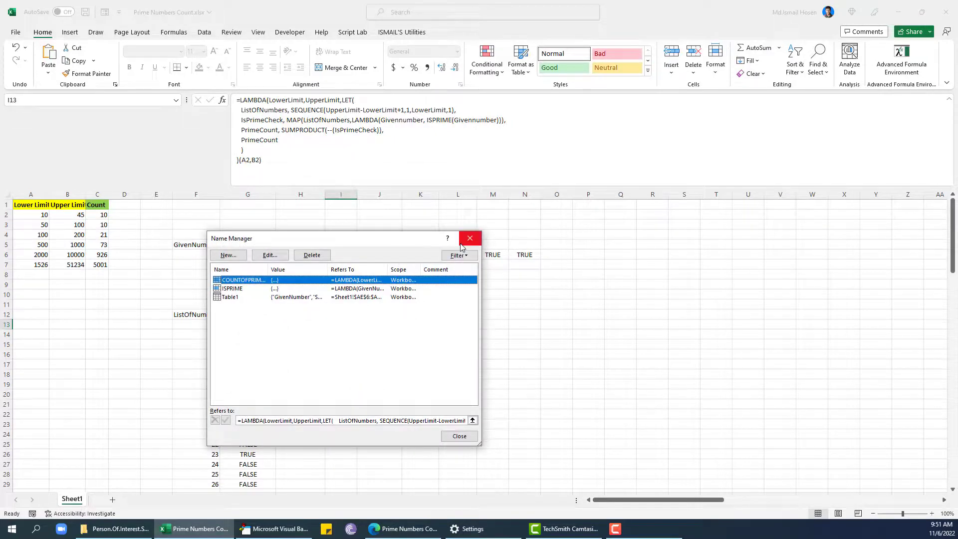
left_click(471, 238)
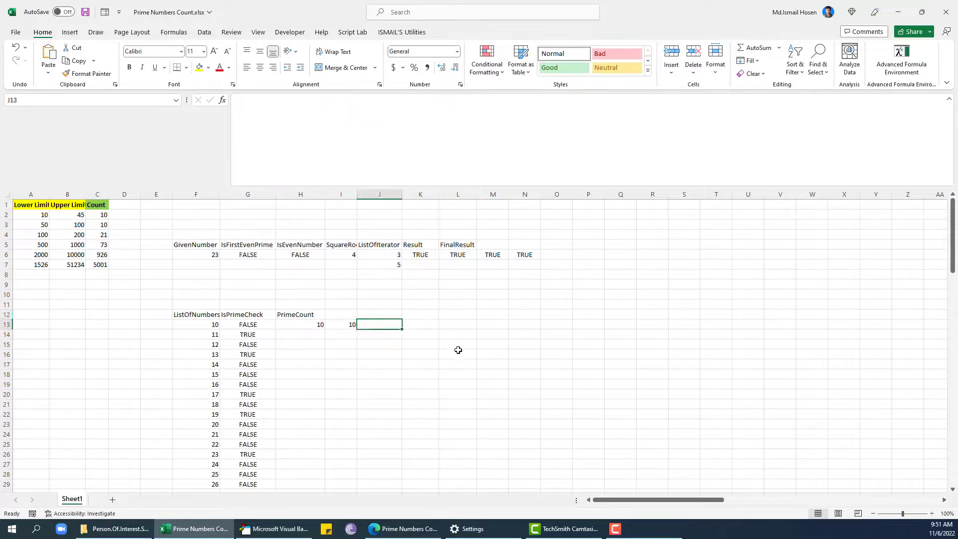
Enter =COUNTOFPRIMENUMBERBETWEENTWONUMBER(A2,B2) in D2, returning 10.
left_click(124, 215)
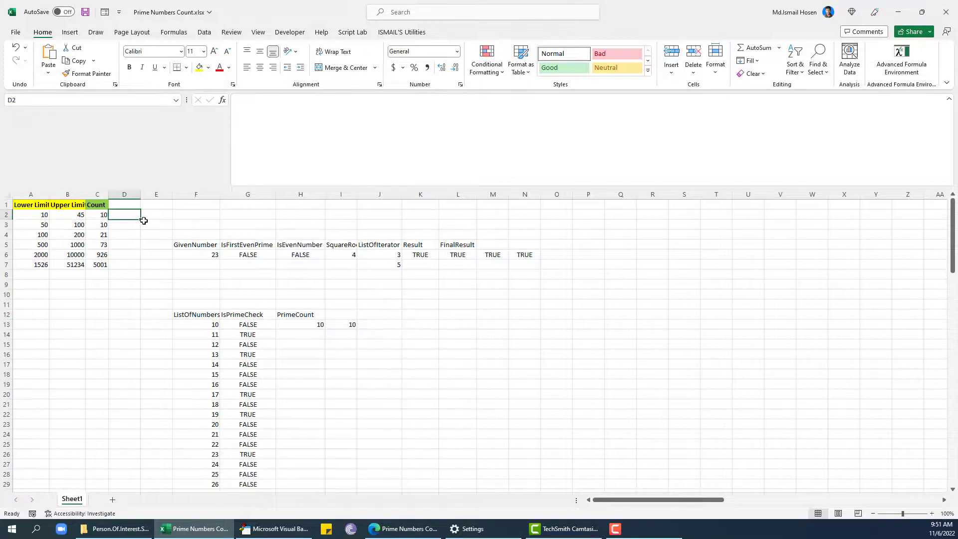
type("=PRI")
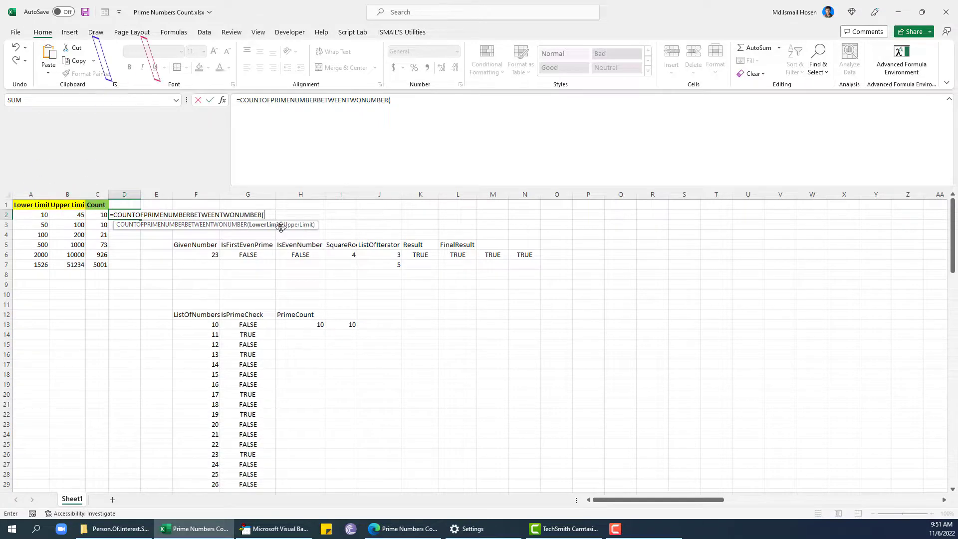
left_click(30, 214)
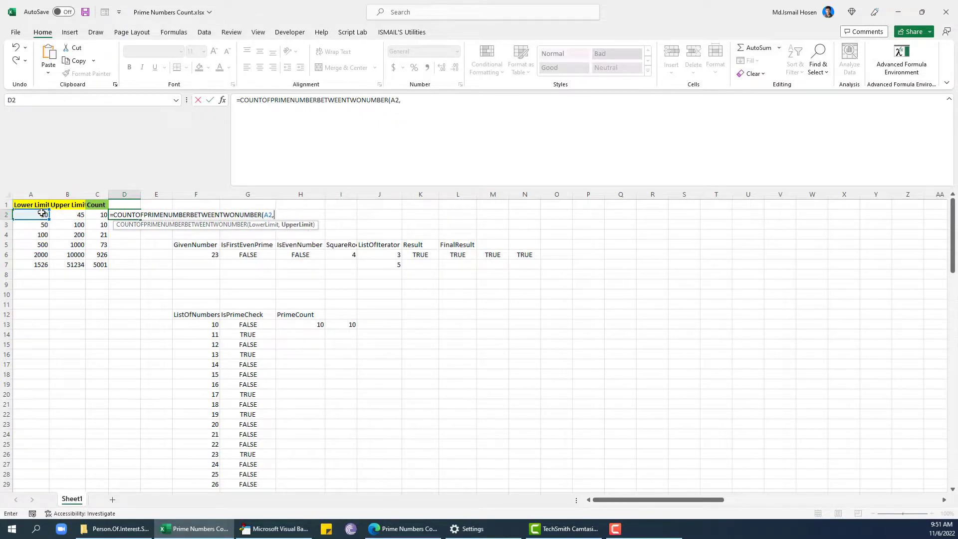
key("Enter")
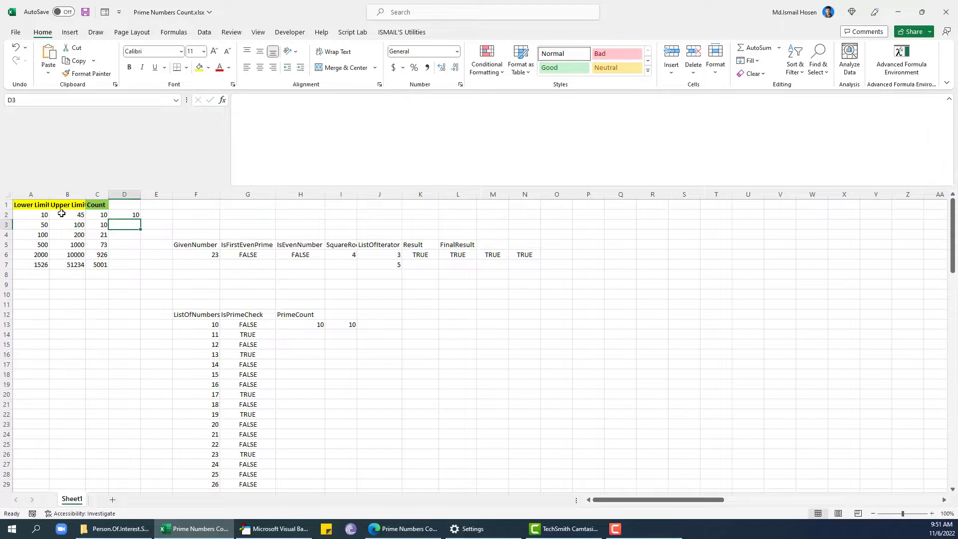
left_click(123, 215)
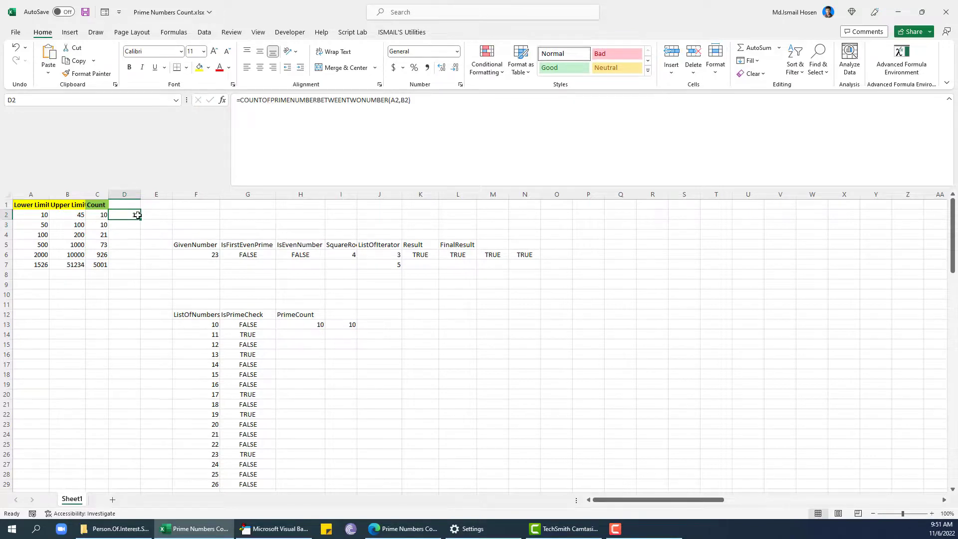
Fill D2 down to D7, giving 10, 10, 21, 73, 926 and 5001, and verify the formulas.
left_click_drag(125, 215, 125, 265)
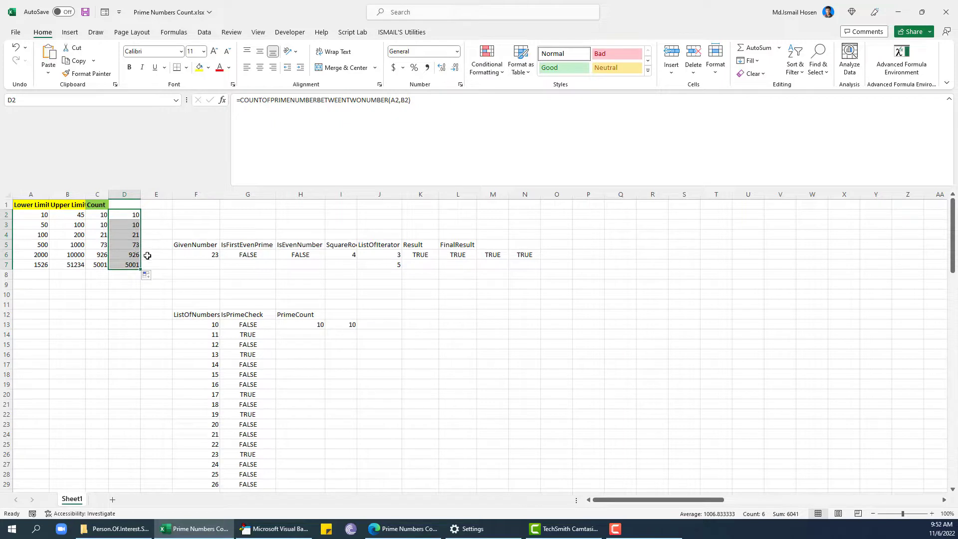
left_click(124, 265)
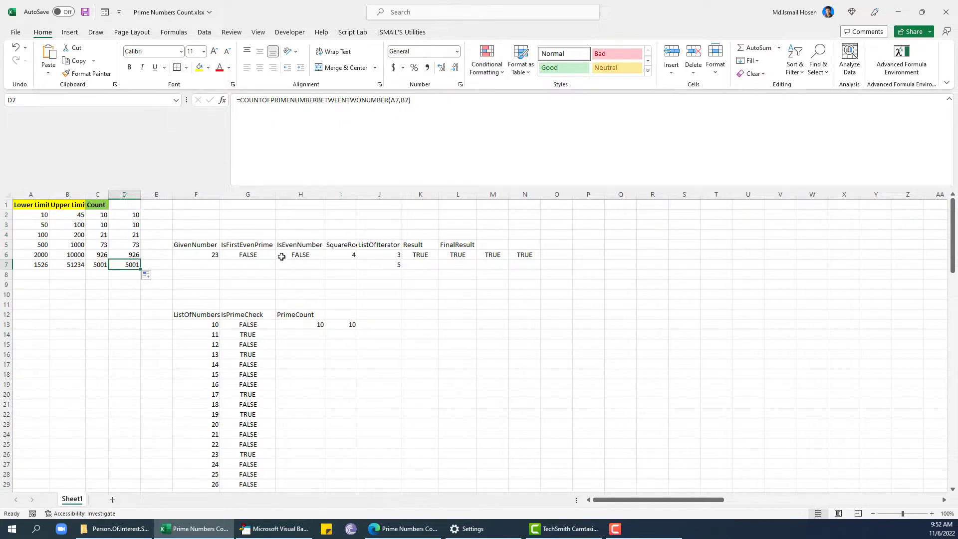
left_click(124, 225)
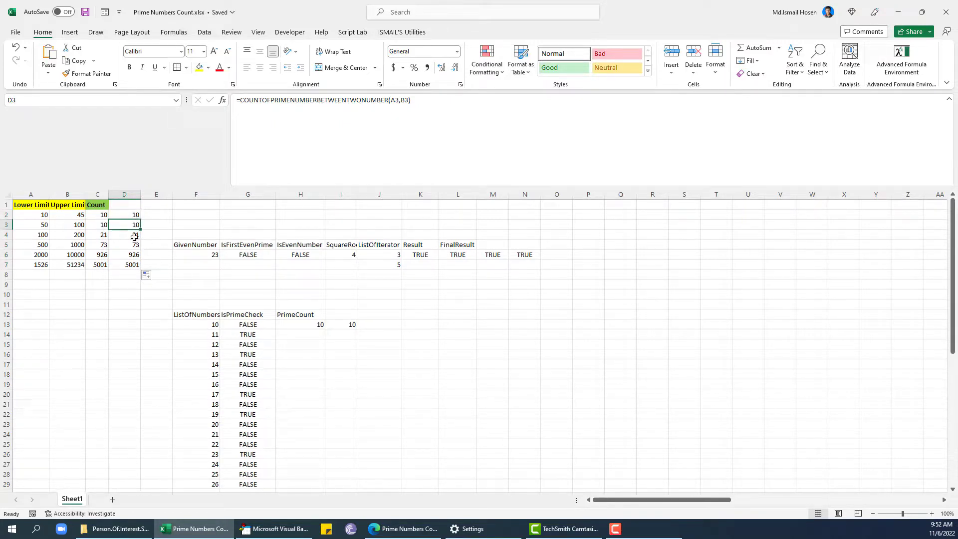
left_click(124, 215)
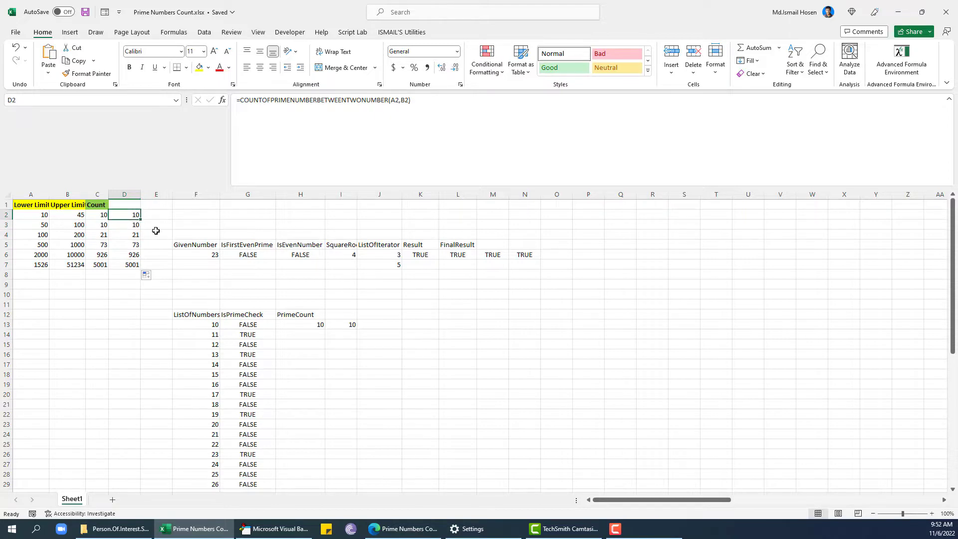
left_click(123, 225)
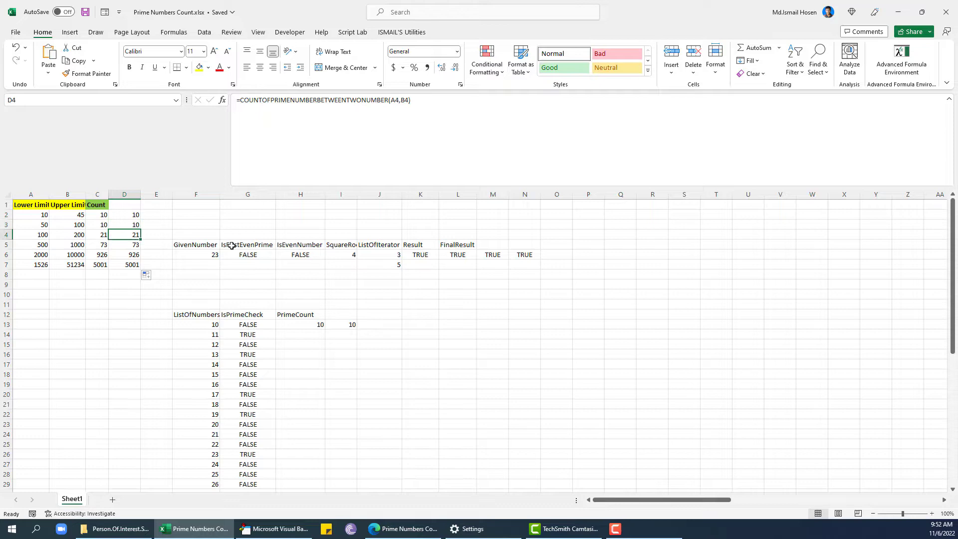
mouse_move(129, 214)
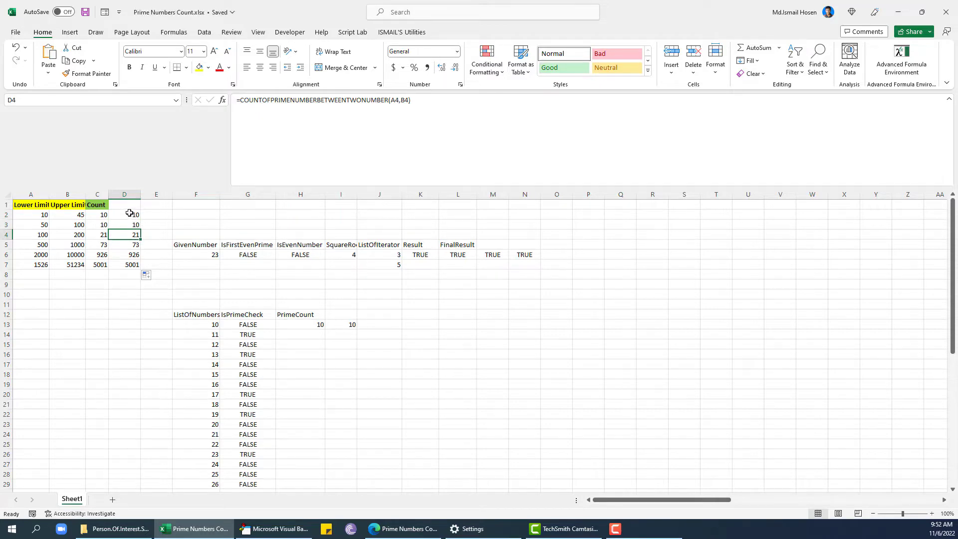